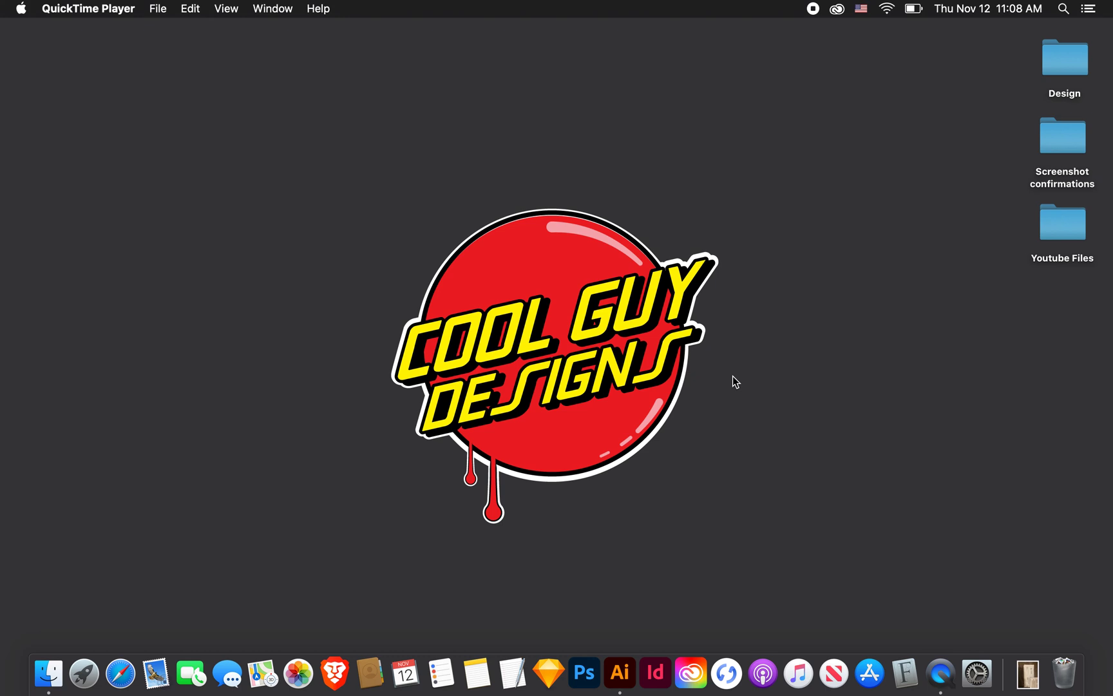
mouse_move(526, 213)
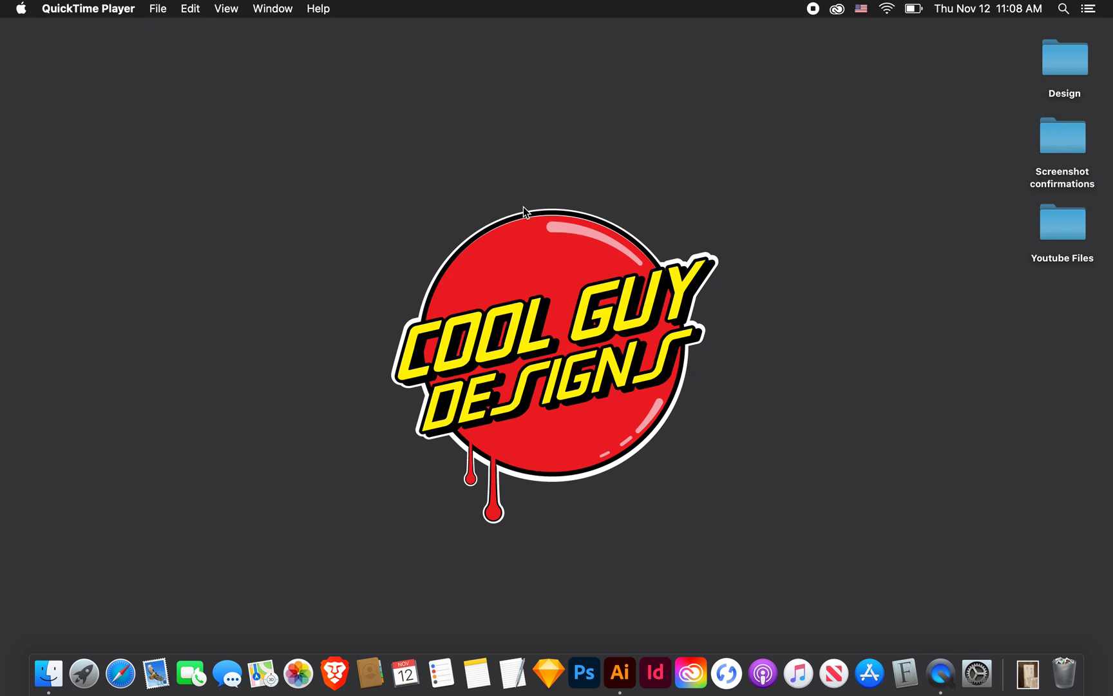
mouse_move(552, 461)
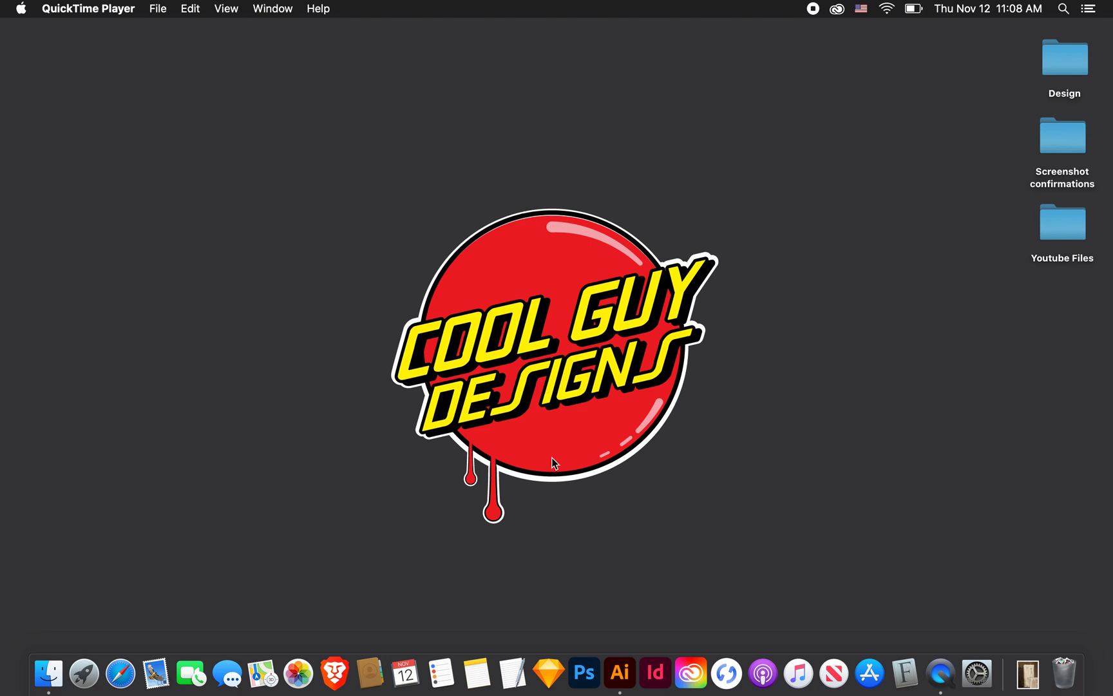
- Switch from QuickTime Player to Adobe Illustrator's welcome screen using the Dock icon
click(620, 672)
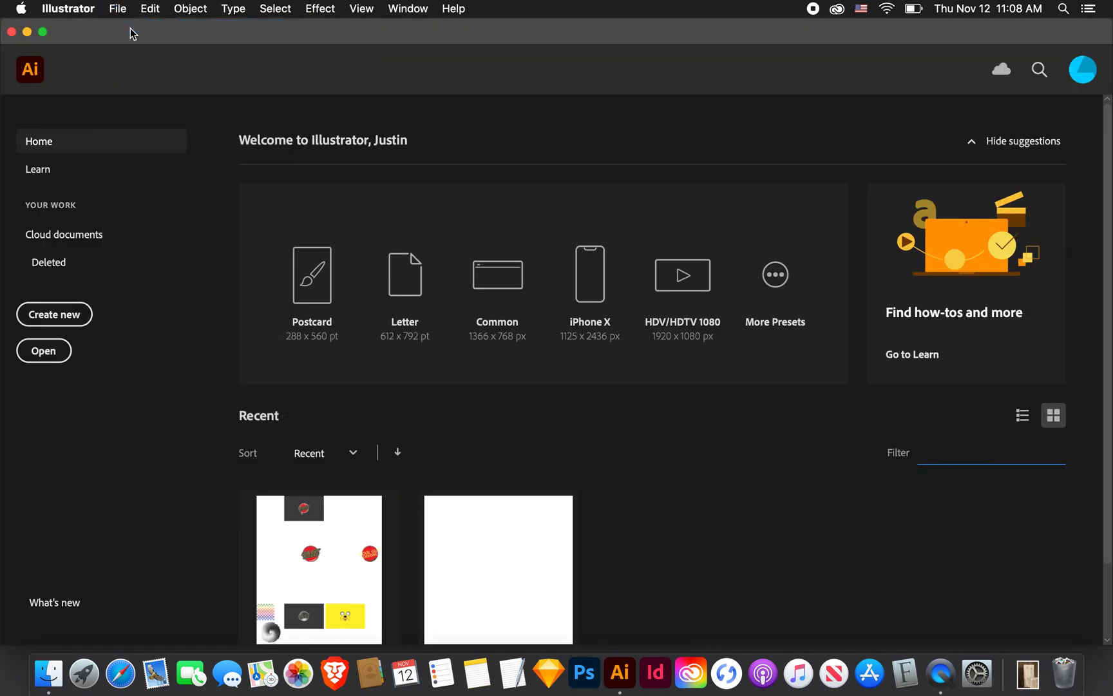
- Create a blank 1000 × 1000 px RGB document, Untitled-6, with Pixels units
click(54, 314)
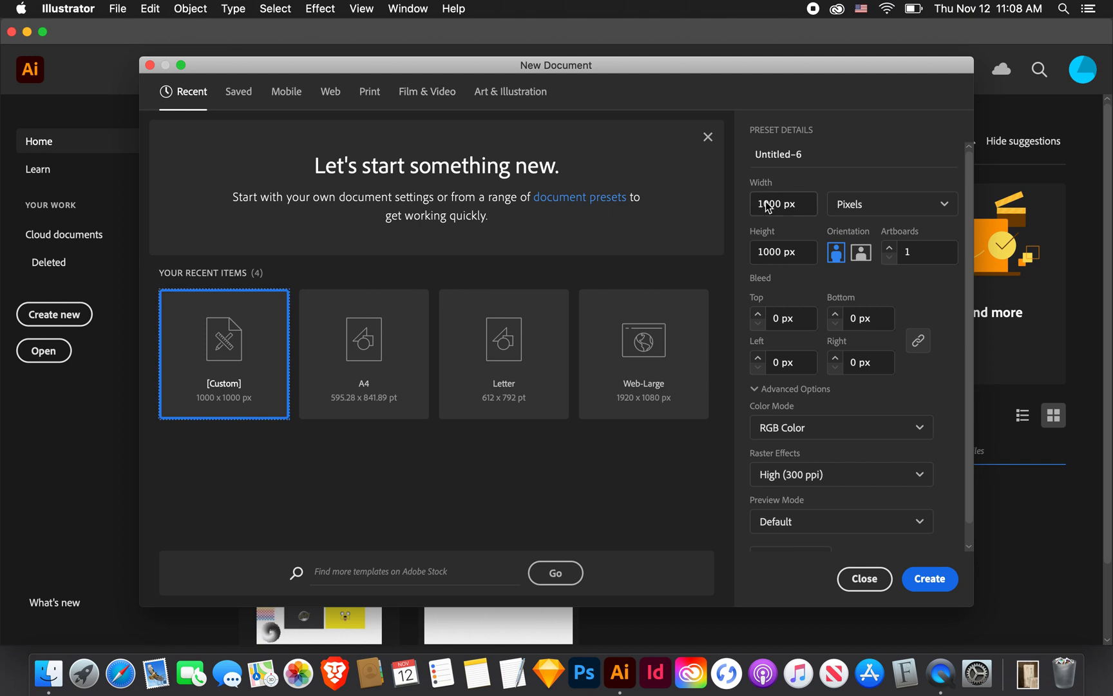
click(893, 203)
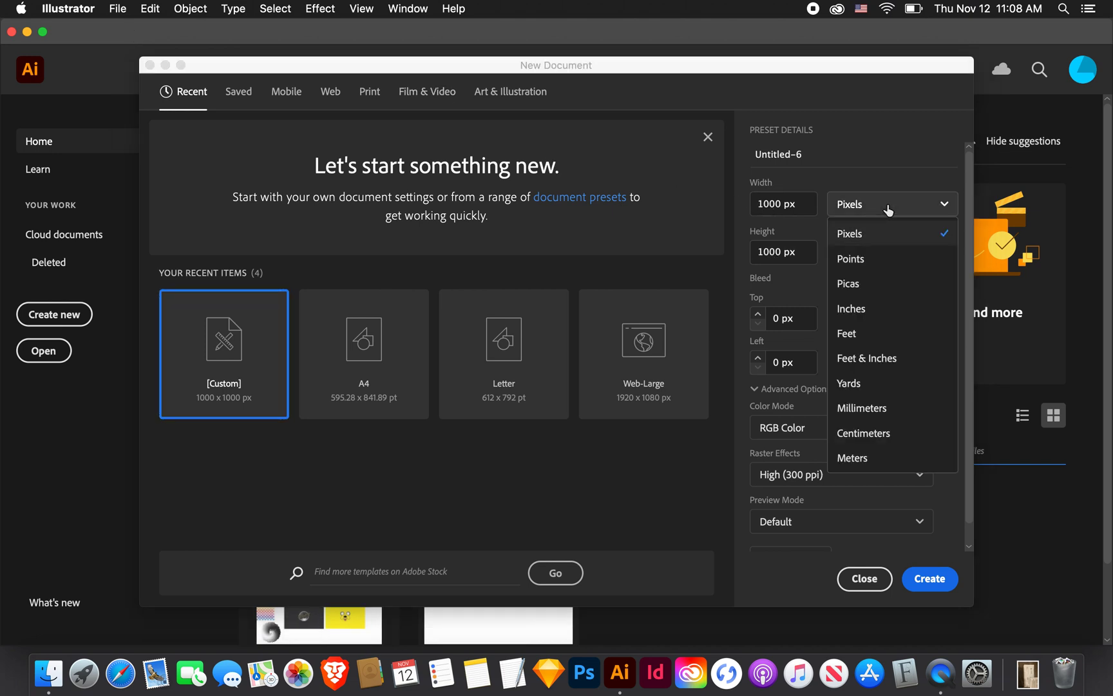
click(849, 233)
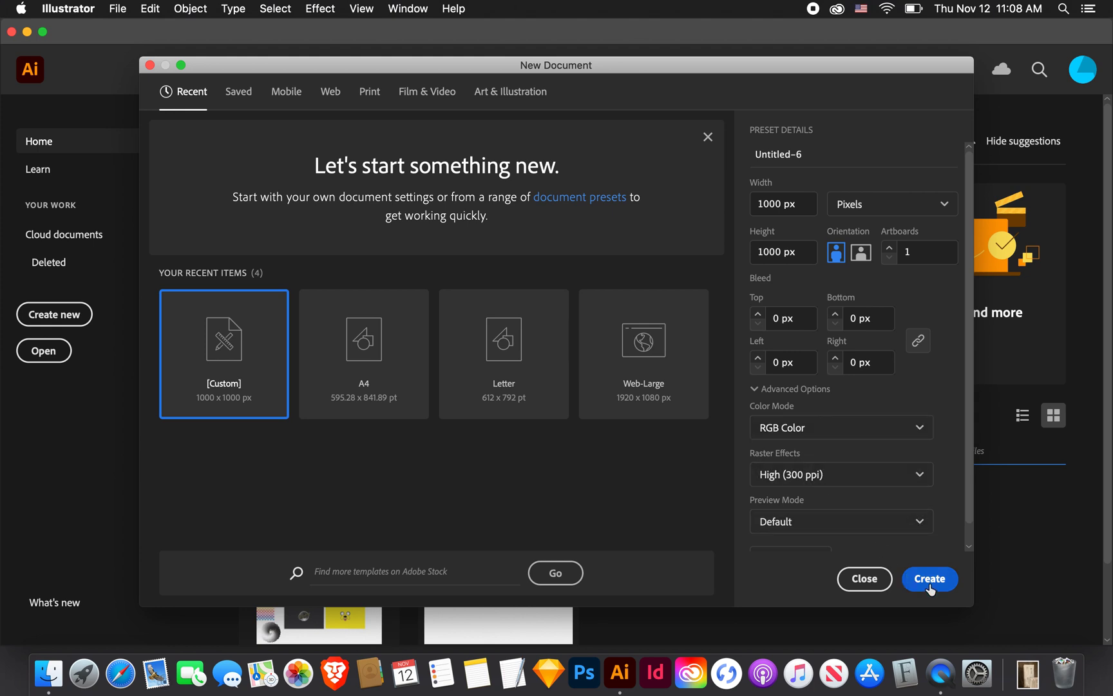
click(930, 578)
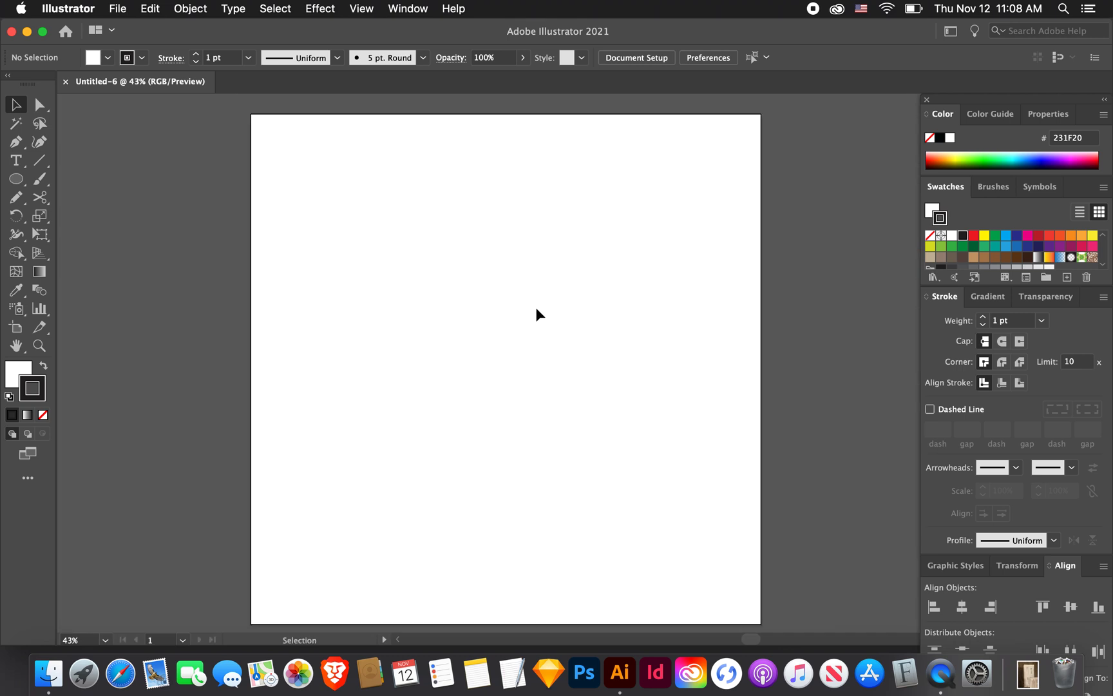
- Place a THE text object on the artboard and enlarge it
click(15, 159)
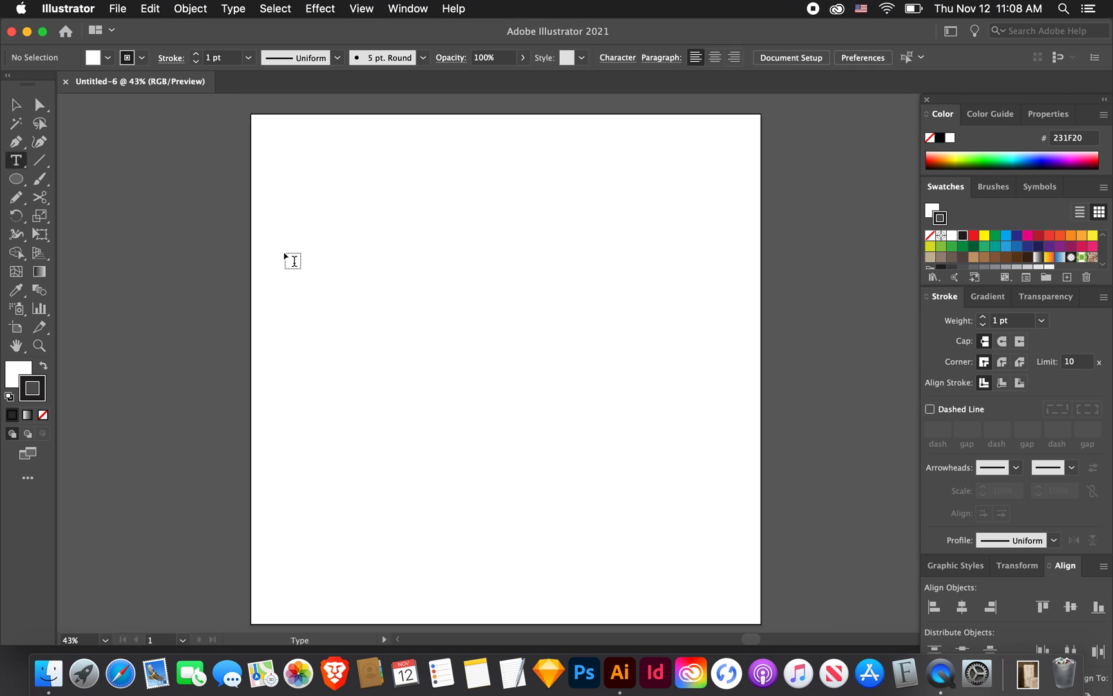
mouse_move(353, 354)
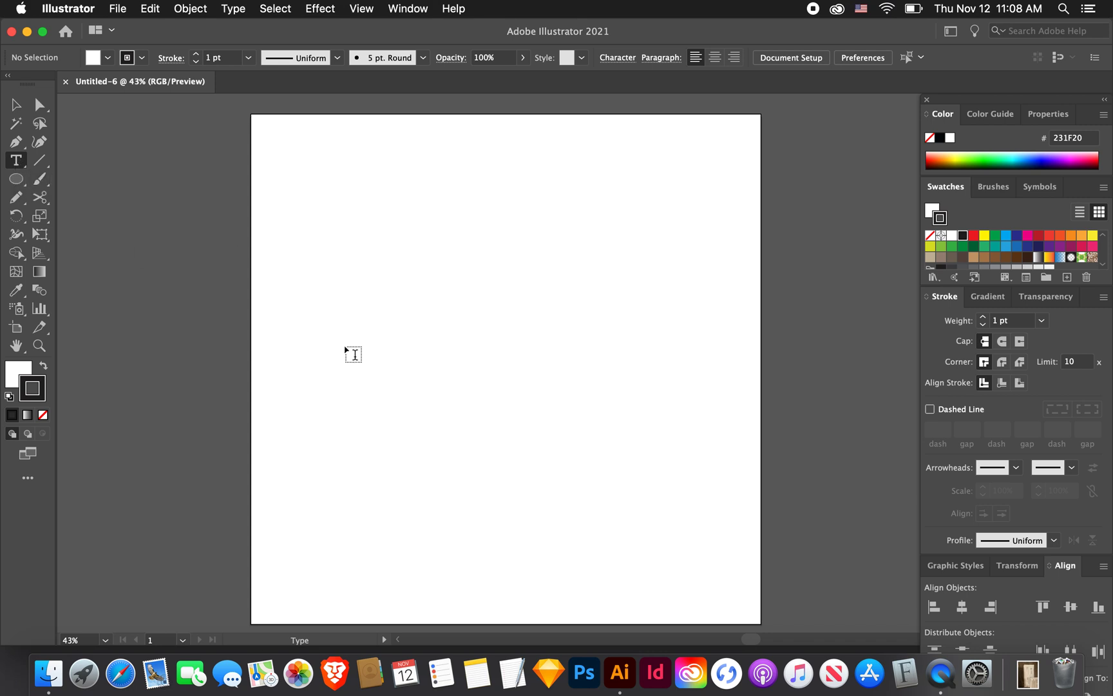
click(353, 354)
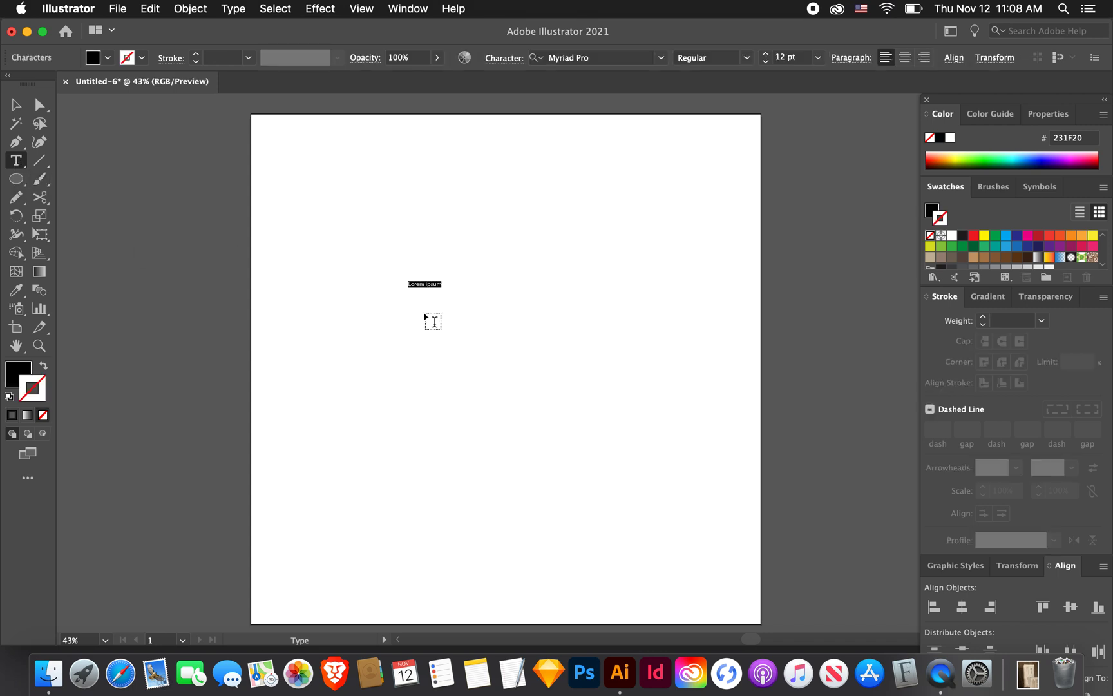
click(14, 103)
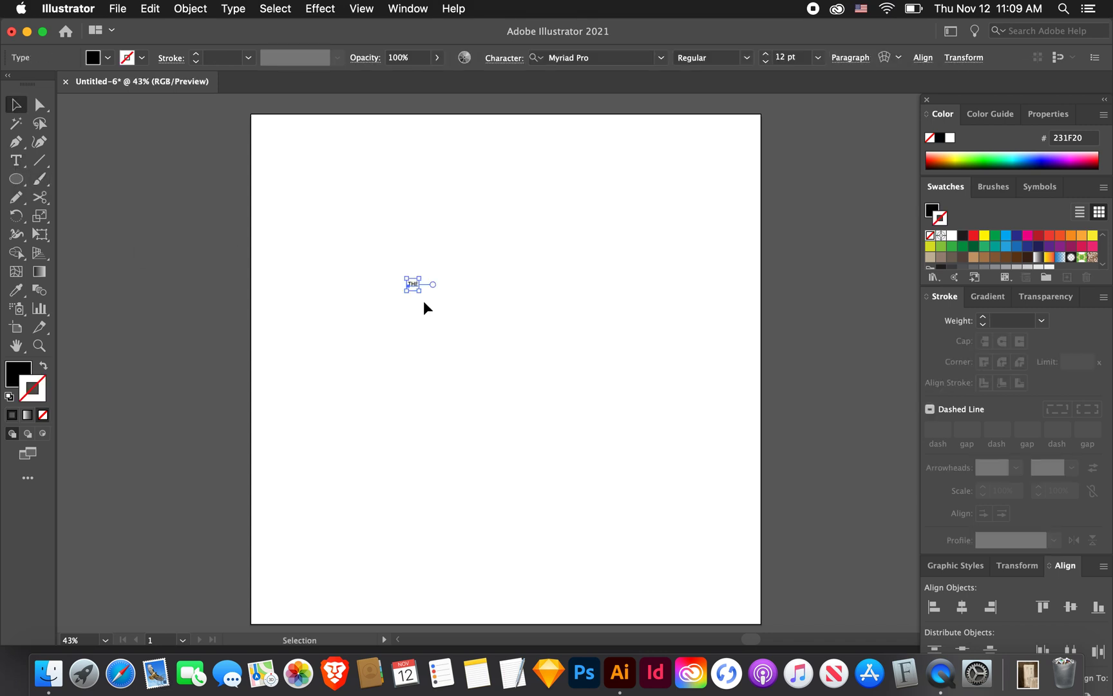
drag(432, 284, 582, 335)
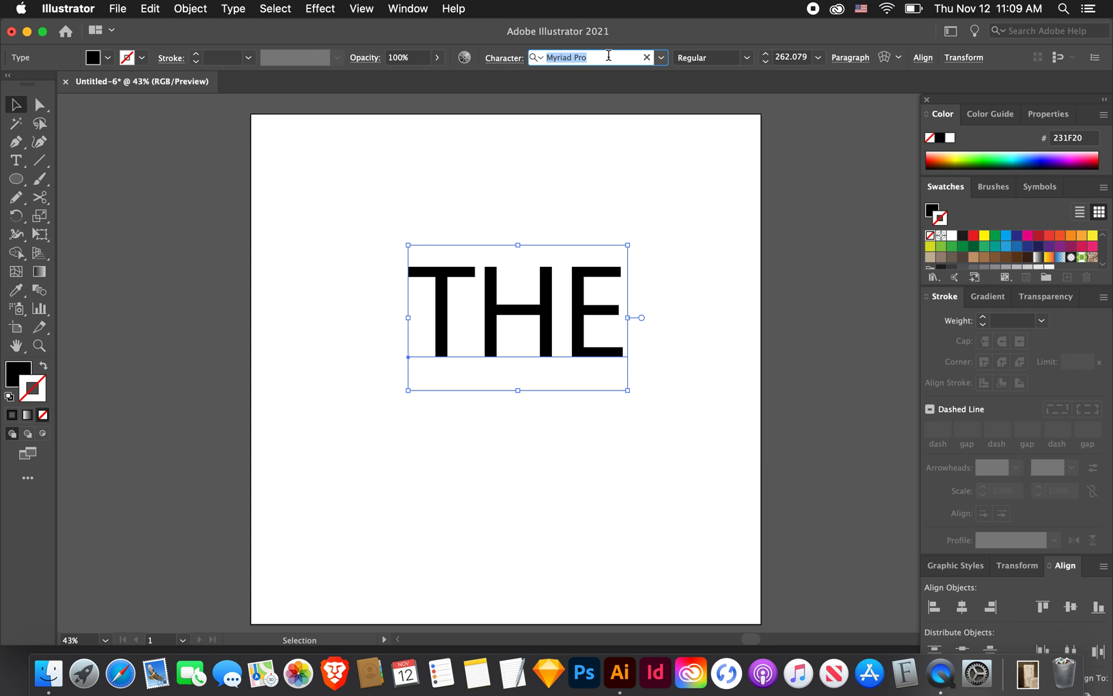
- Set THE in Arial Black at about 318 pt, centred, with a pure black fill
text(arial)
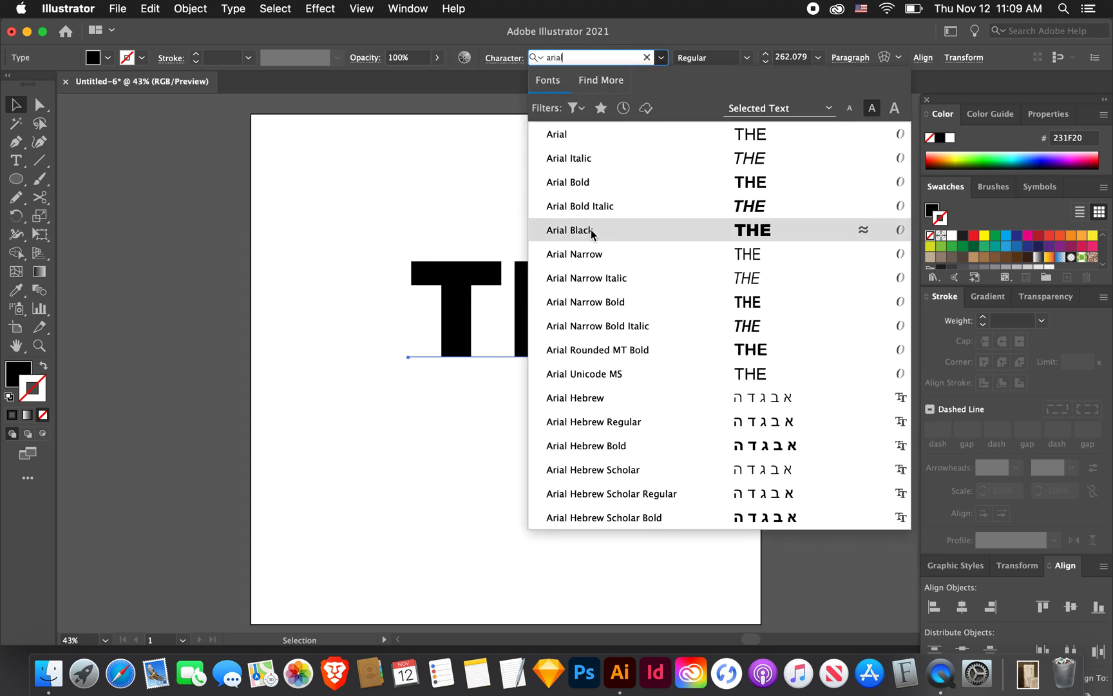
click(573, 230)
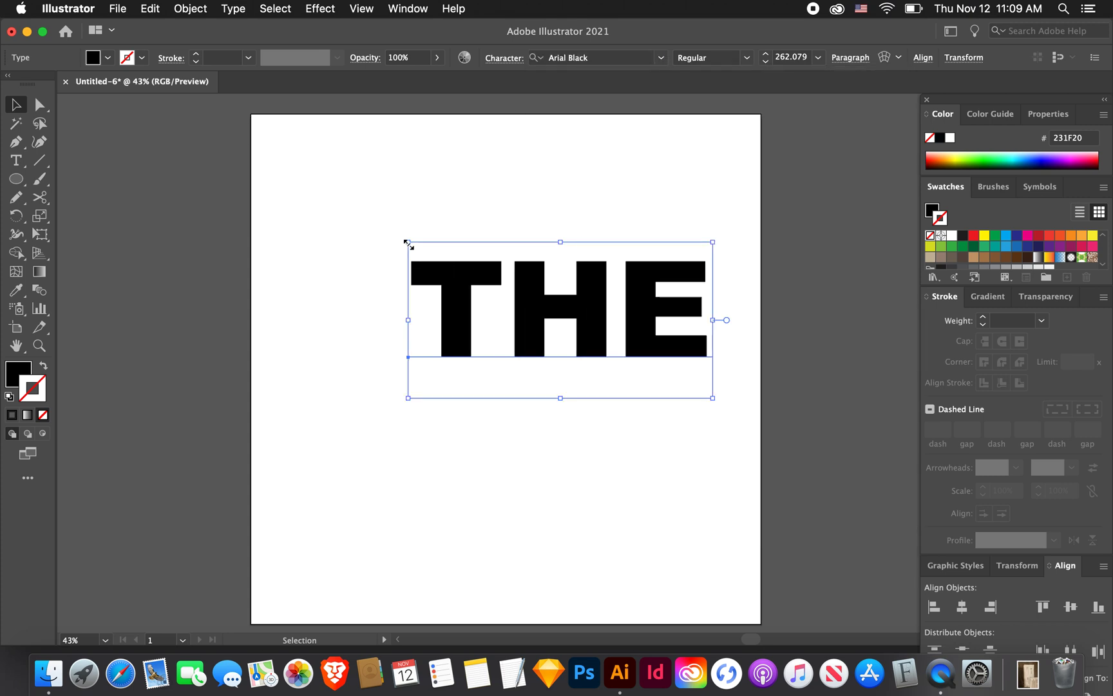
drag(406, 242, 344, 209)
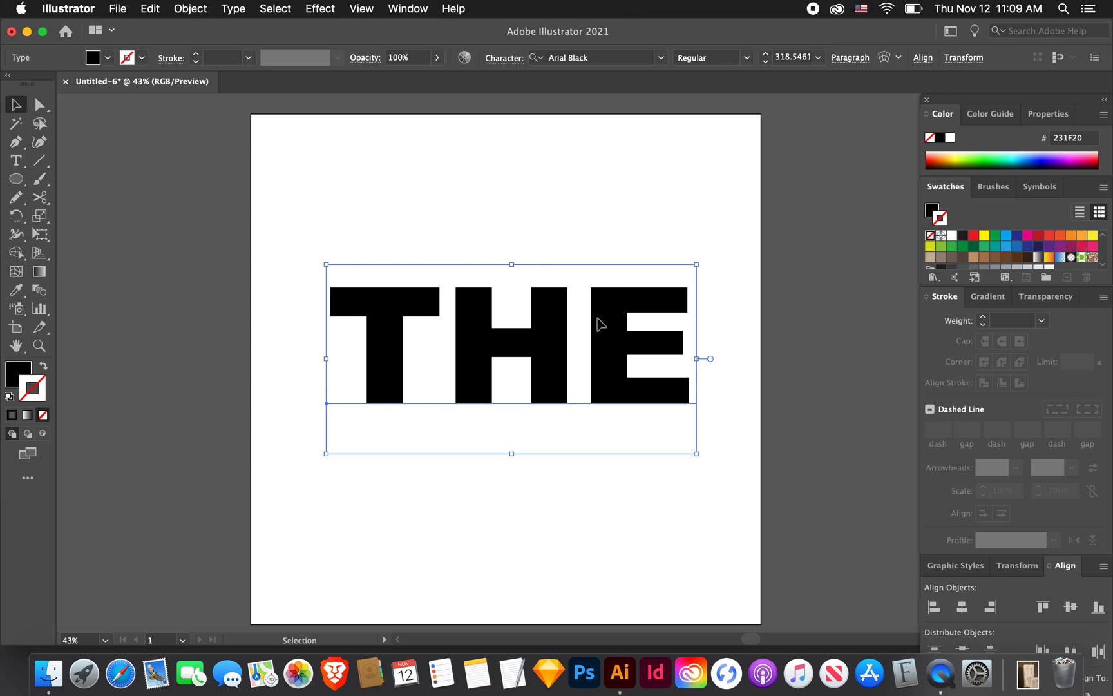
click(1005, 235)
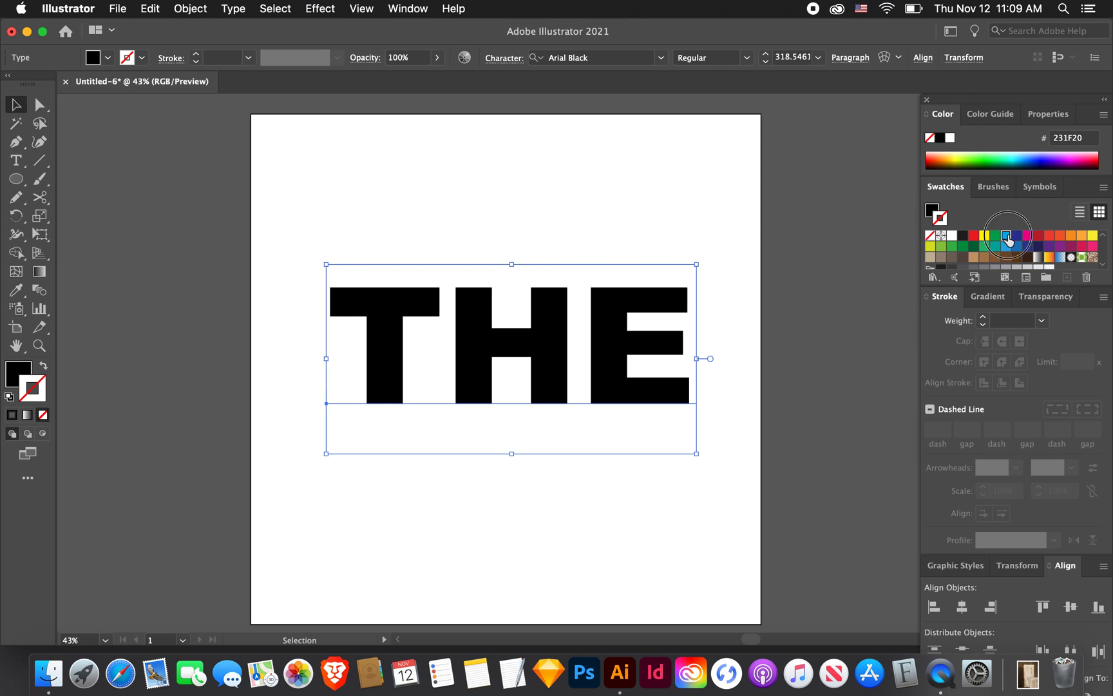
click(1006, 235)
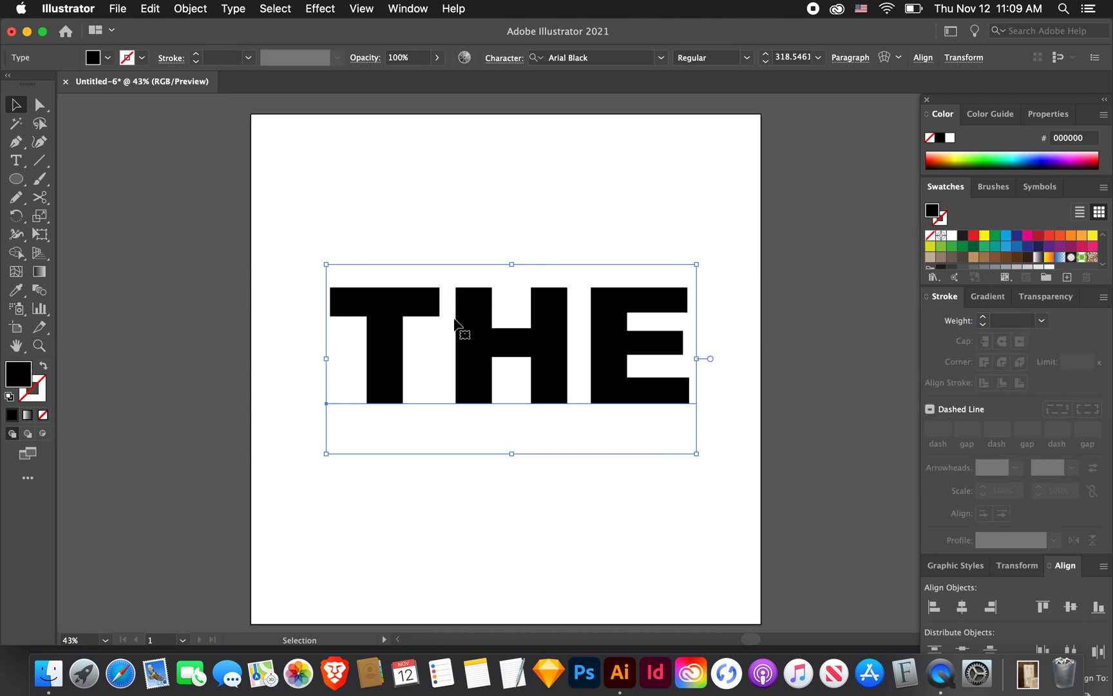
- Convert THE to outlines and place a duplicate left of the artboard
click(233, 8)
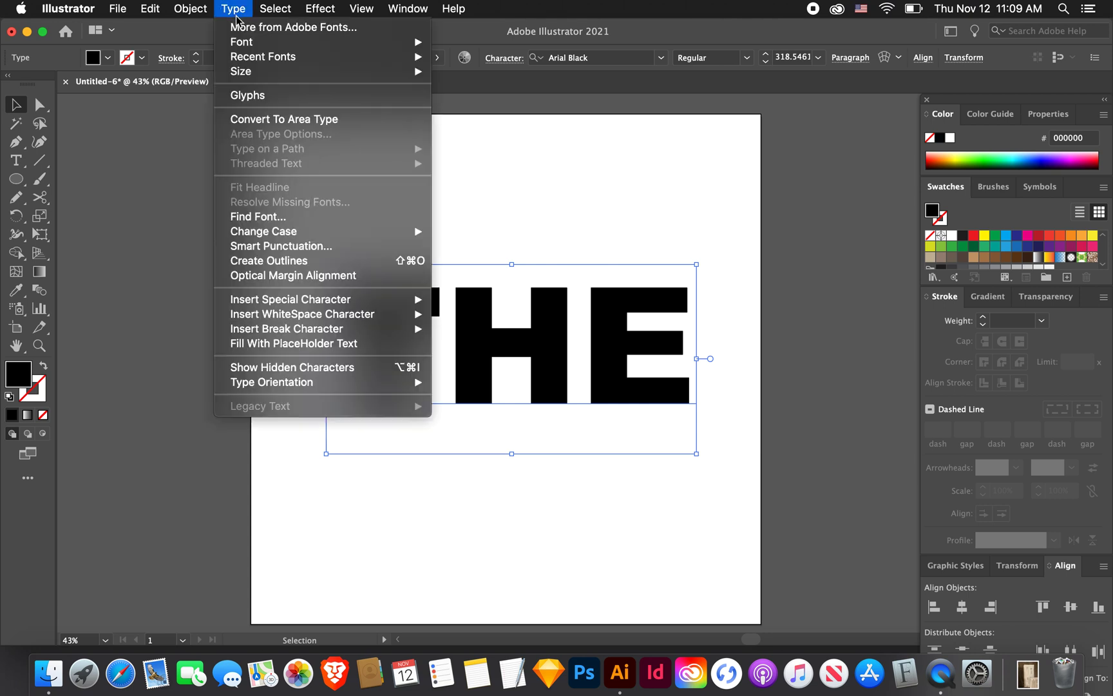
mouse_move(268, 264)
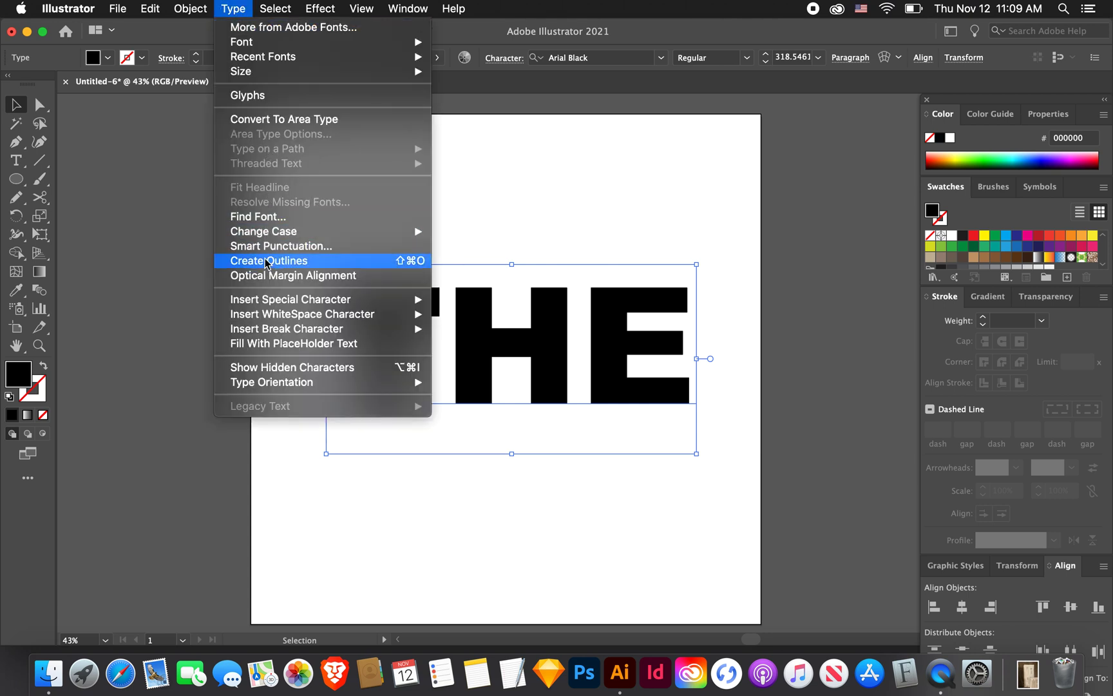
click(268, 261)
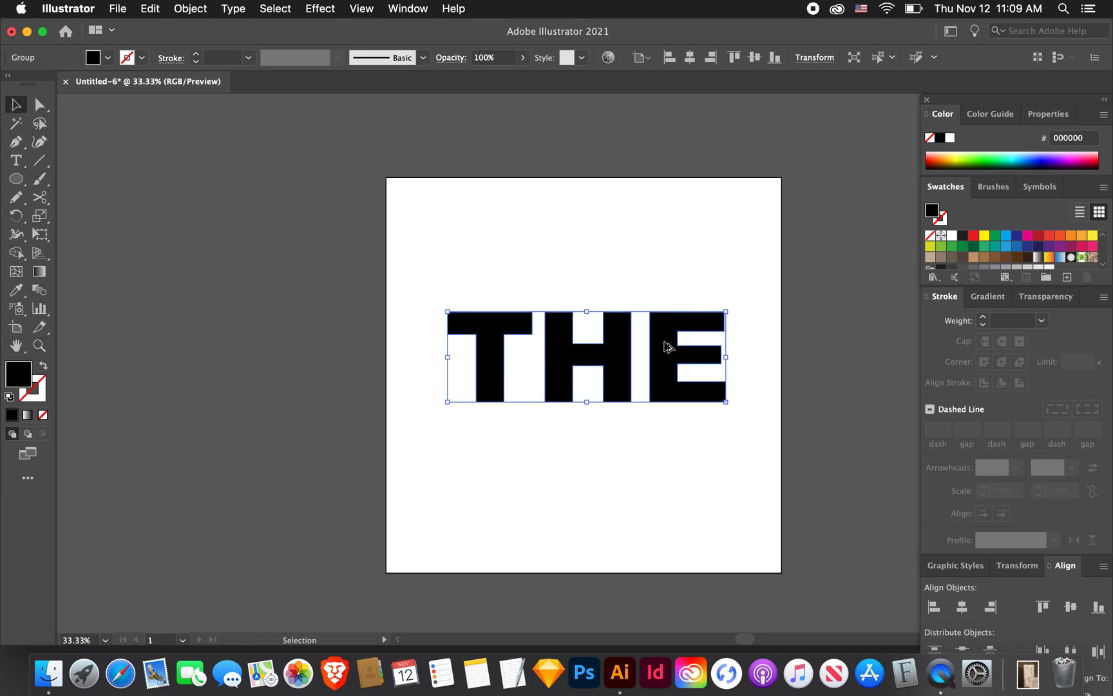
drag(586, 356, 211, 253)
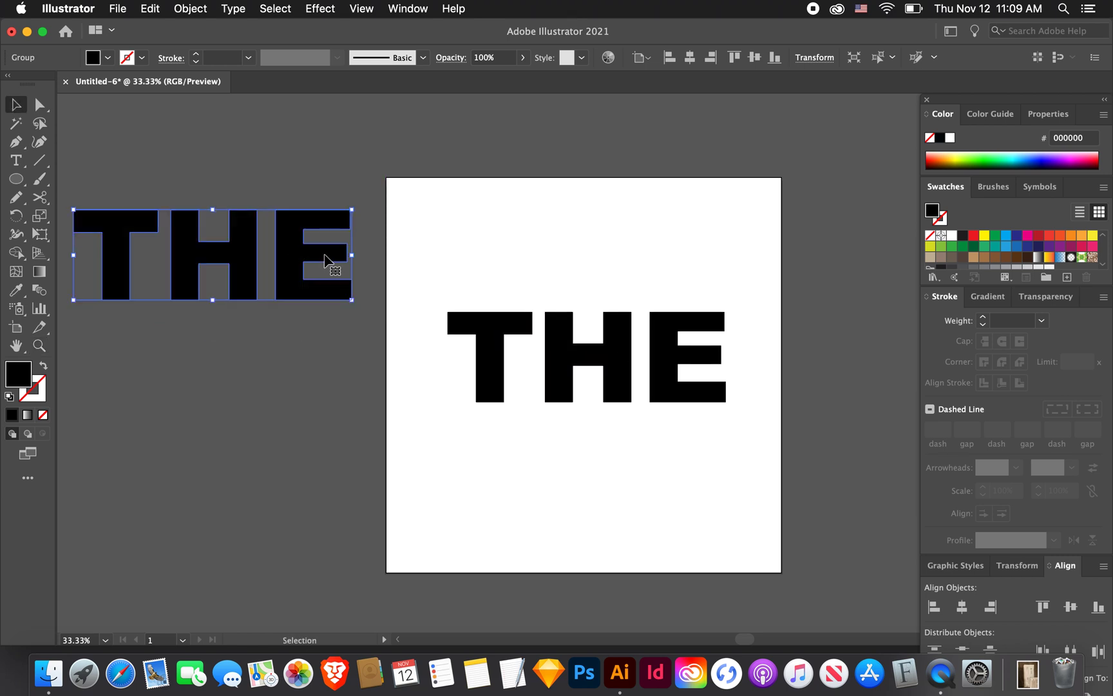
click(591, 354)
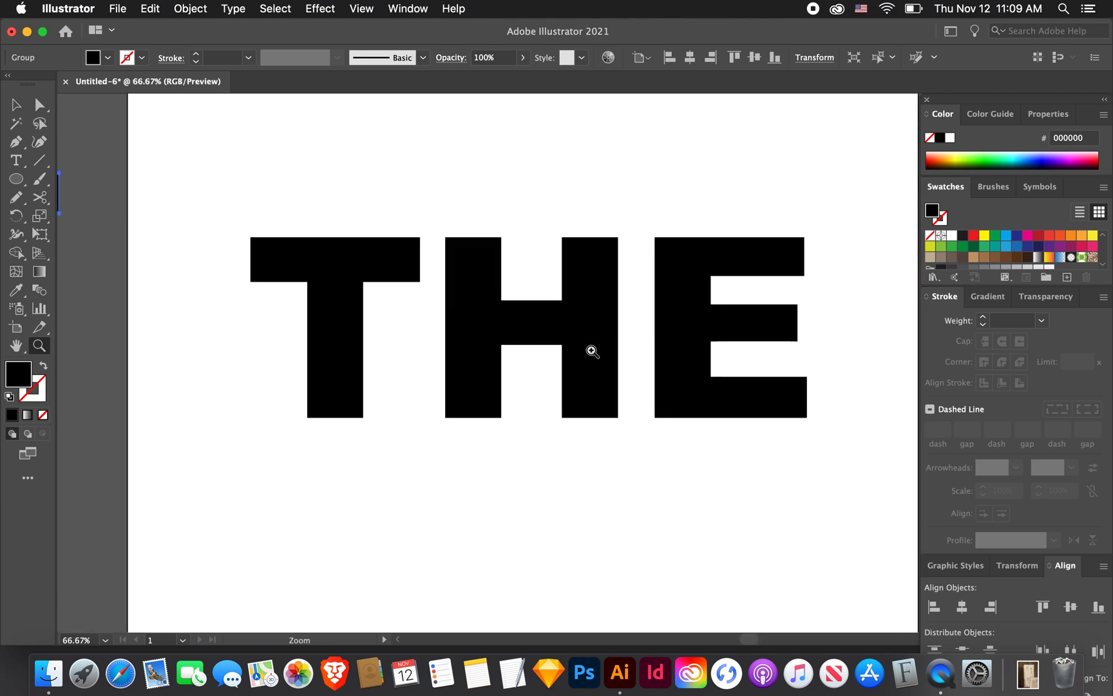
mouse_move(264, 275)
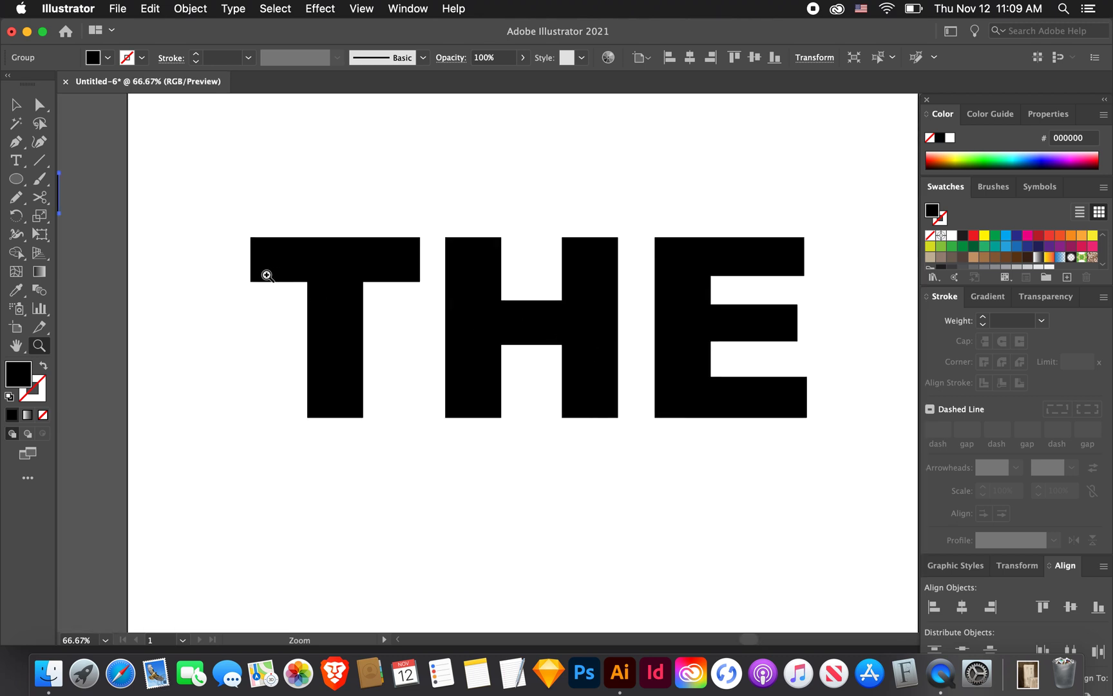
mouse_move(328, 385)
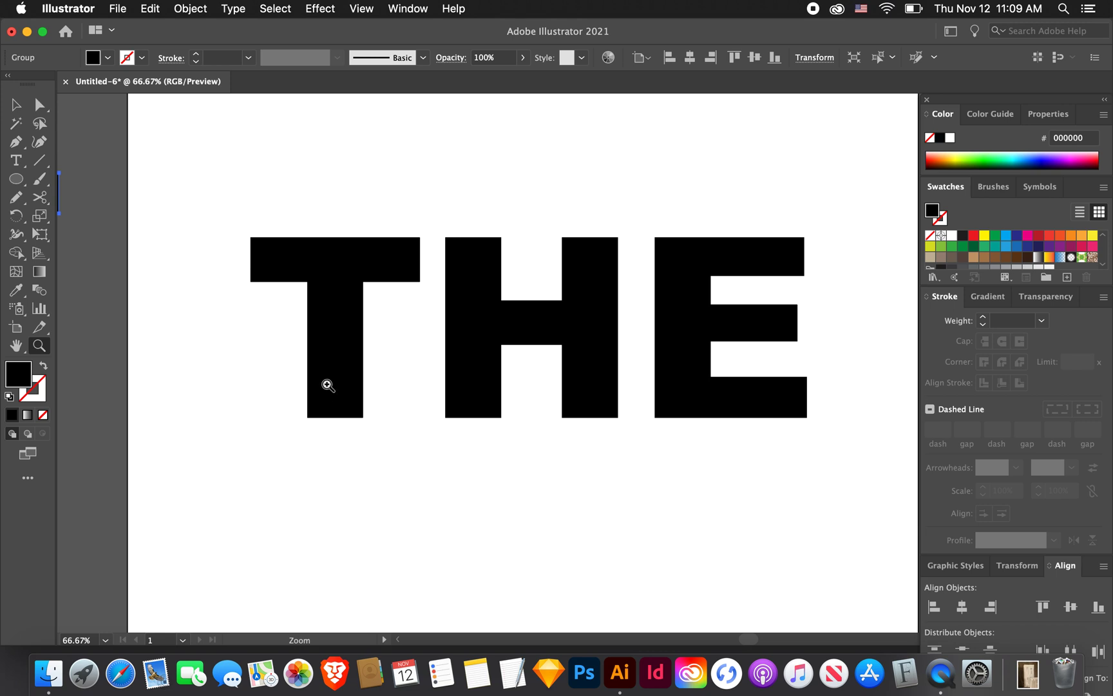
mouse_move(692, 382)
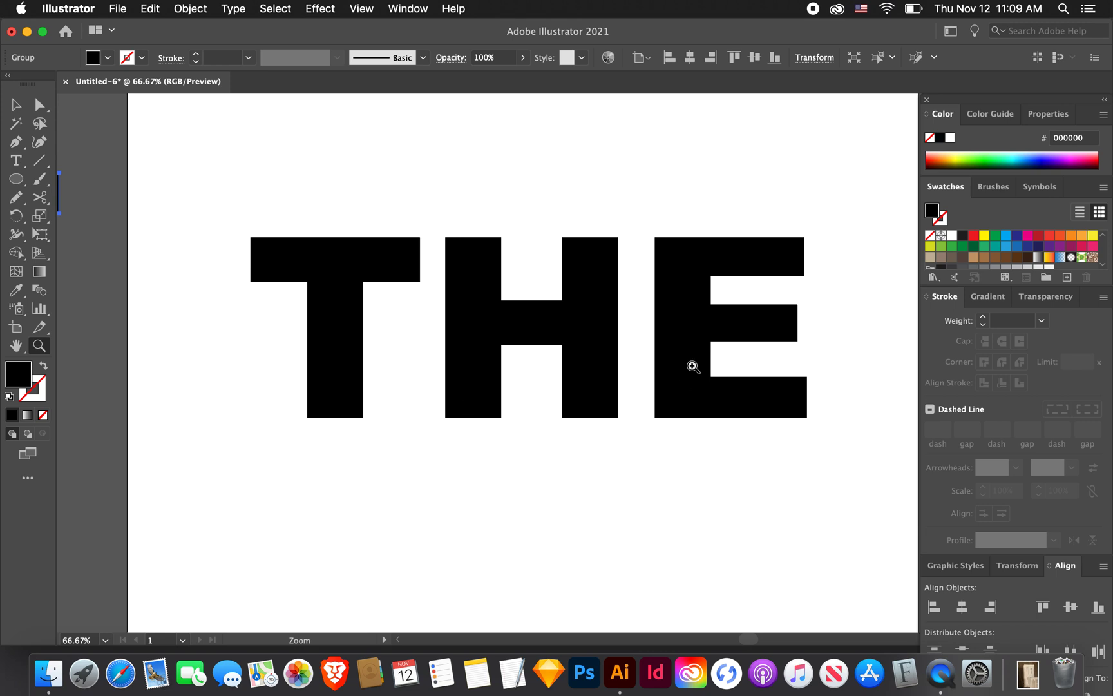
mouse_move(234, 372)
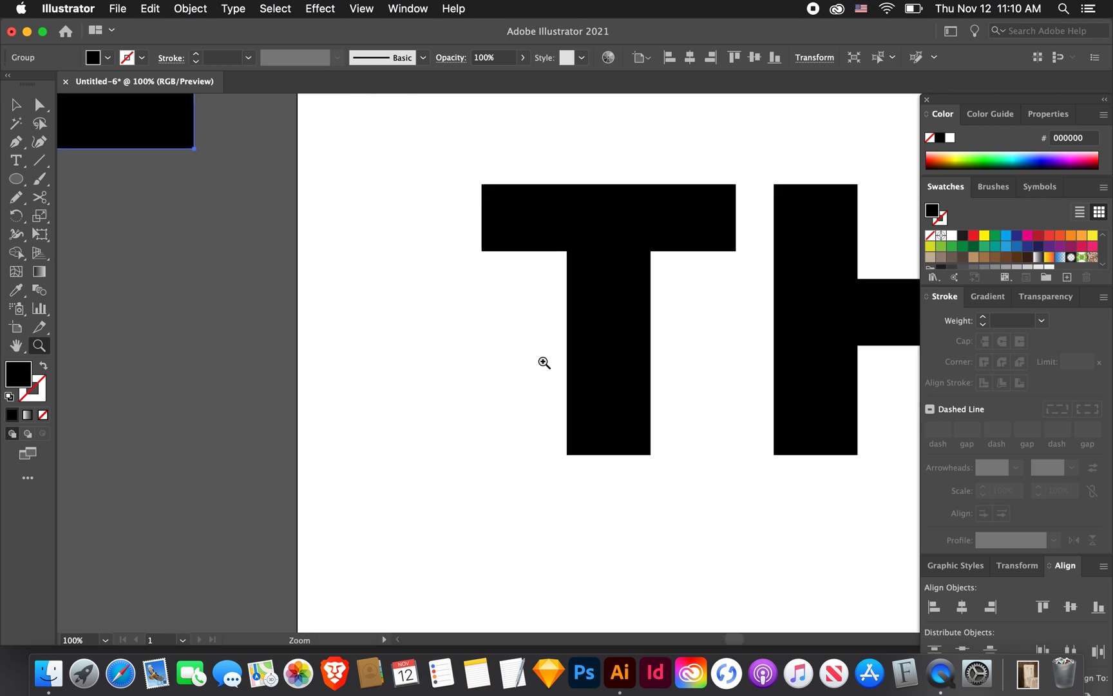
mouse_move(500, 369)
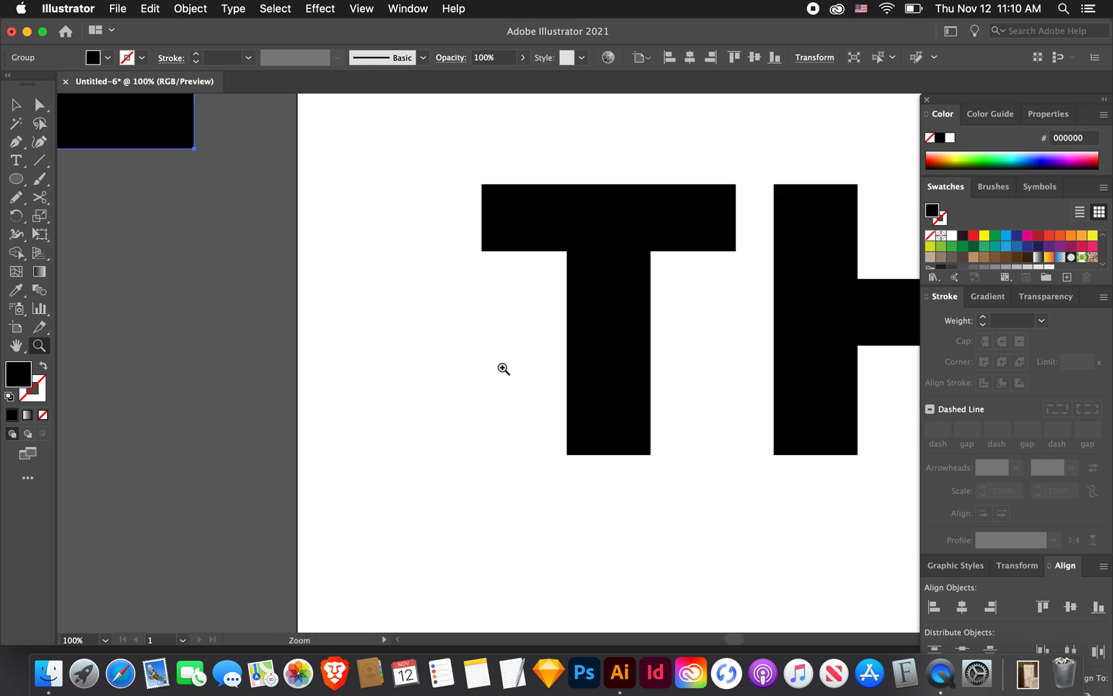
mouse_move(14, 141)
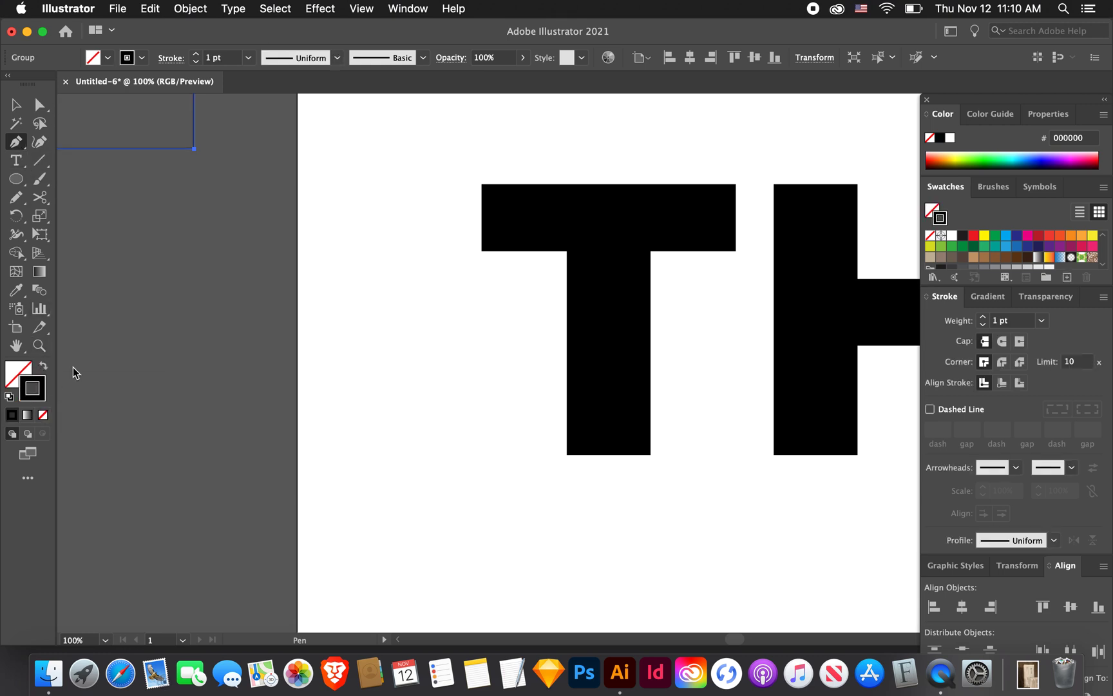
mouse_move(100, 228)
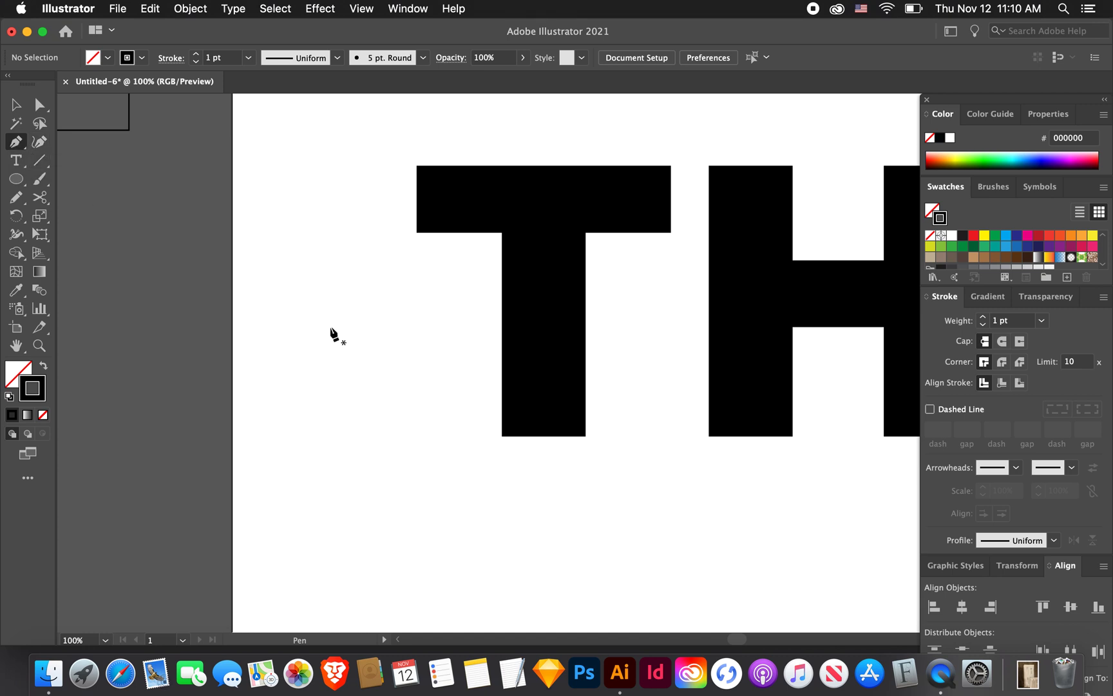
- Draw a vertical line left of the T with a 10 pt stroke, round caps and joins
drag(328, 327, 331, 457)
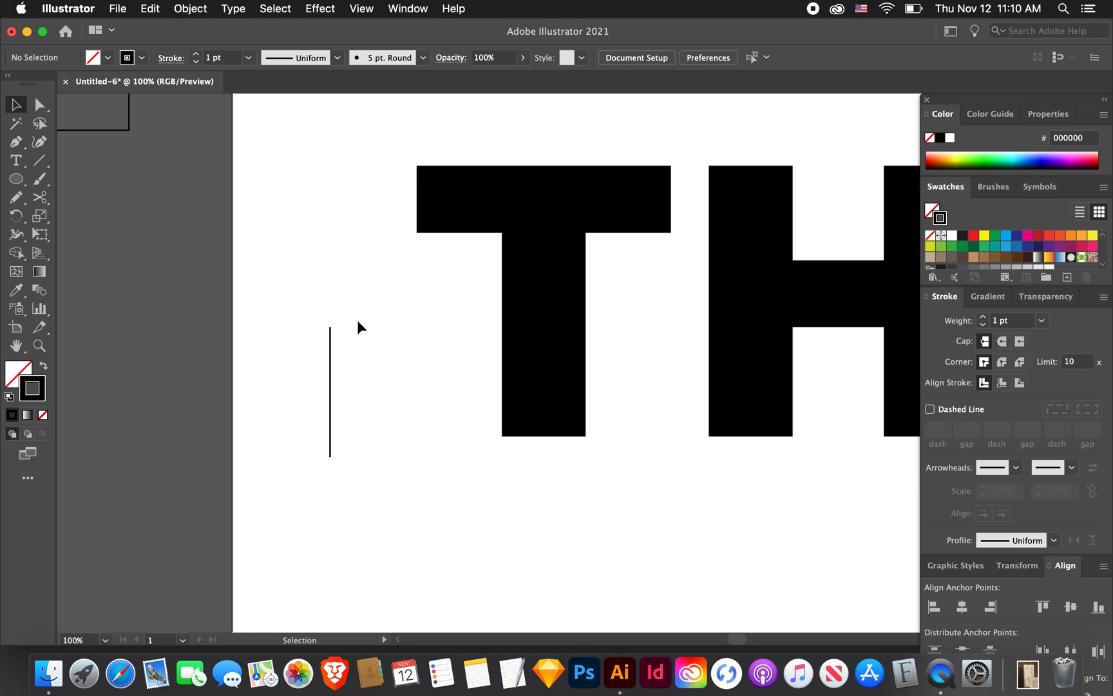
drag(359, 327, 291, 506)
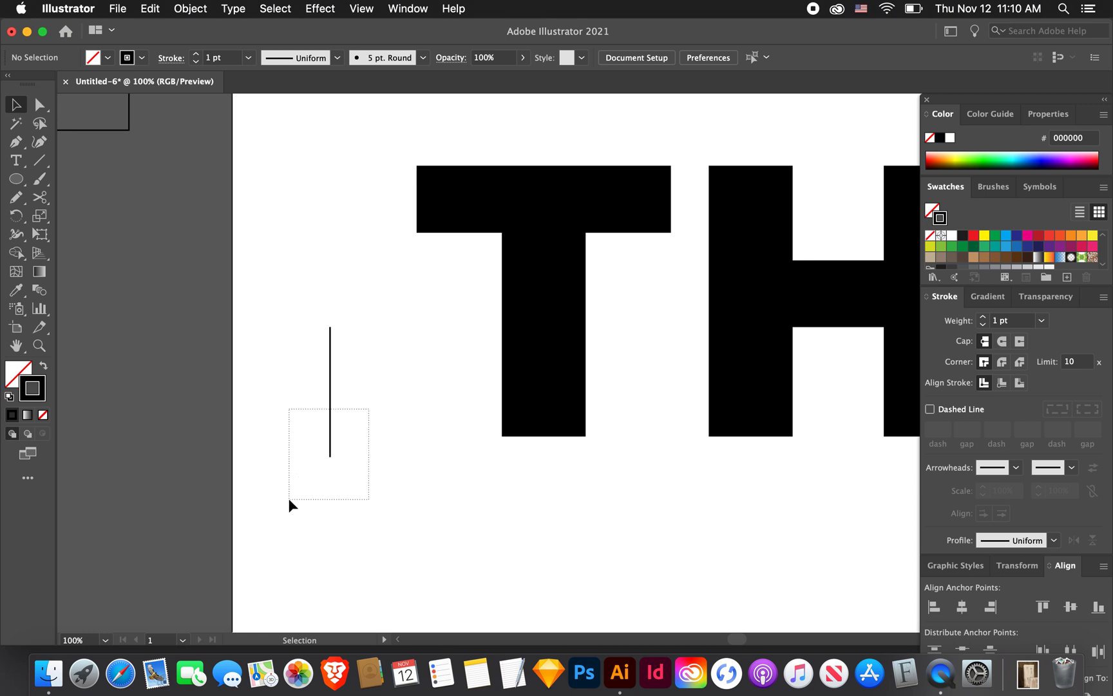
click(330, 397)
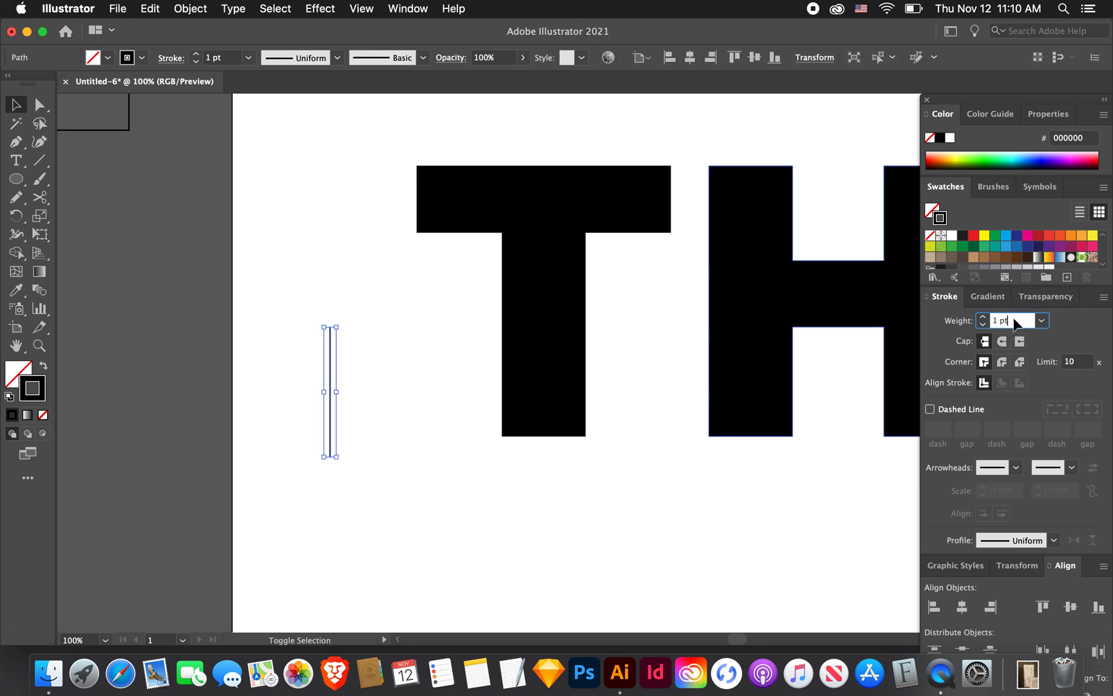
text(10 pt)
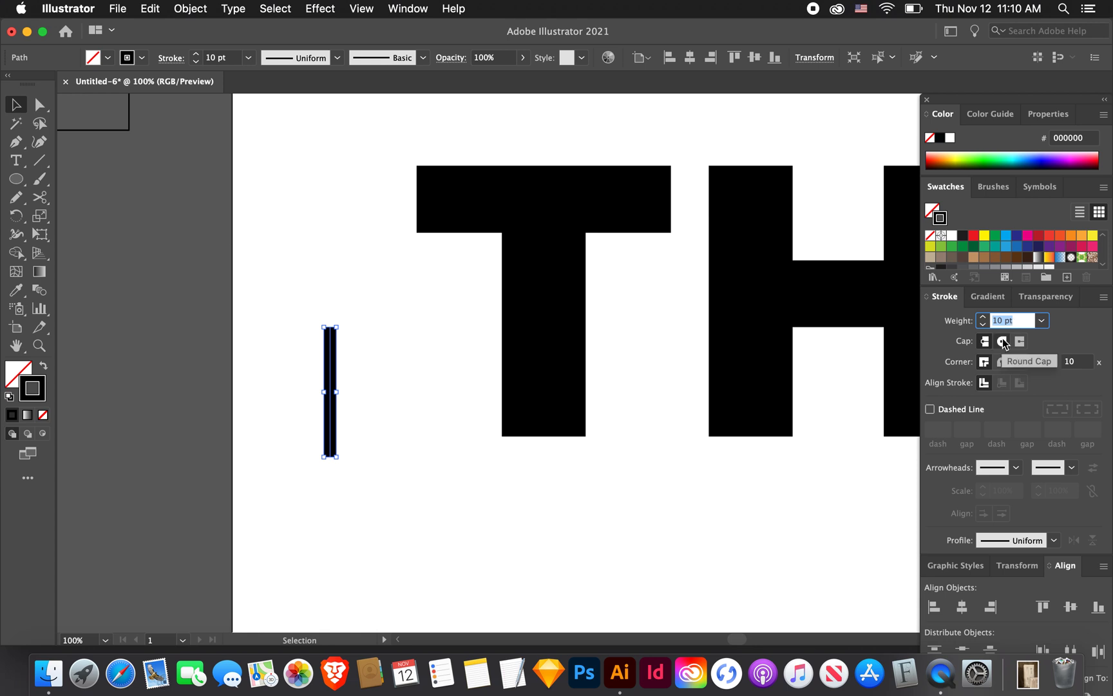
click(1002, 341)
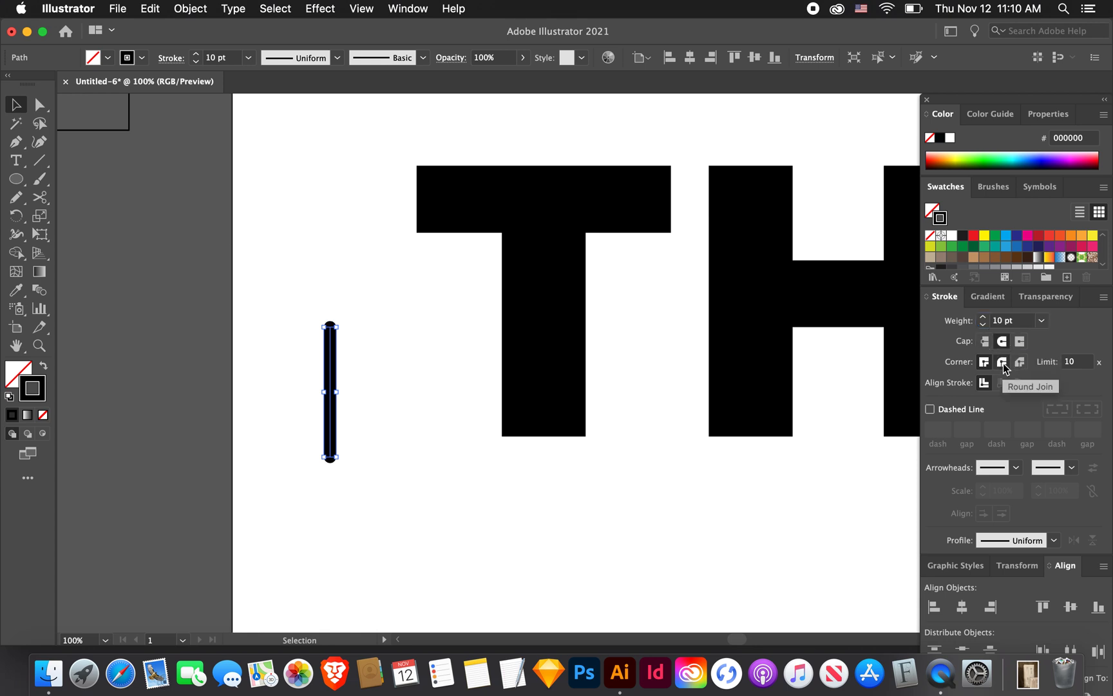
mouse_move(445, 442)
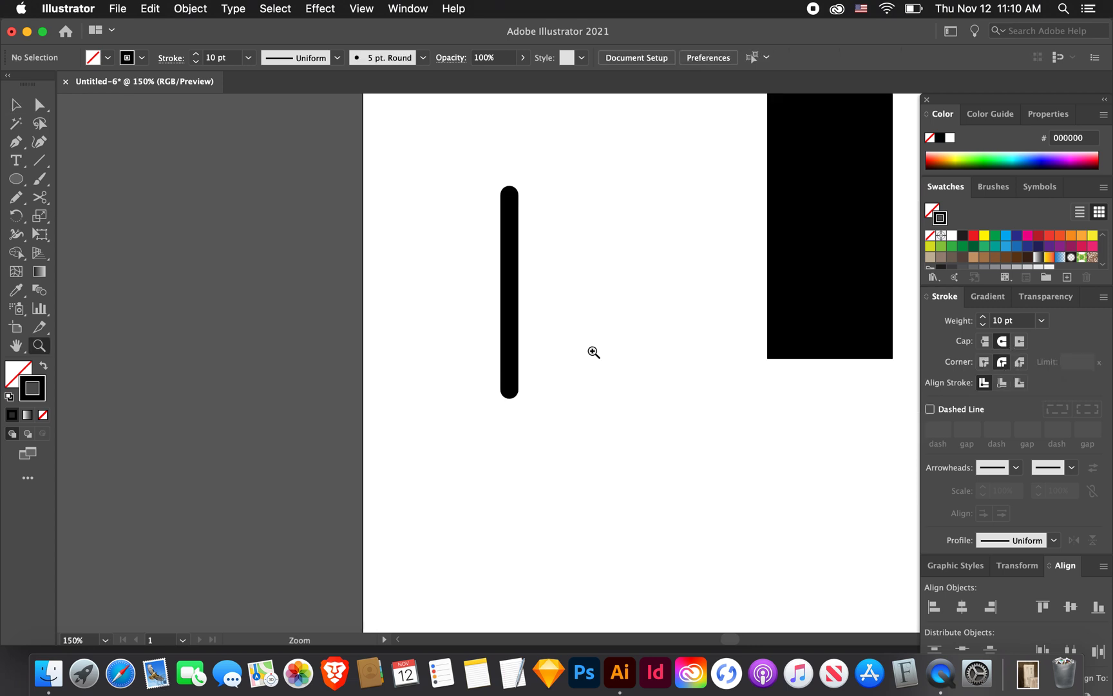
click(591, 352)
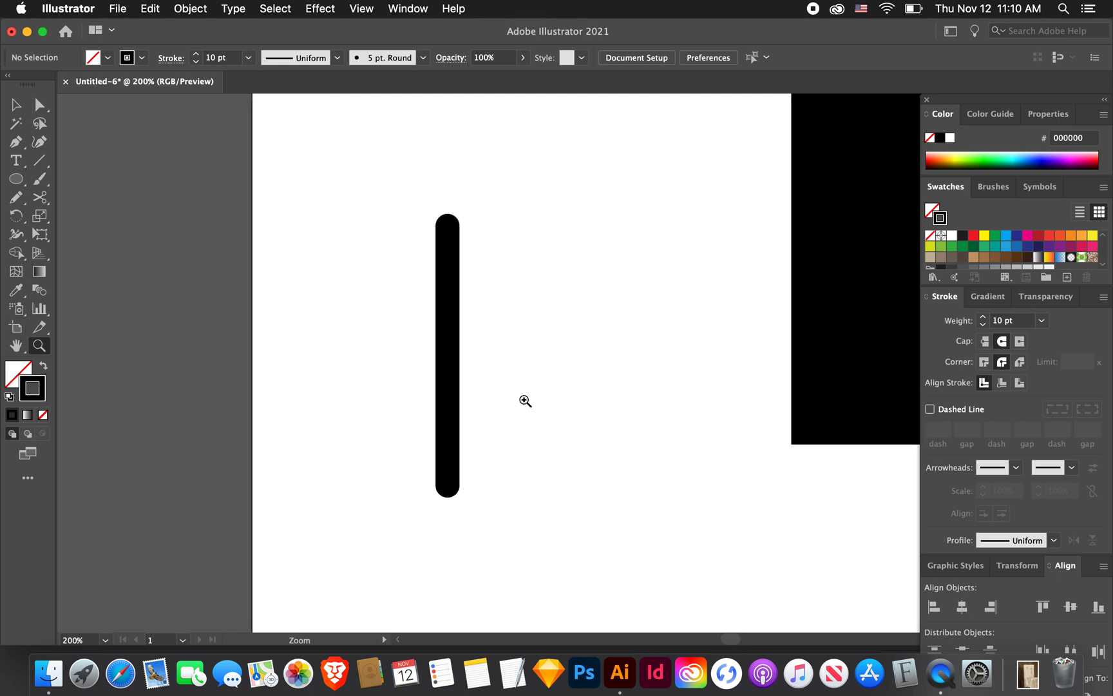
mouse_move(448, 488)
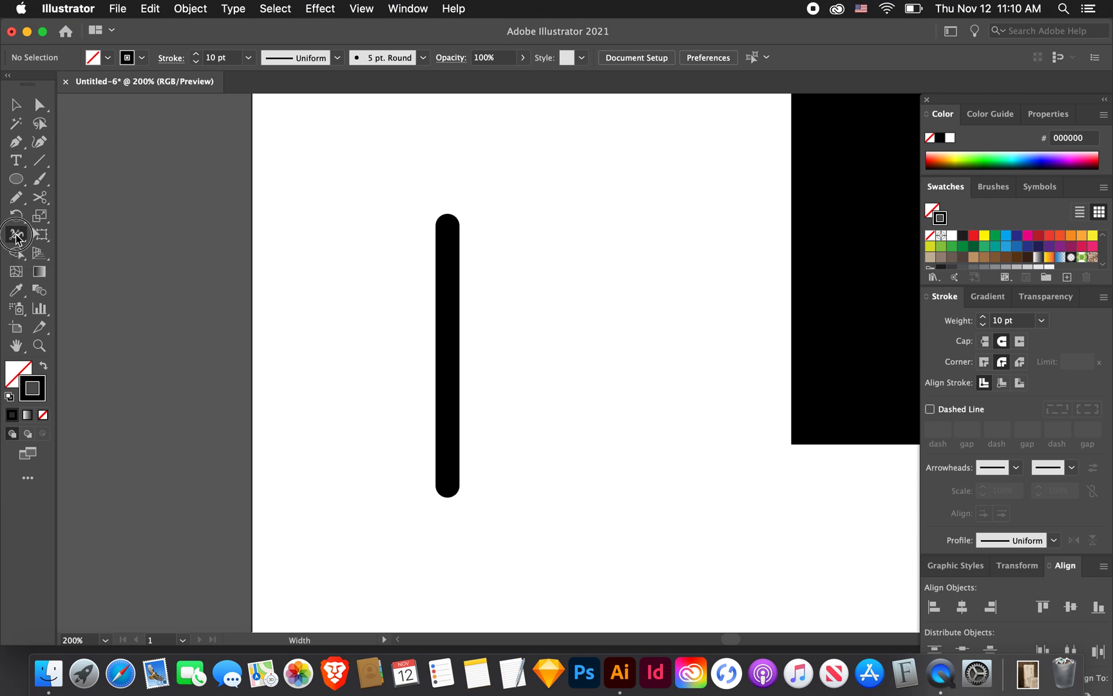
- Use the Width Tool to swell the line's bottom into a blob and thin the stem and top
click(16, 234)
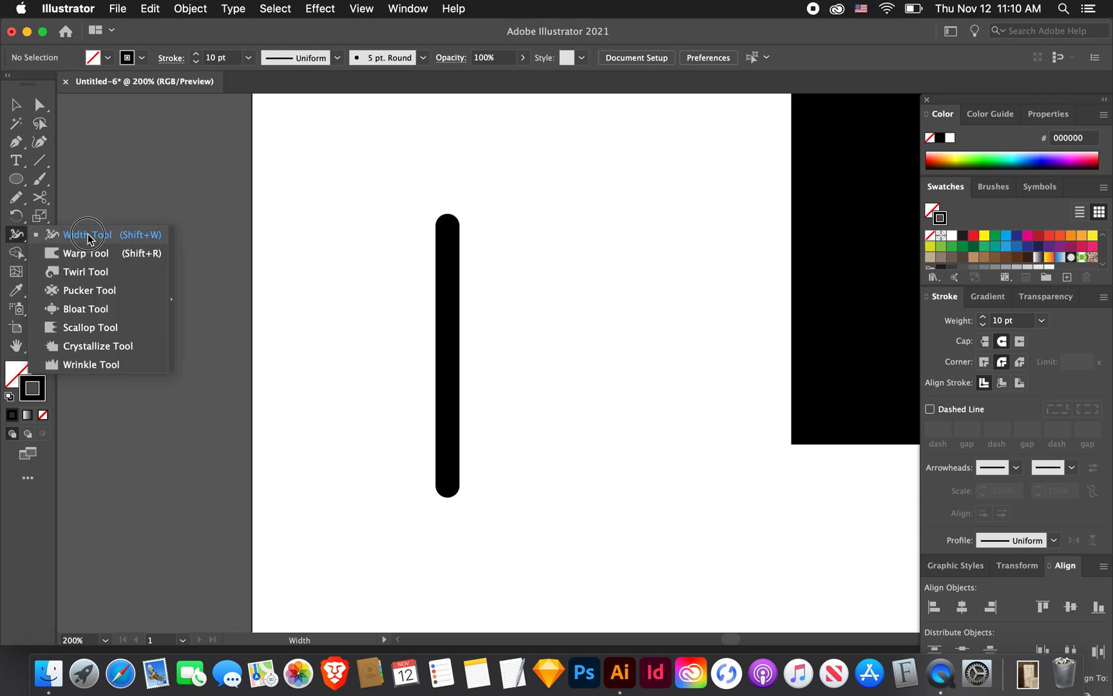
click(87, 234)
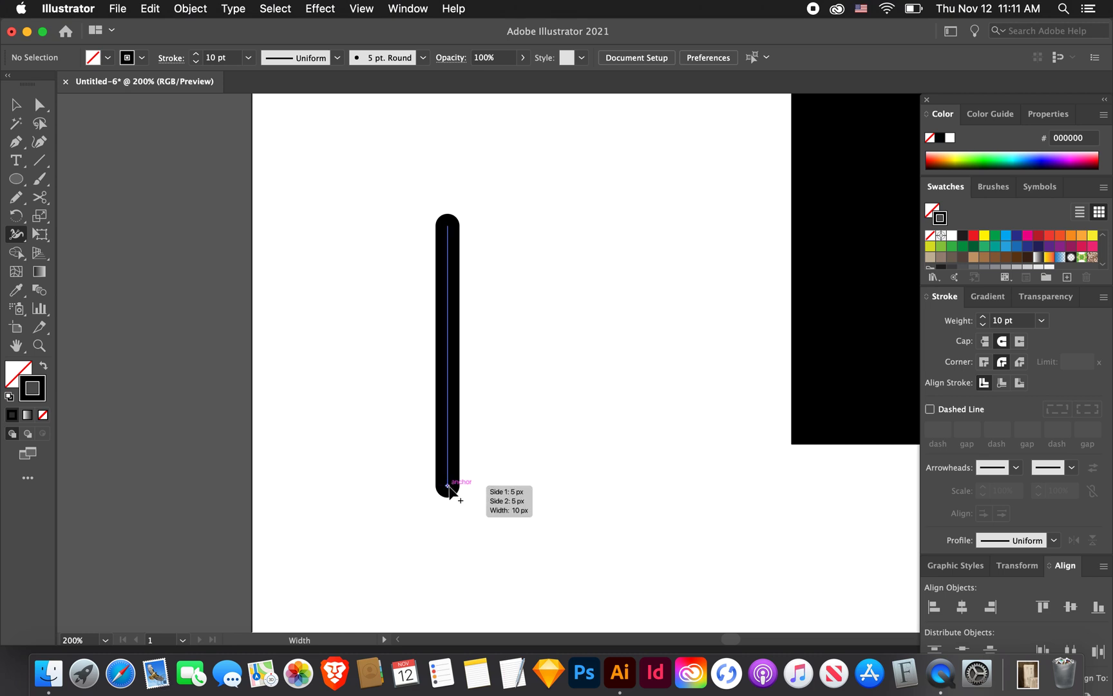
drag(451, 489, 473, 489)
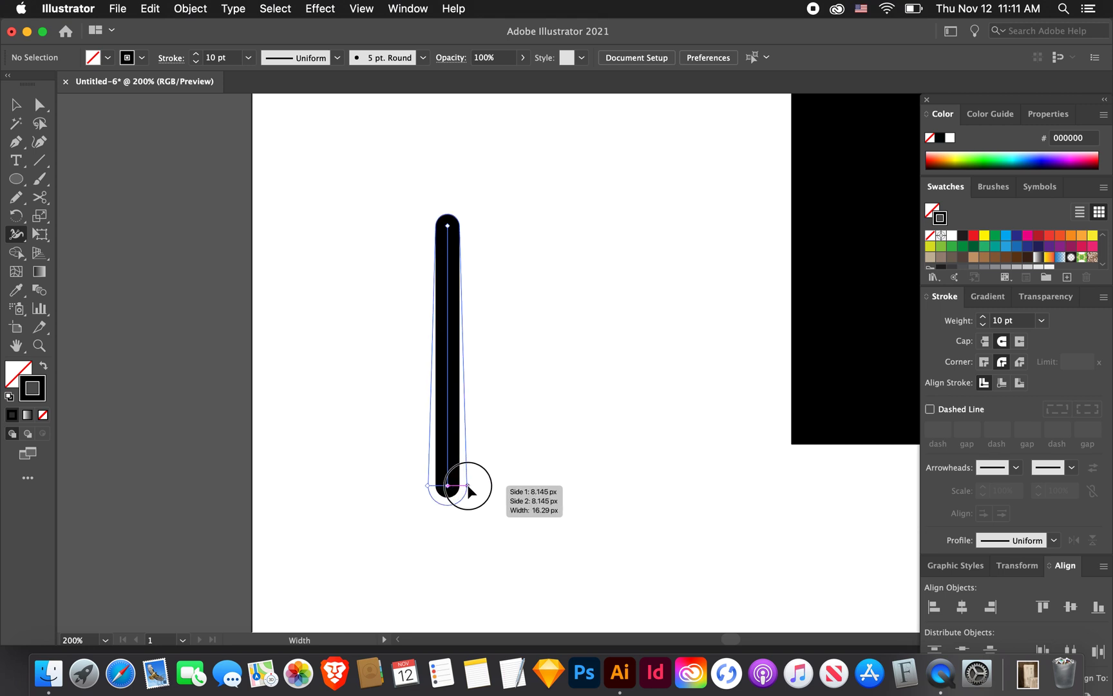
drag(455, 486, 472, 485)
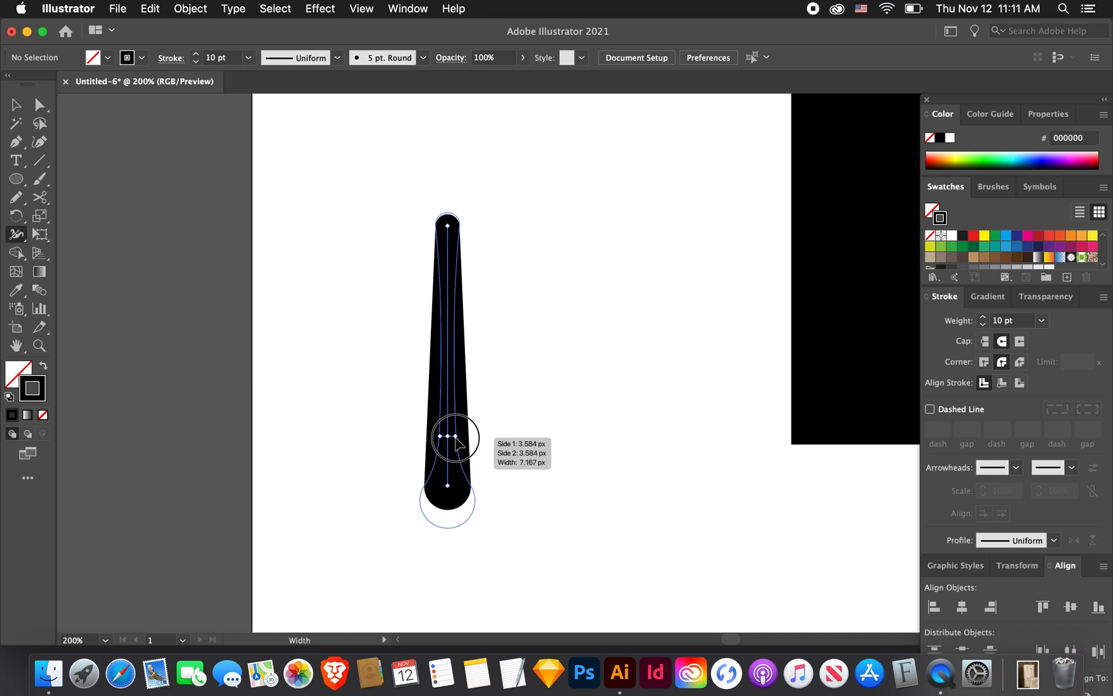
drag(472, 437, 449, 437)
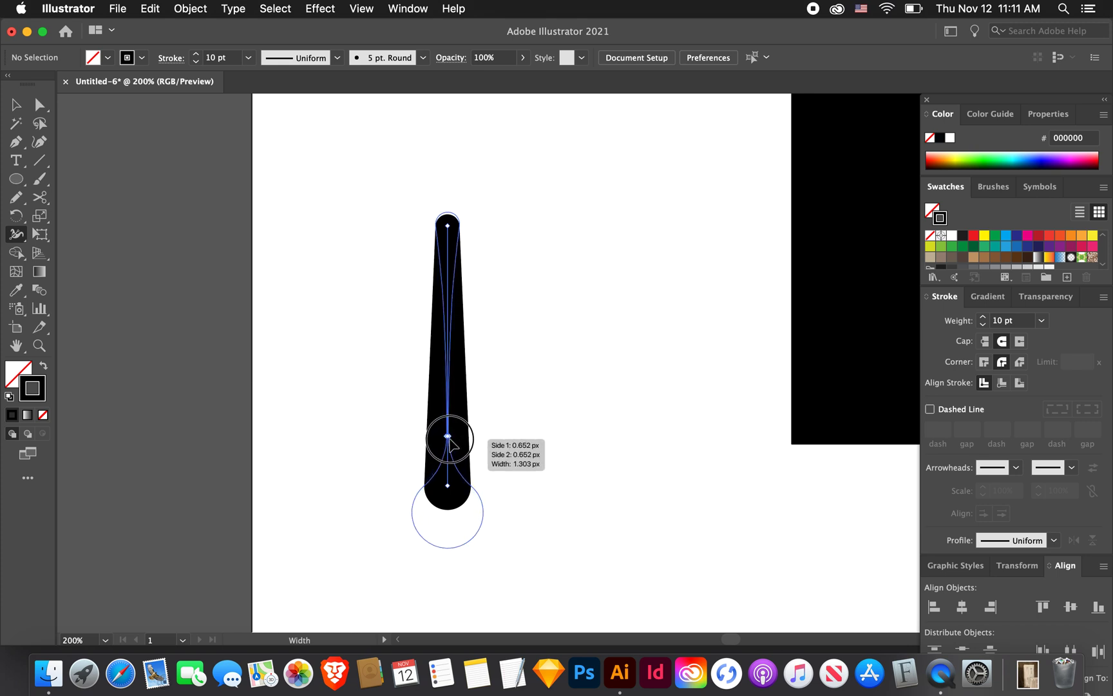
drag(447, 438, 461, 438)
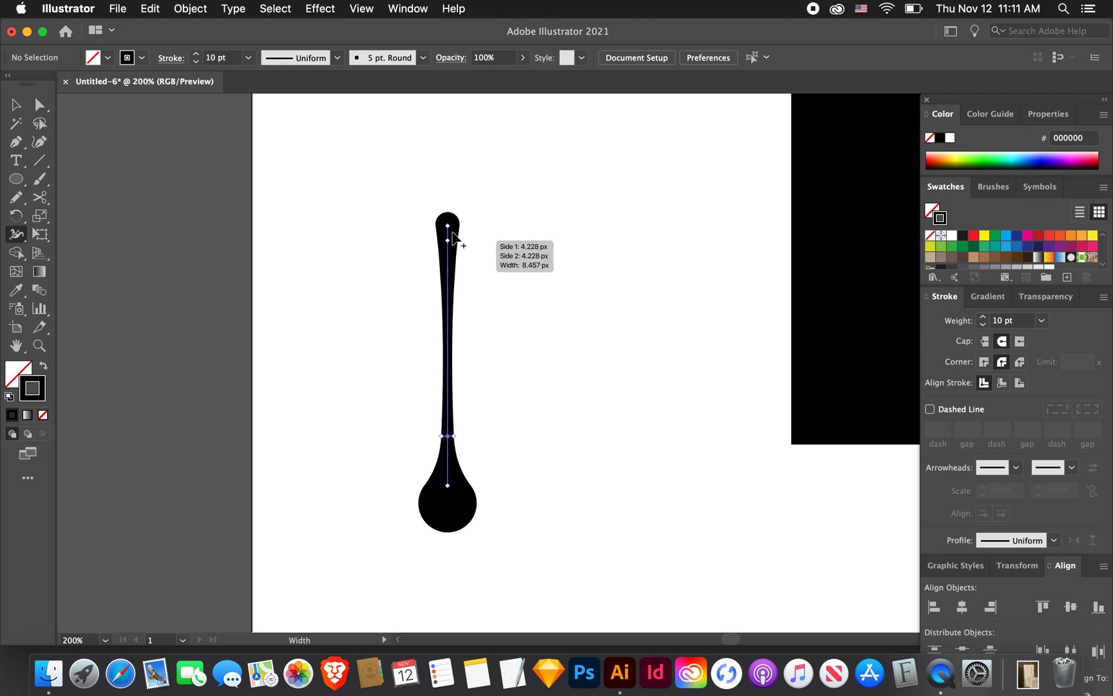
drag(448, 227, 451, 245)
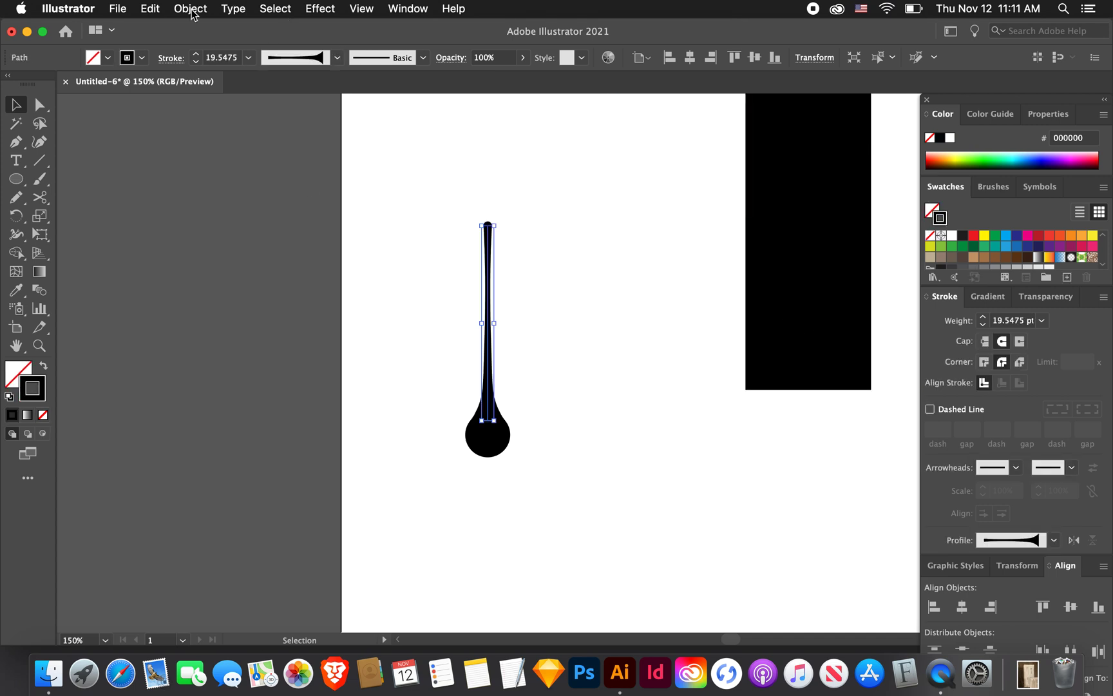
- Expand the drip's appearance into a filled shape and give it a blue fill
click(189, 8)
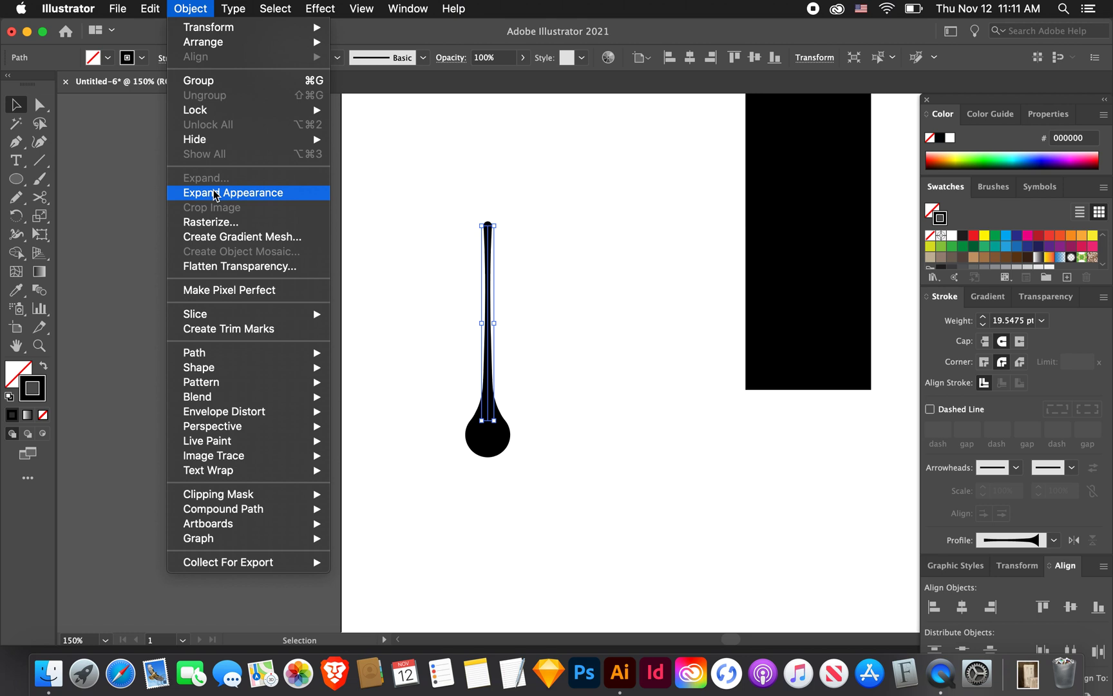
click(234, 193)
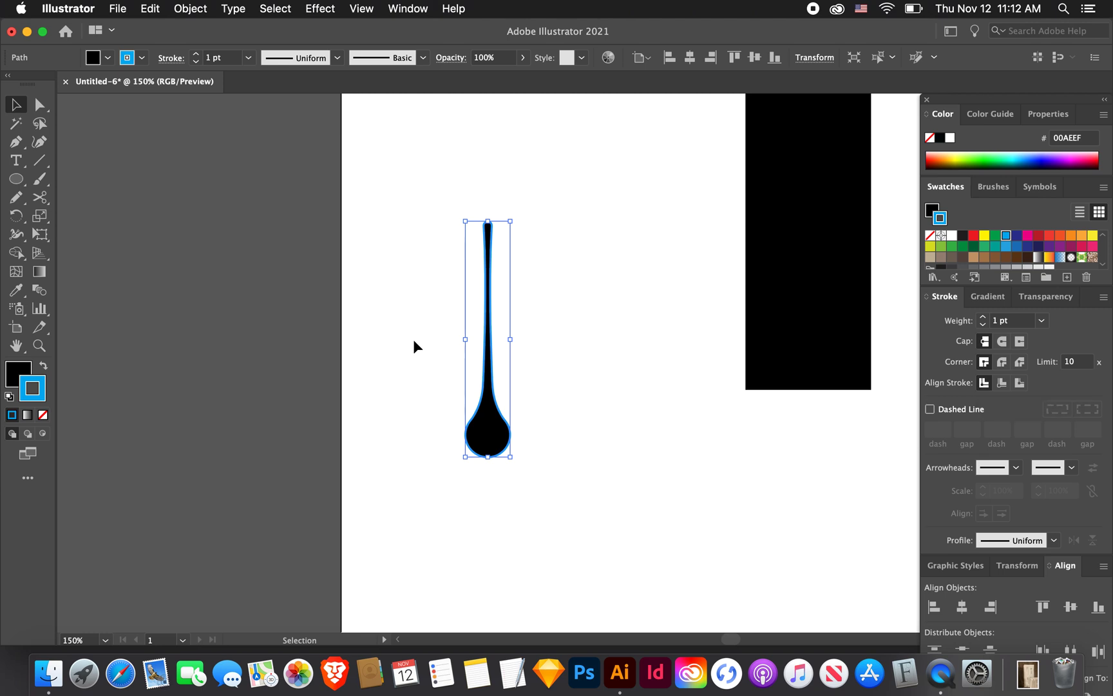
click(126, 57)
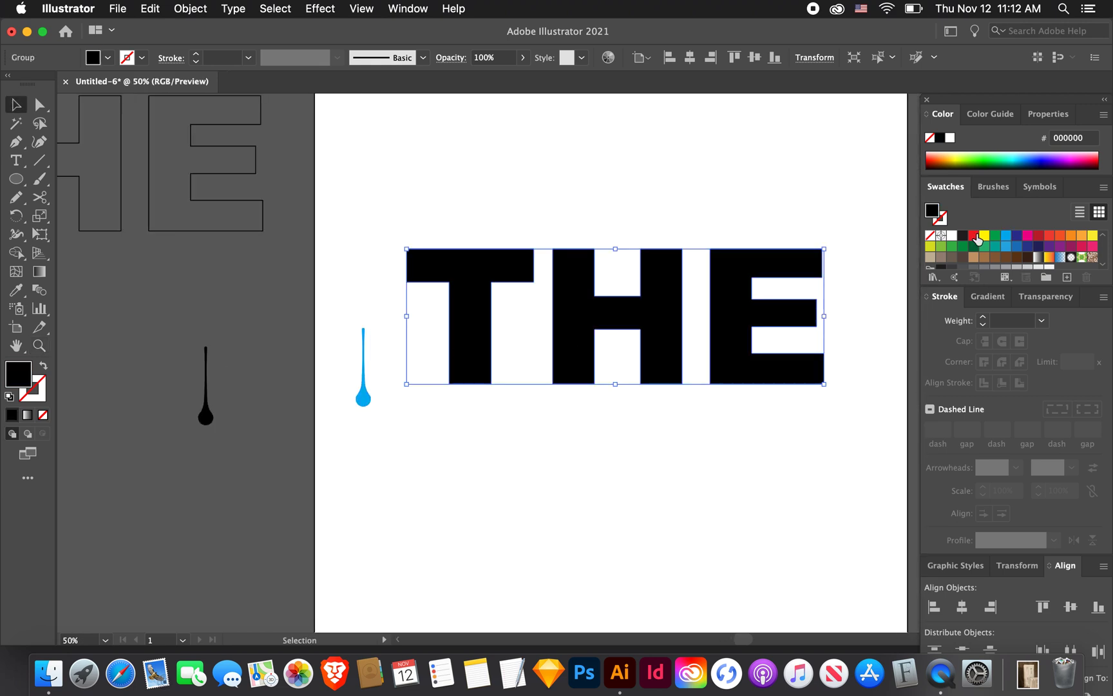
- Colour the THE letters blue and hang a drip copy under the T
click(1004, 235)
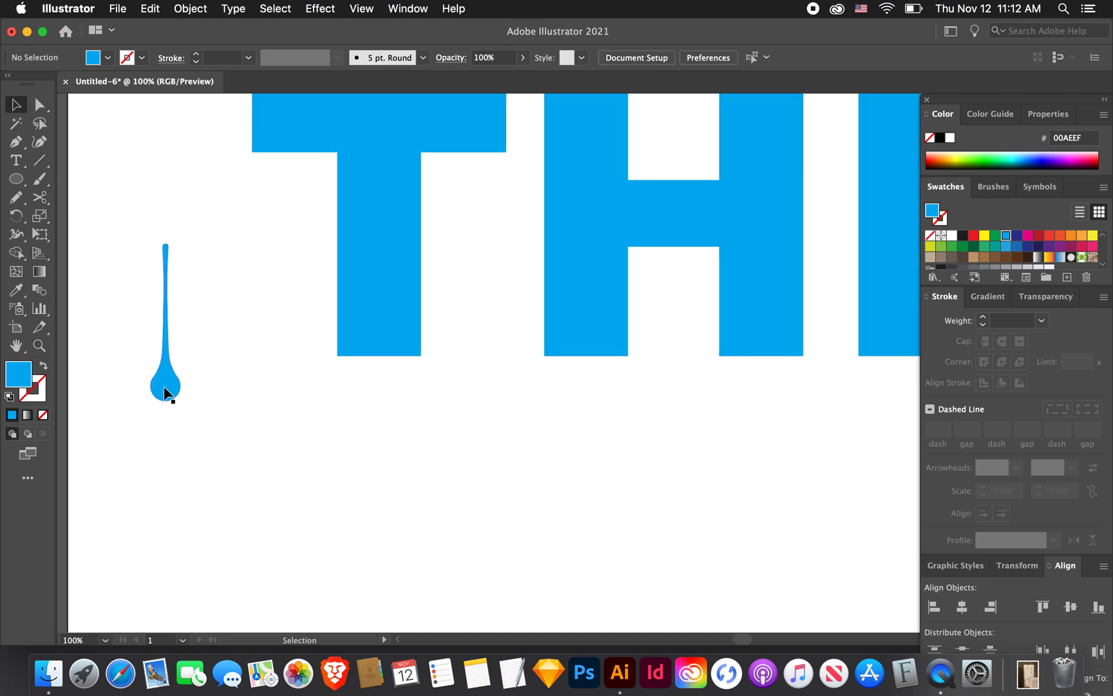
drag(166, 393, 274, 279)
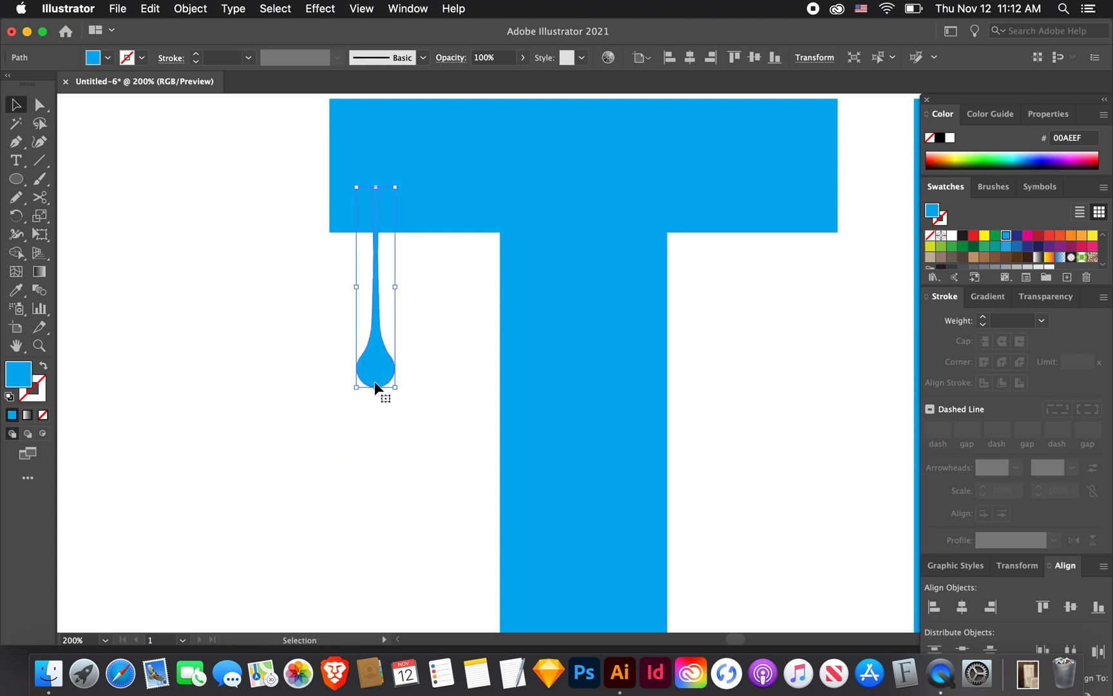
key(cmd+-)
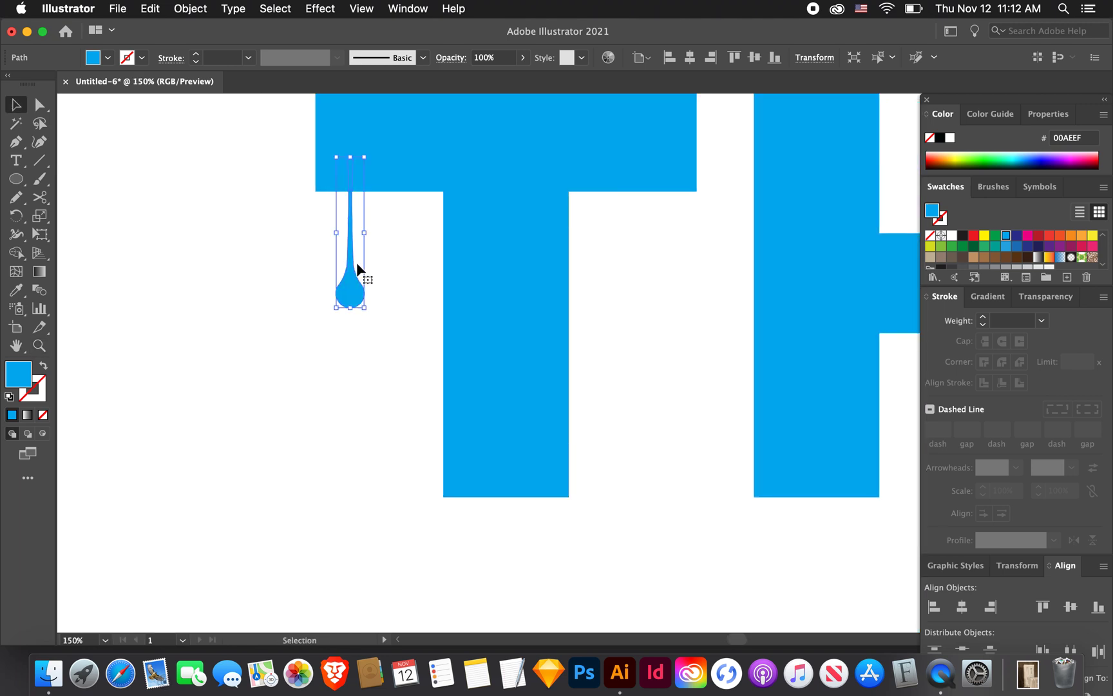
drag(350, 280, 469, 558)
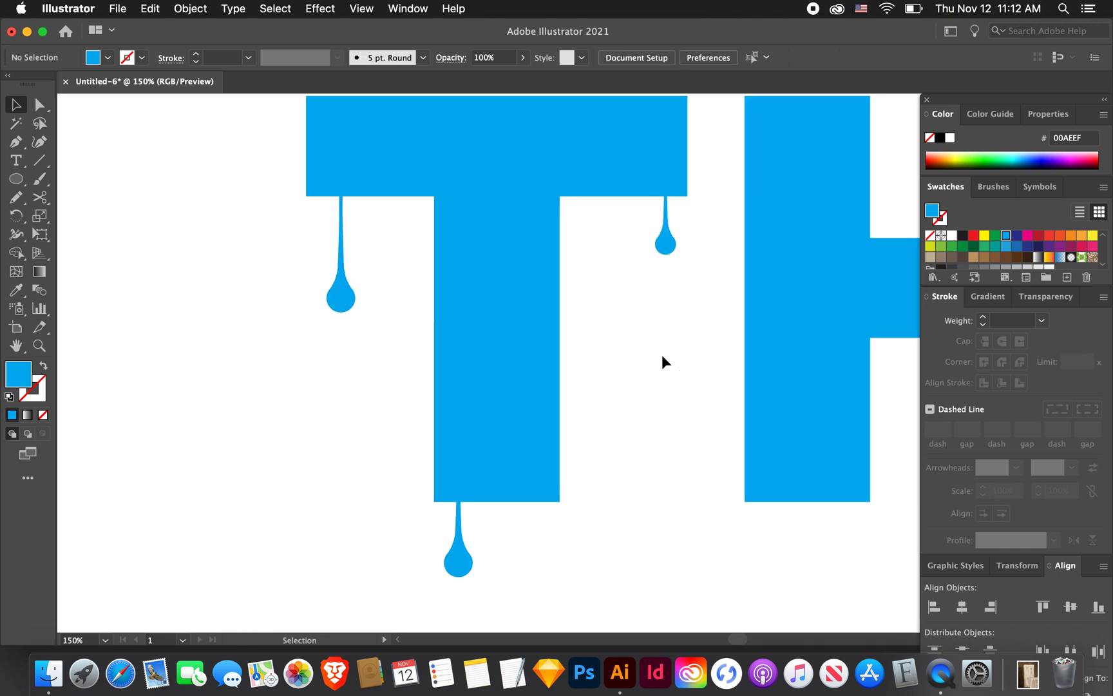
- Add drip copies under the H's crossbar and the E's top and middle arms
drag(665, 243, 537, 361)
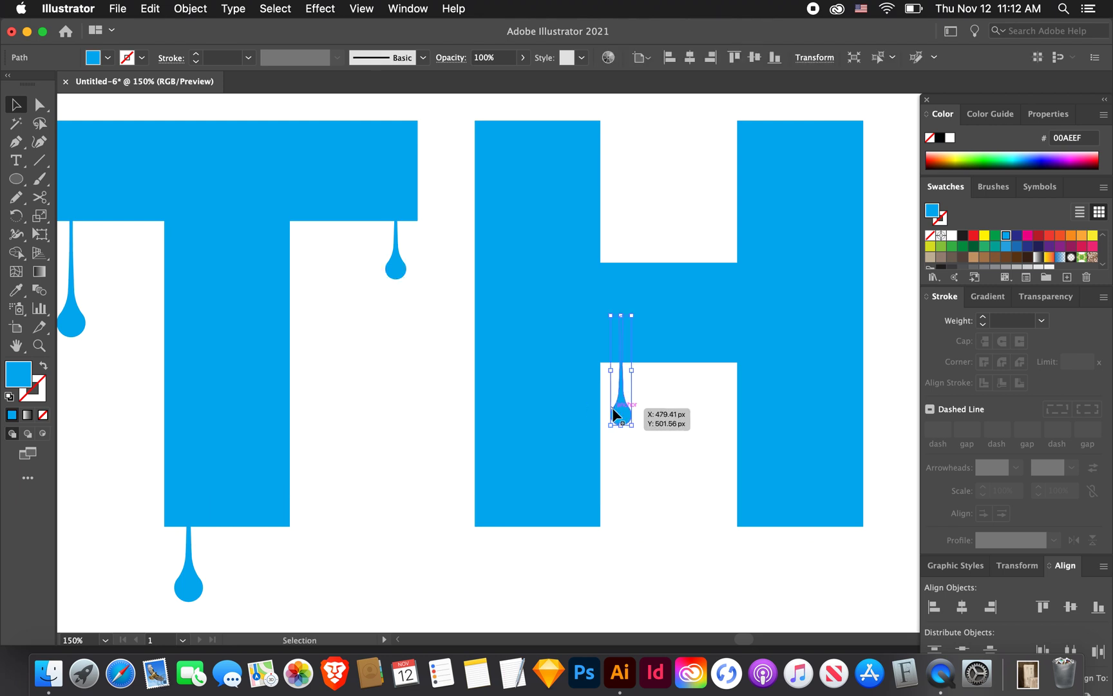
drag(620, 415, 560, 572)
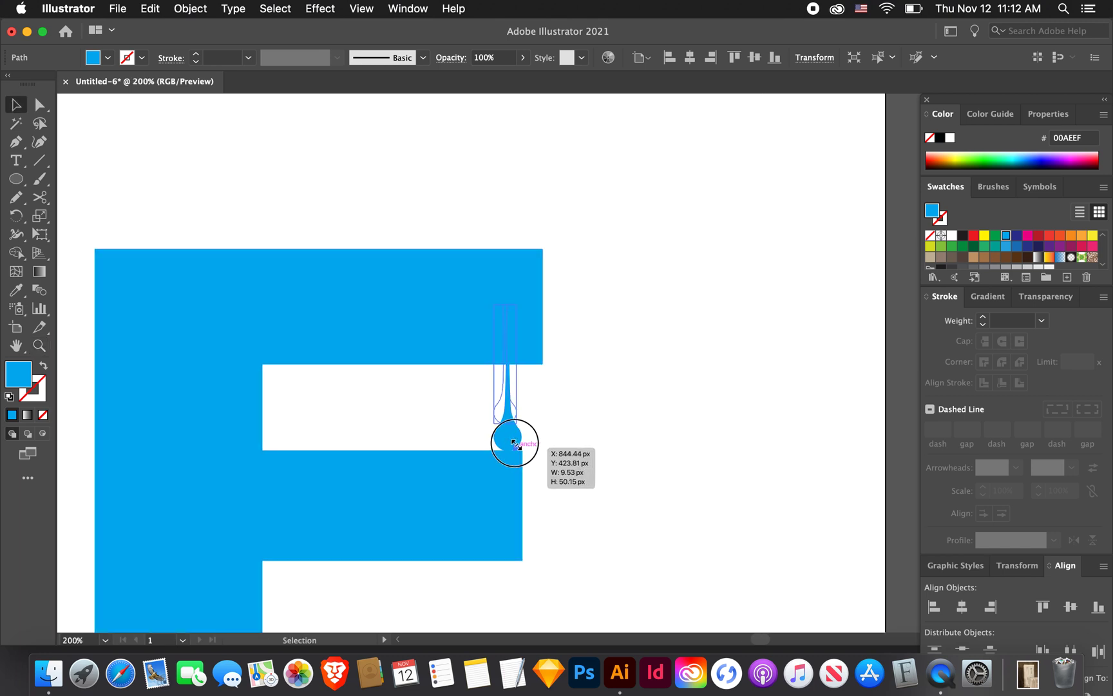
drag(513, 440, 510, 408)
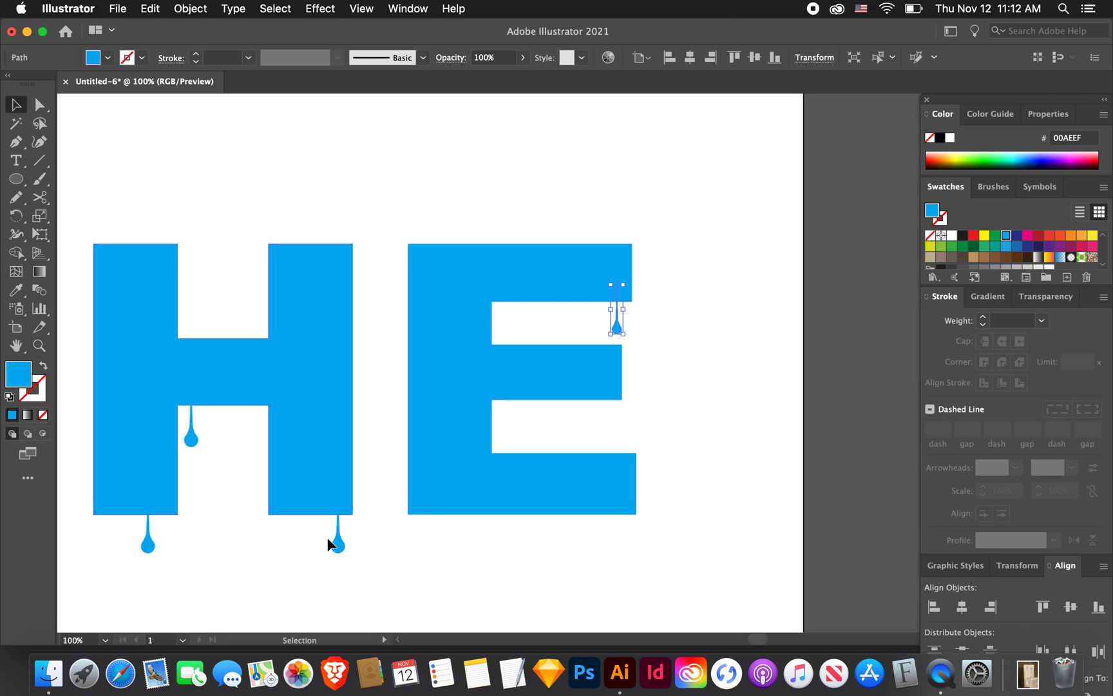
drag(616, 320, 518, 430)
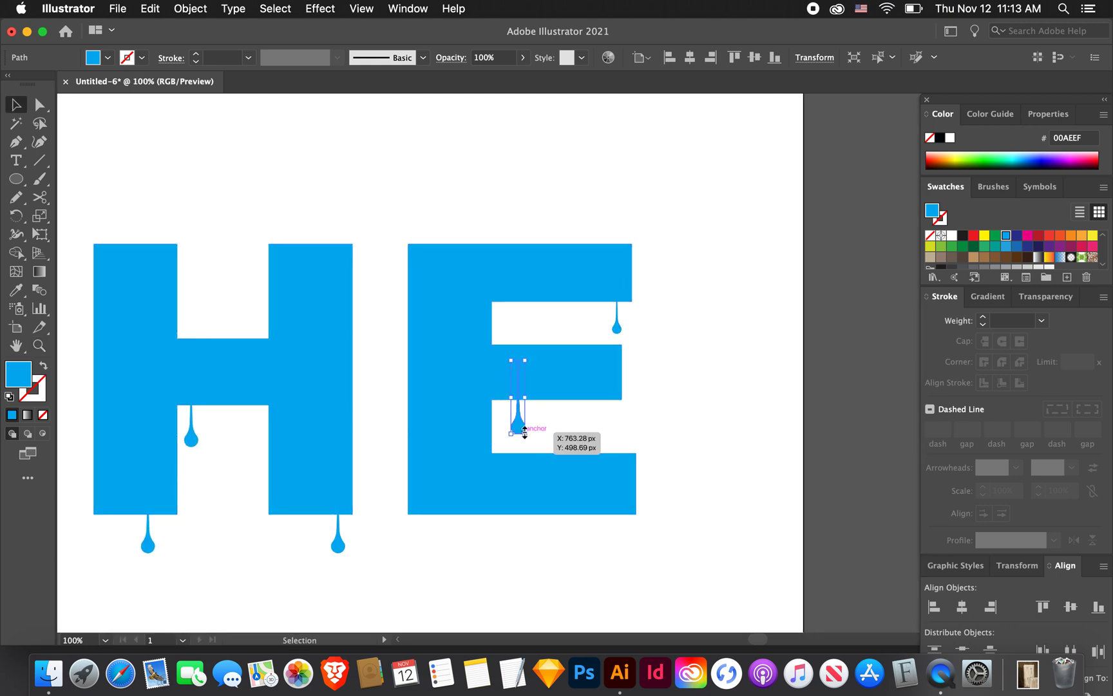
drag(524, 431, 616, 545)
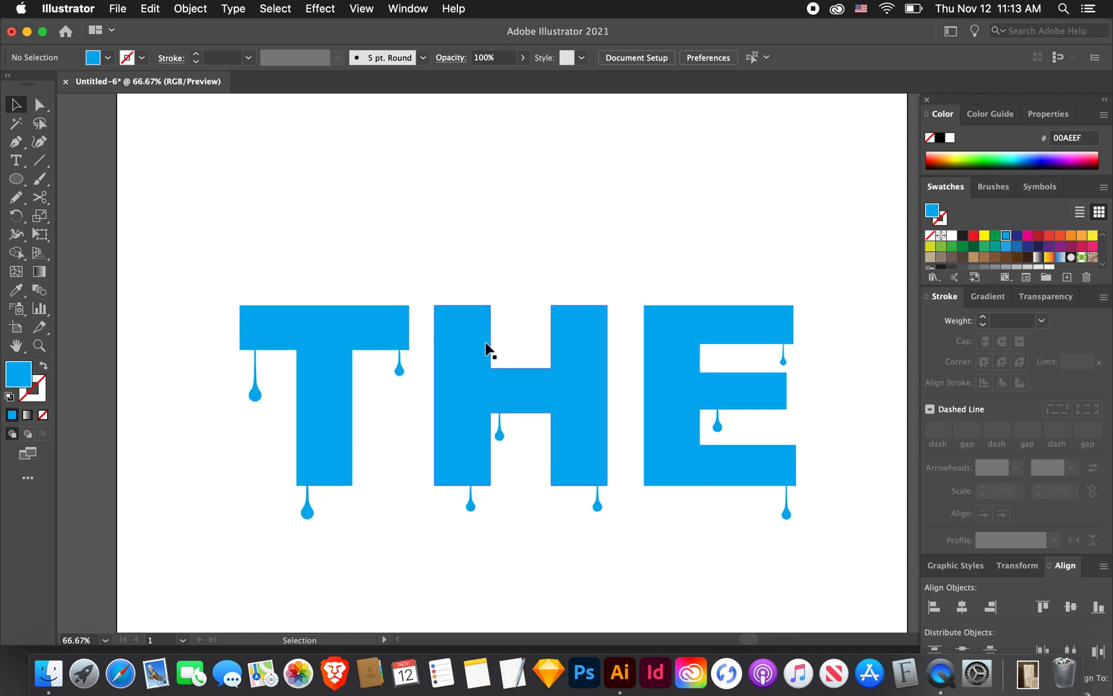
click(488, 350)
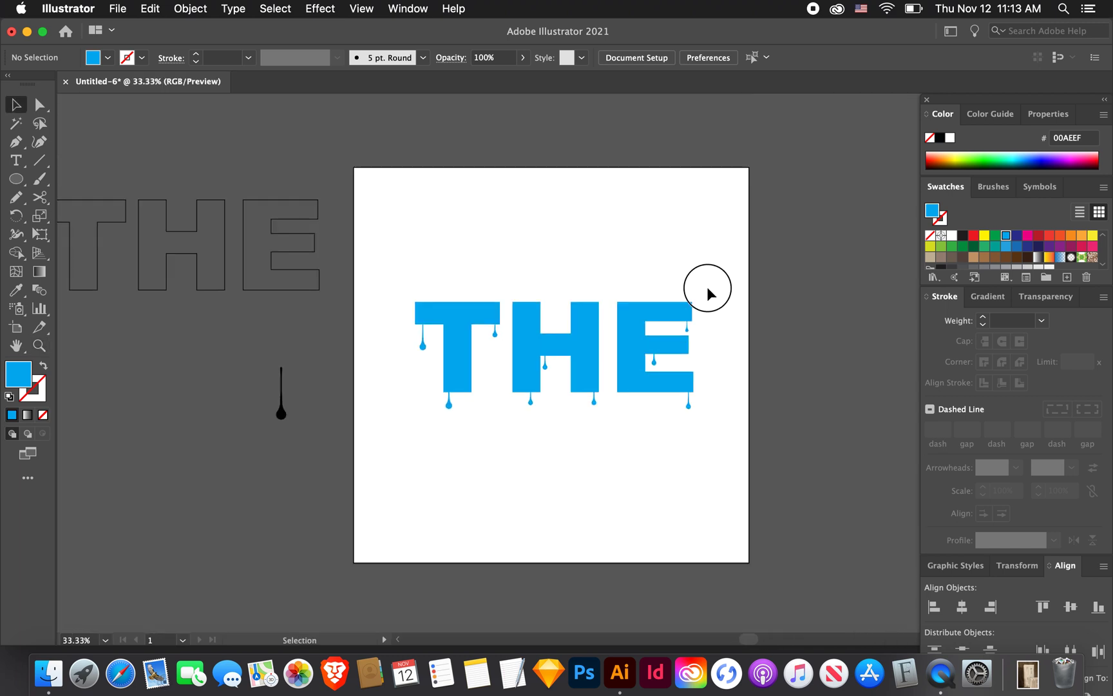
- Copy the blue letters with their drips off the artboard, next to the black outline spare
click(600, 338)
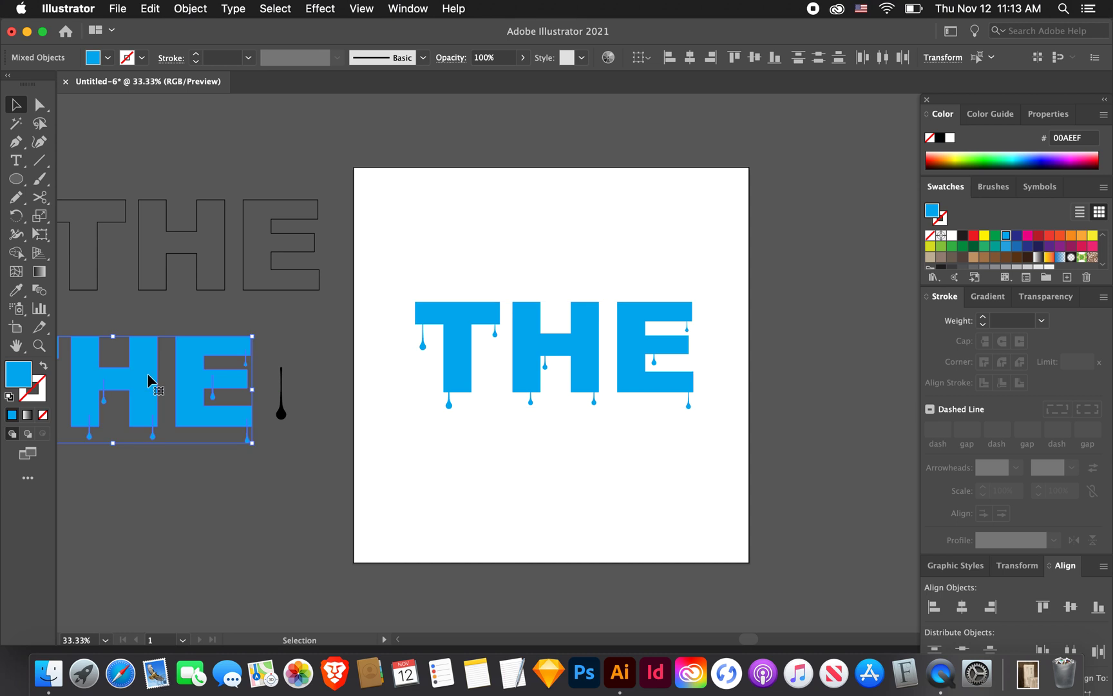
click(579, 351)
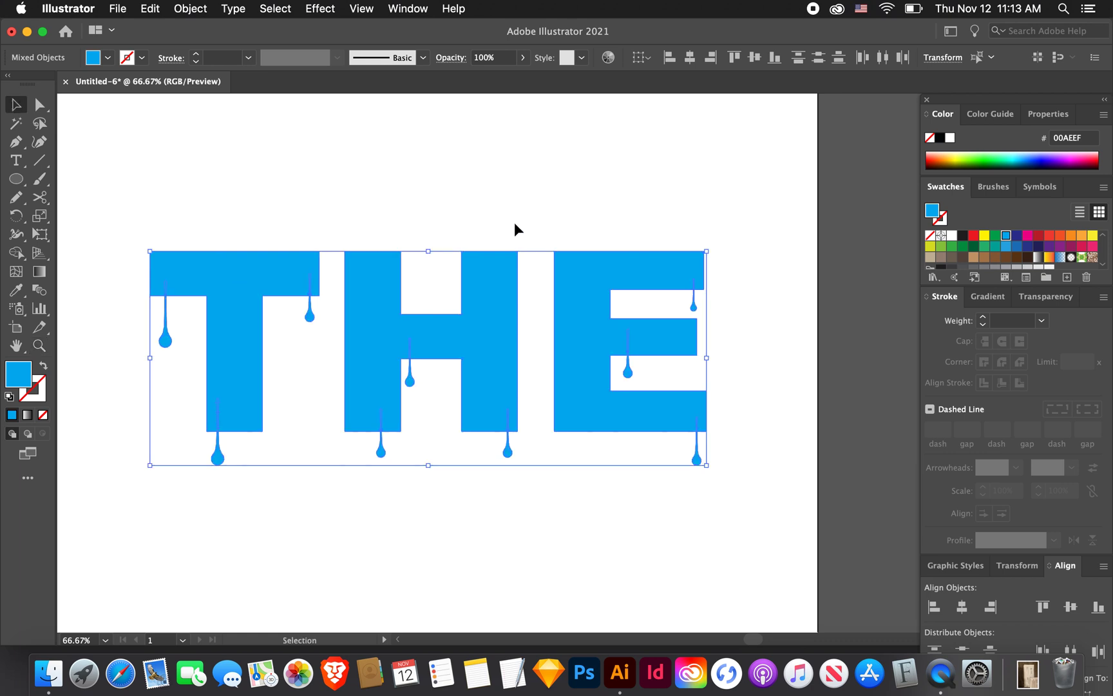
mouse_move(549, 321)
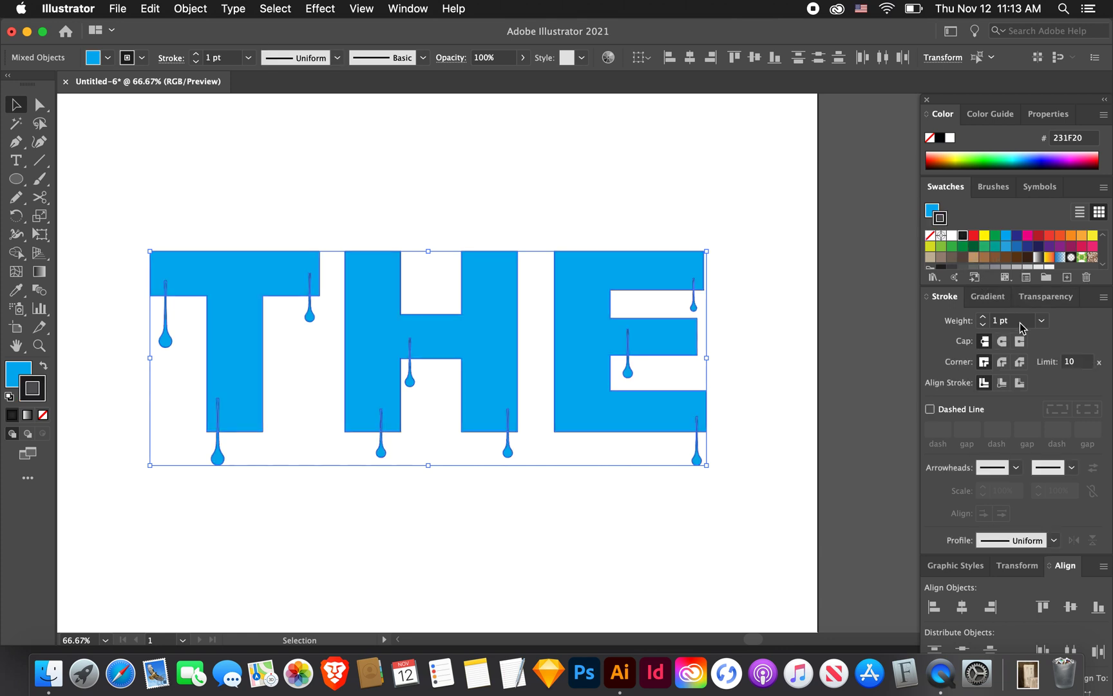
text(10 pt)
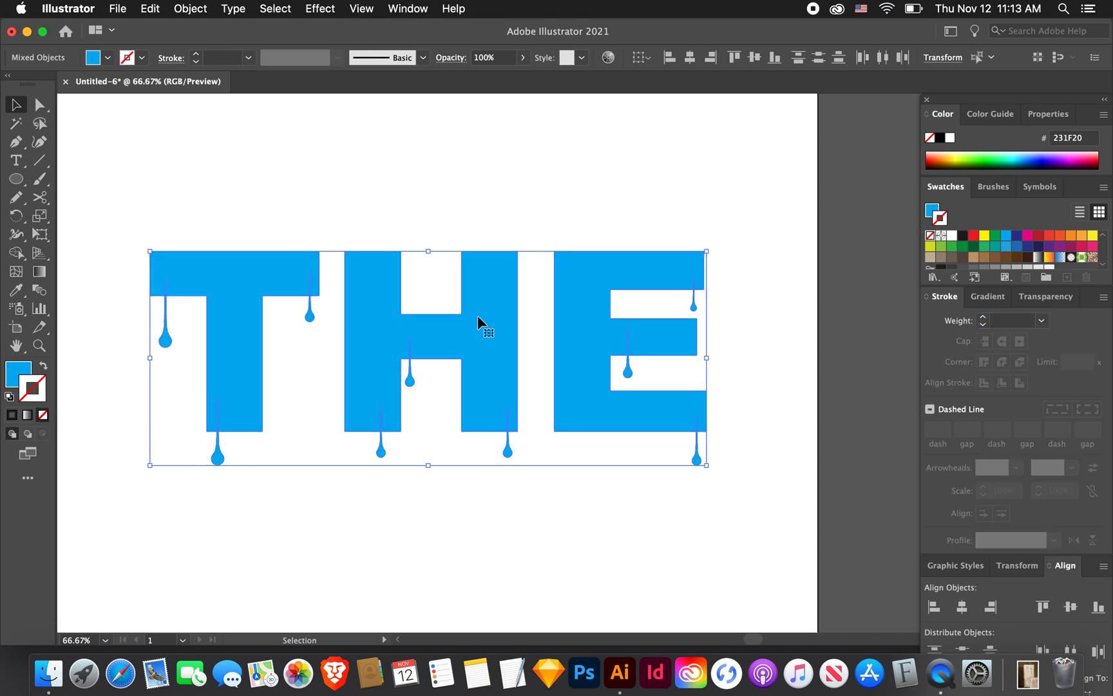
mouse_move(695, 264)
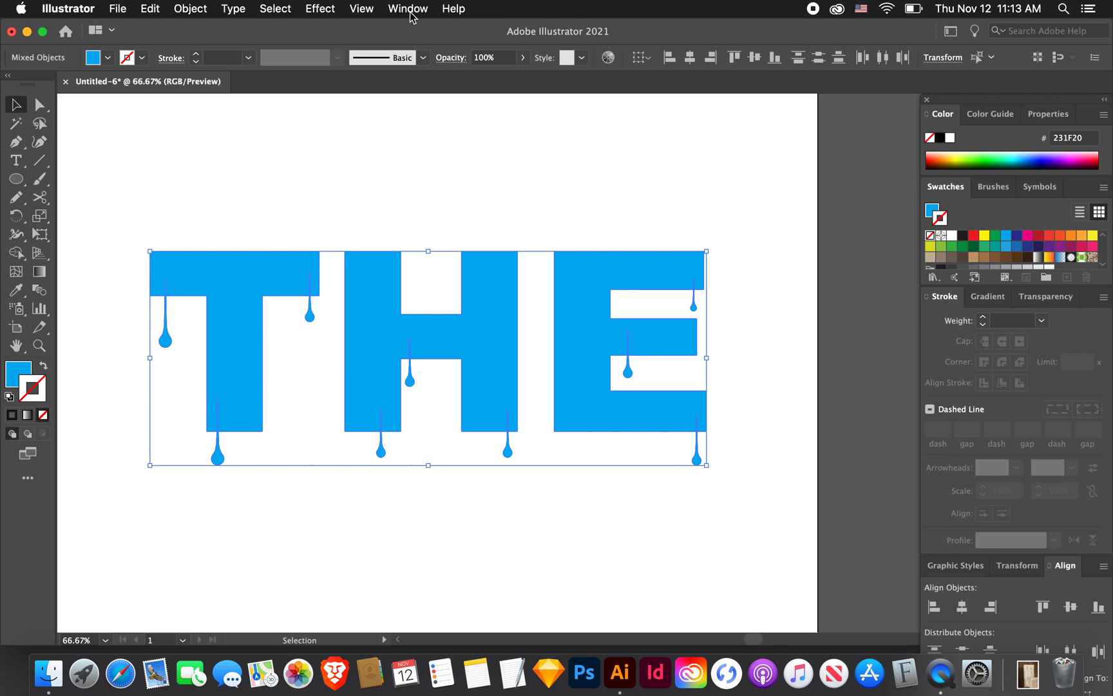
- Unite the T, H and E with their drips using Pathfinder's Unite shape mode
click(408, 8)
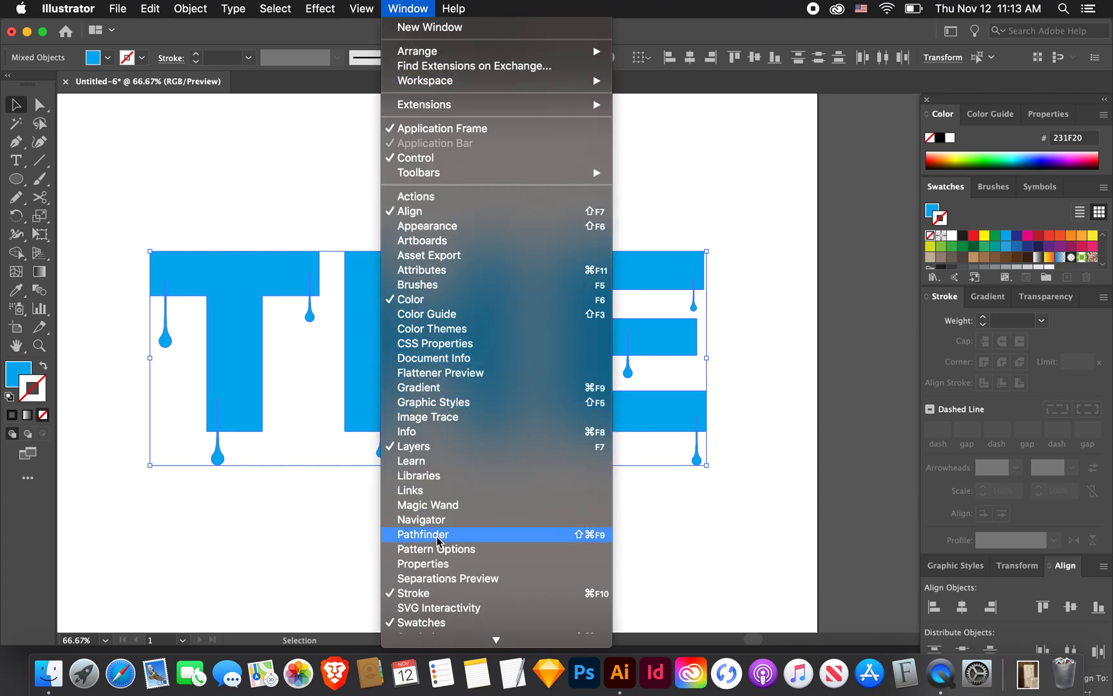
click(423, 534)
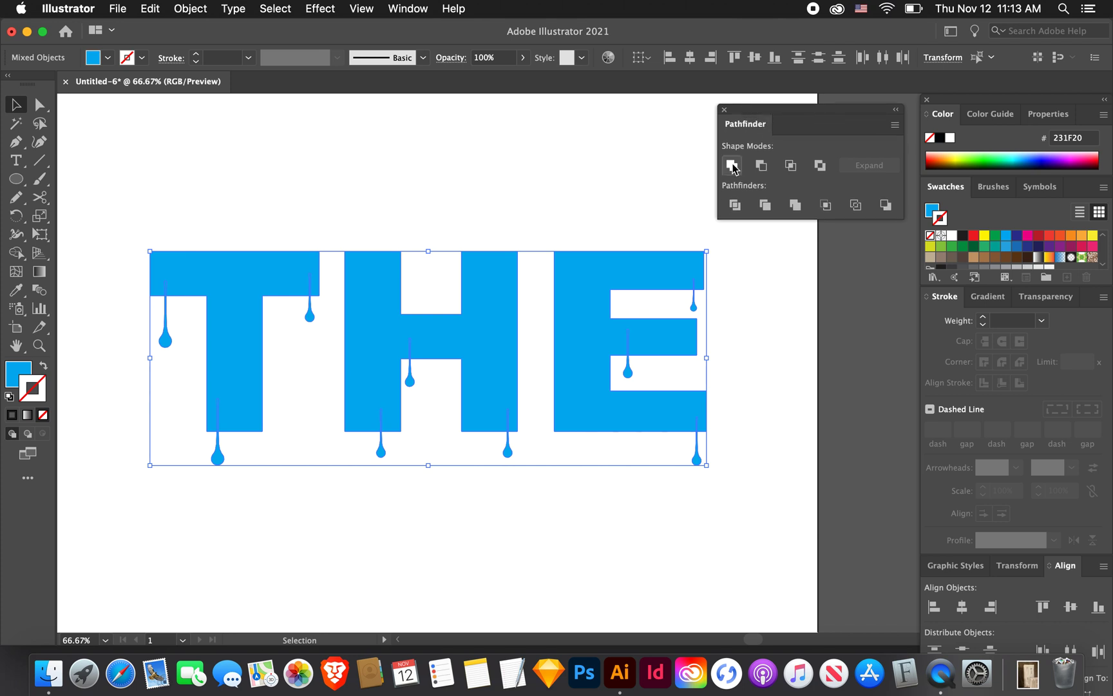
mouse_move(732, 165)
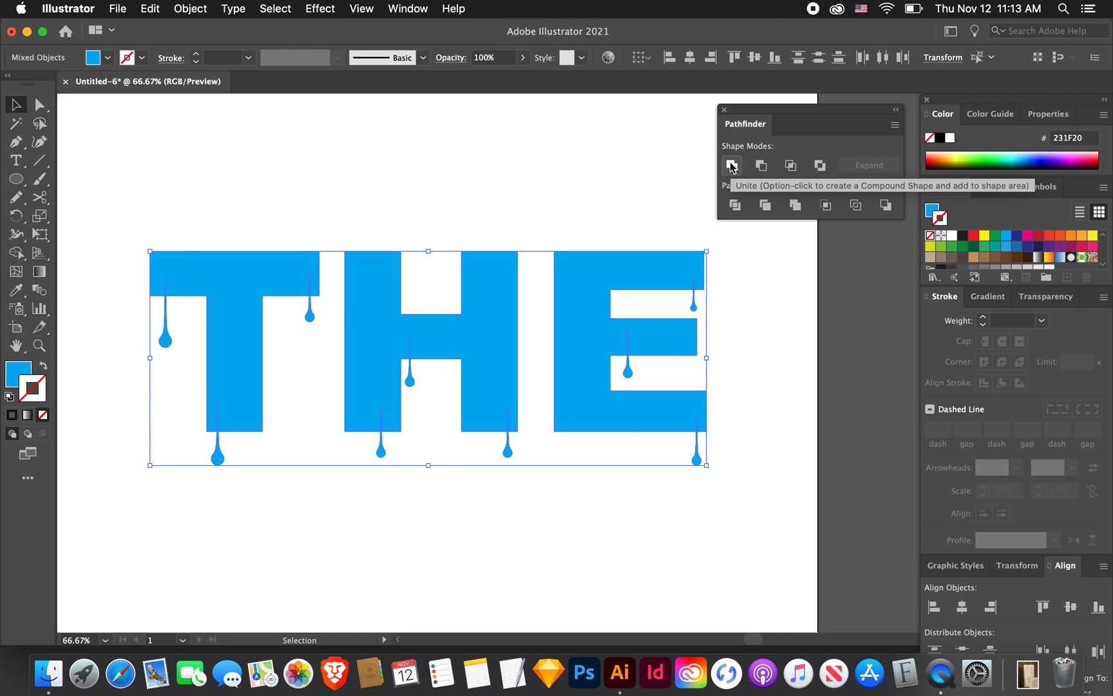
click(731, 165)
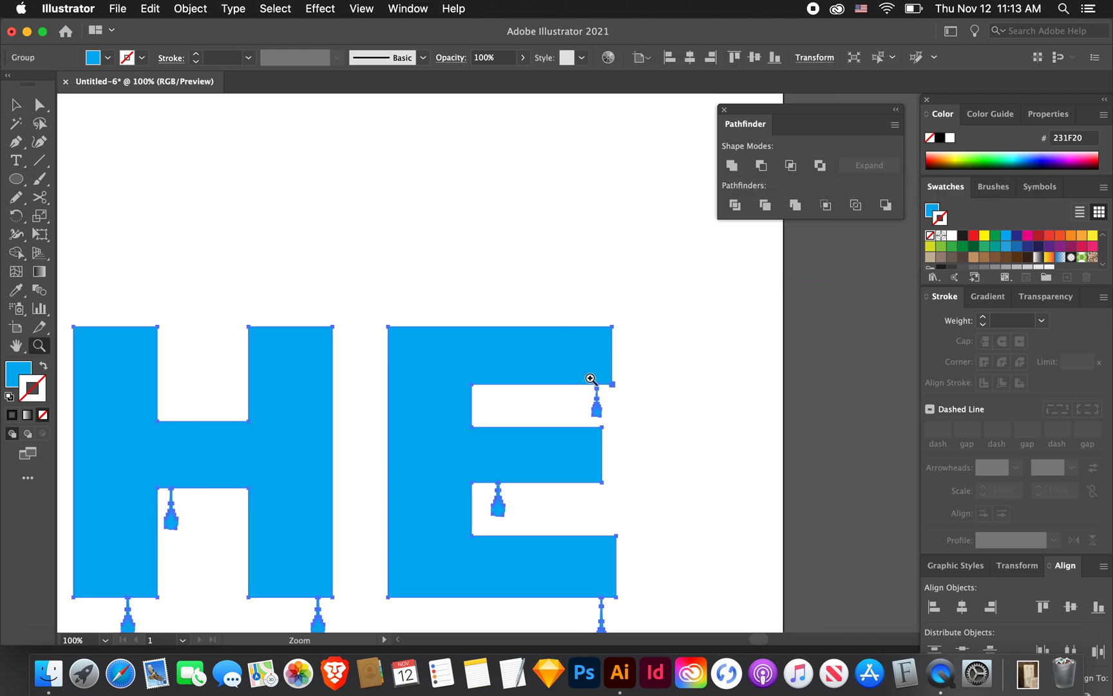
click(590, 379)
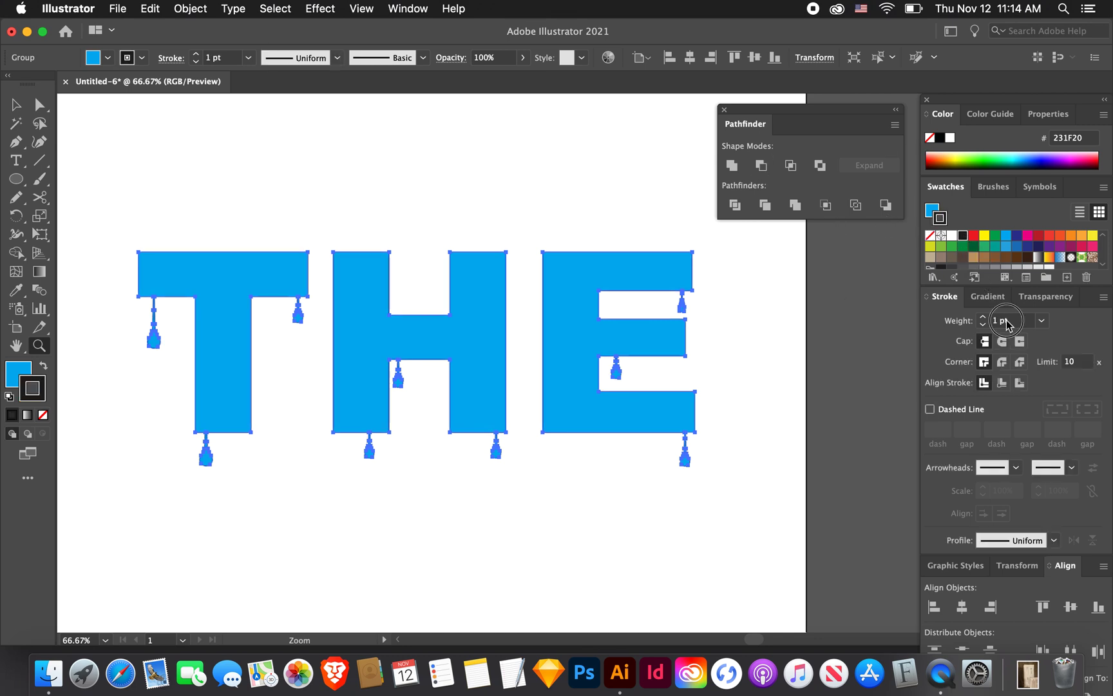
- Try outline weights of 10, 0.75 and 8 pt, then step the black stroke down to 6 pt
text(10 pt)
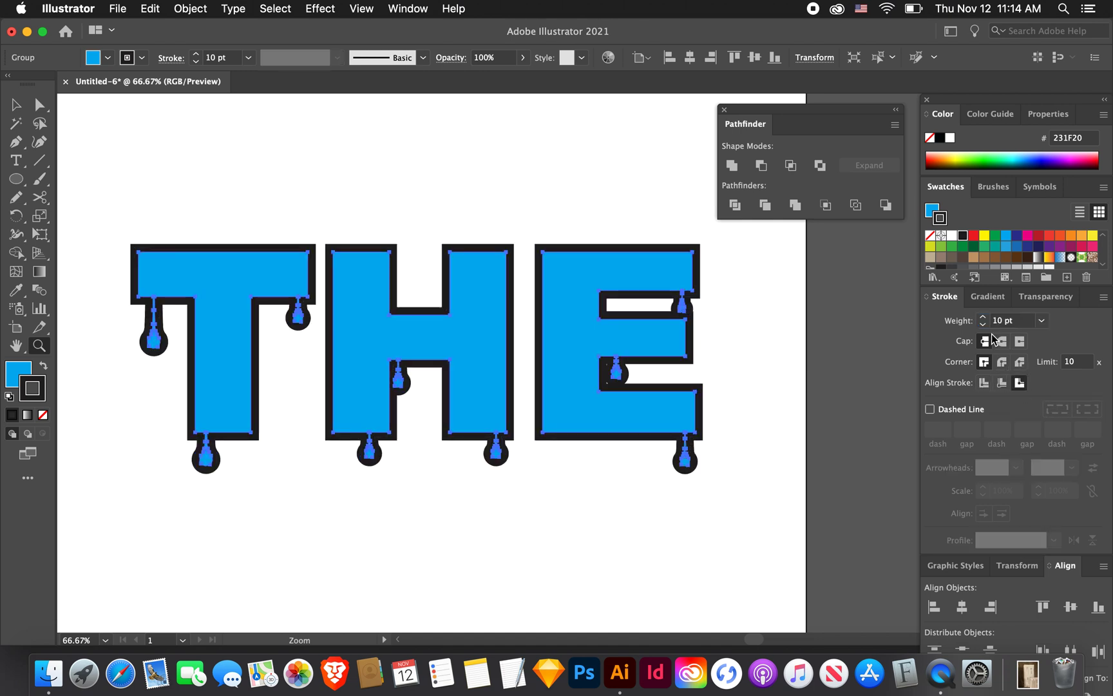
text(0.75)
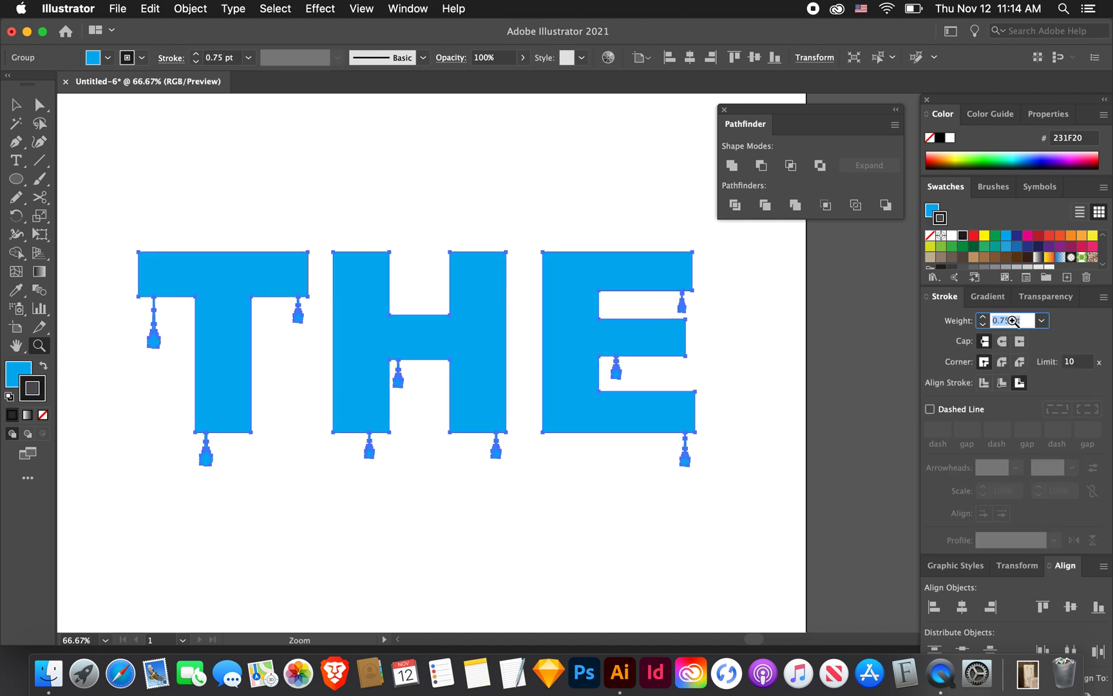
text(8 pt)
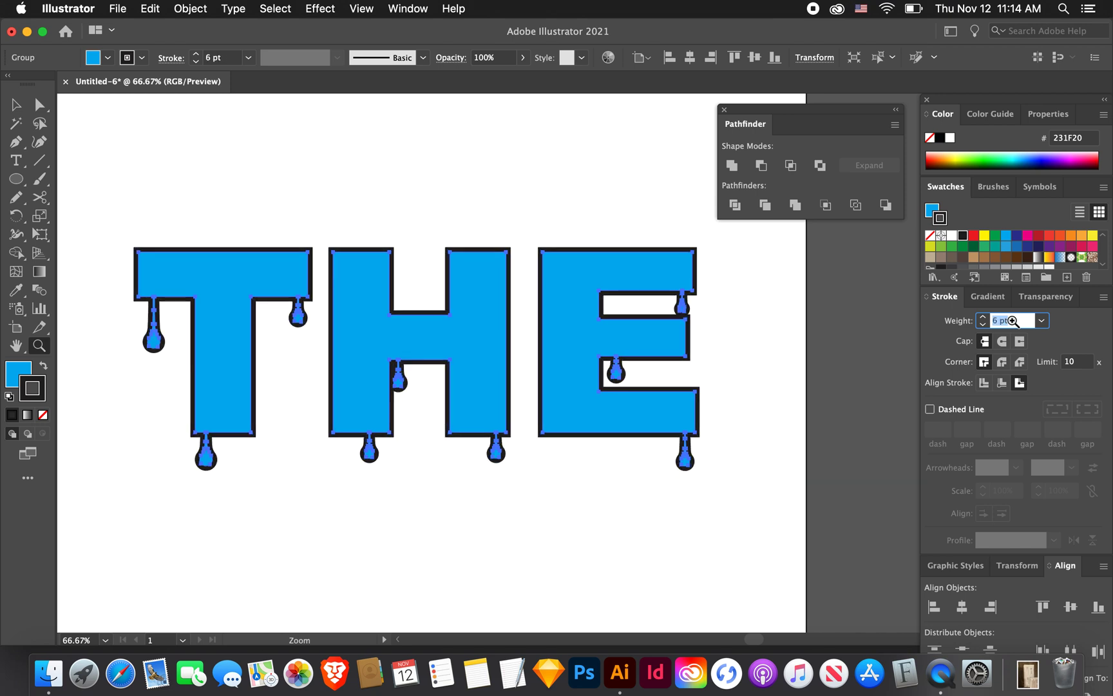
mouse_move(754, 356)
text(10)
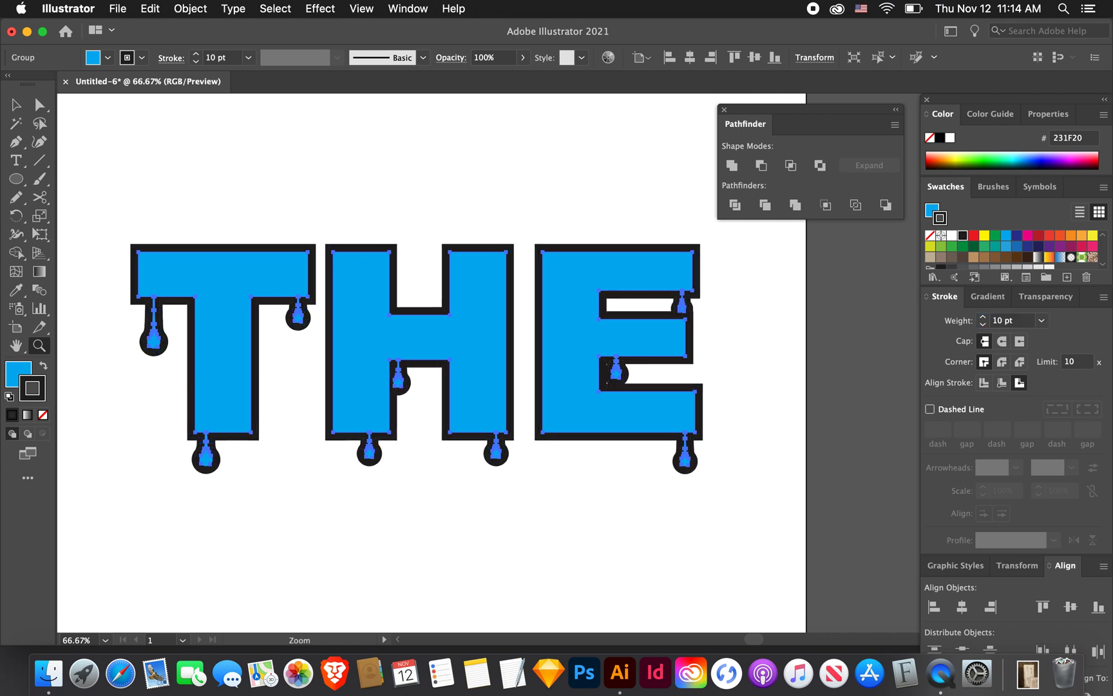
click(982, 325)
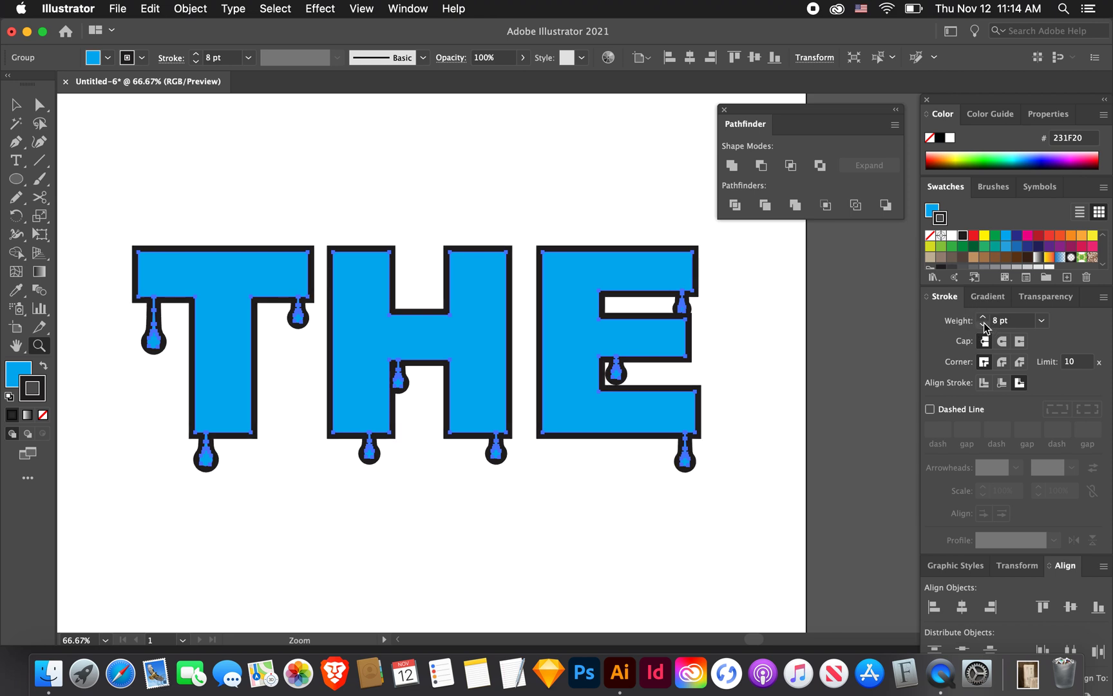
click(983, 325)
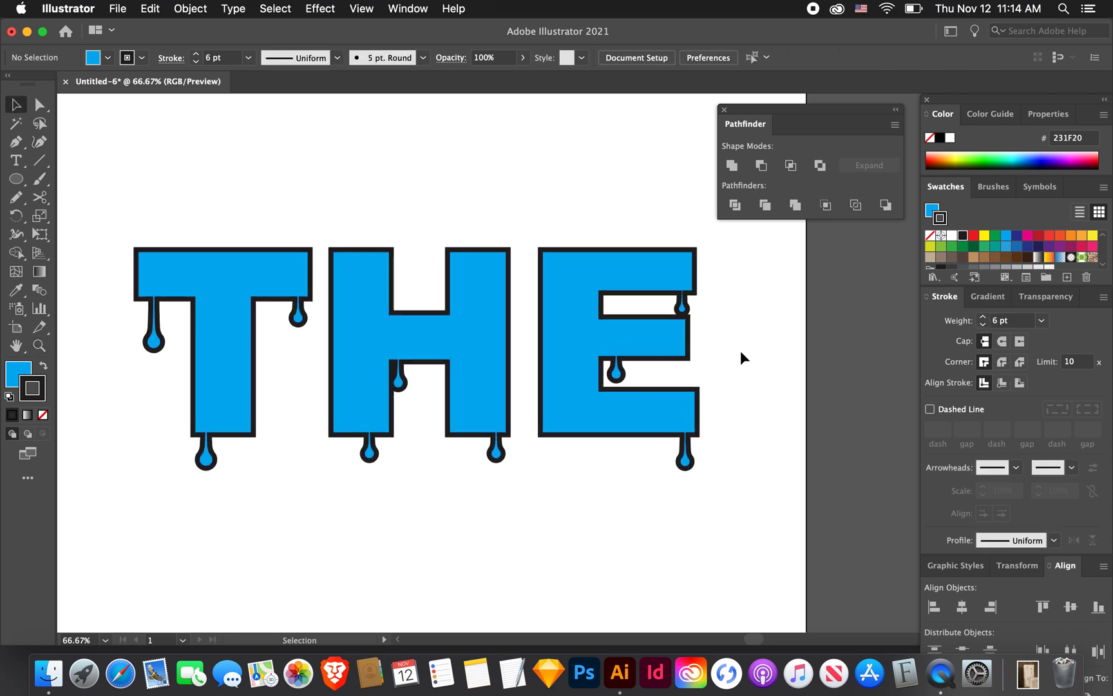
click(538, 357)
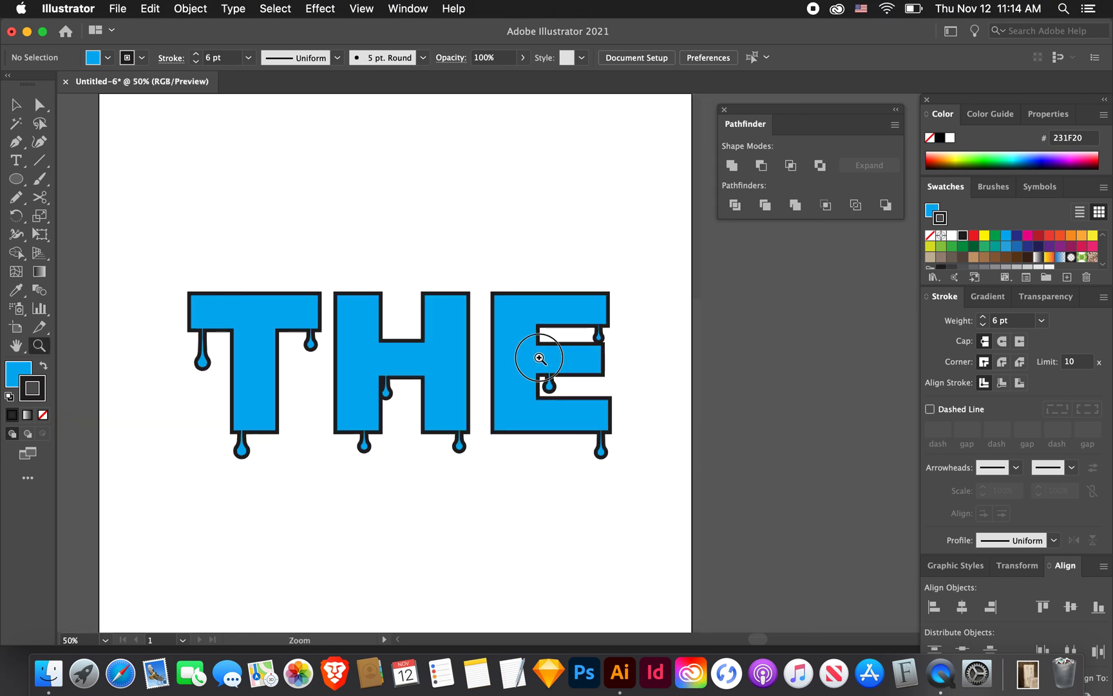
click(538, 358)
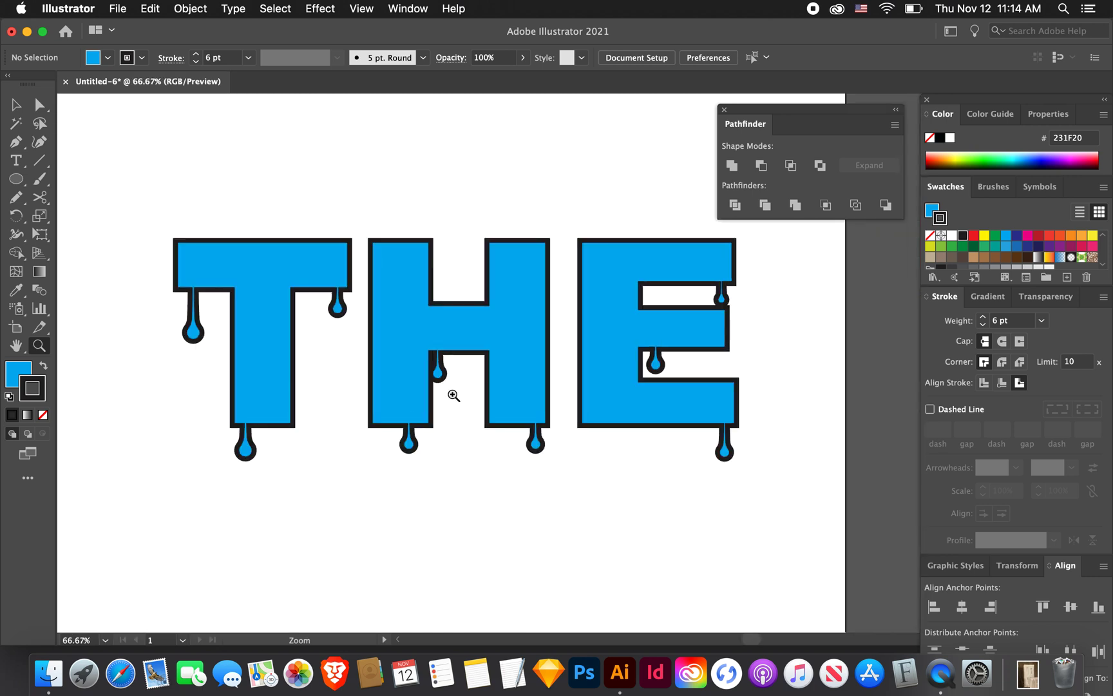
mouse_move(692, 293)
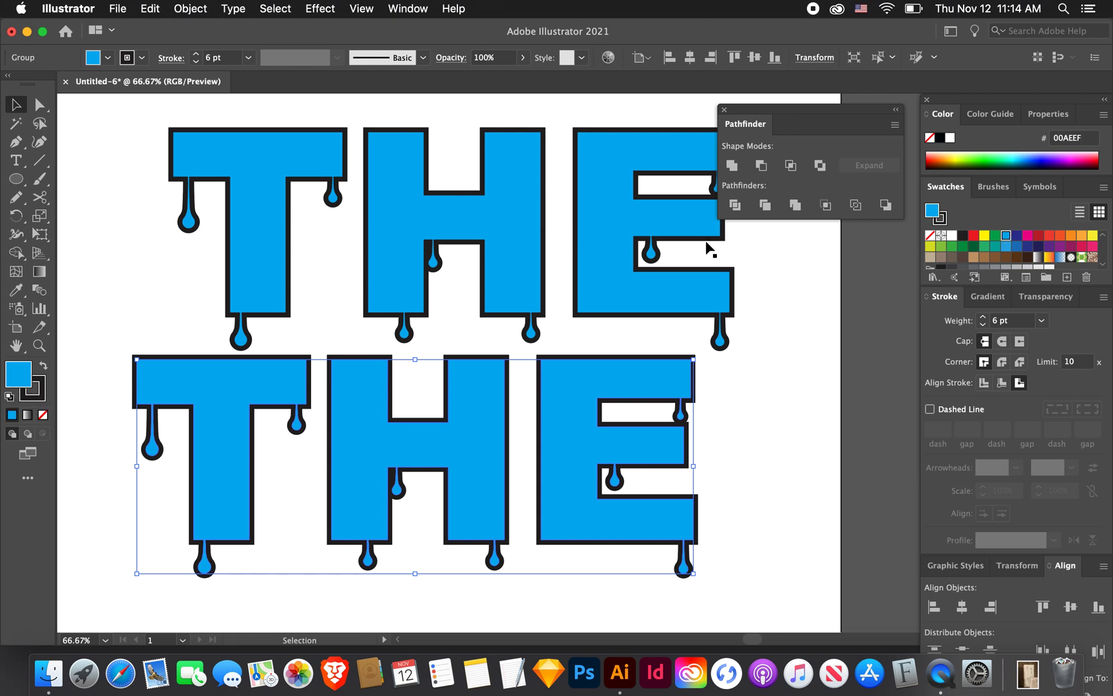
- Fill the pasted duplicate of the dripping THE with black
click(963, 235)
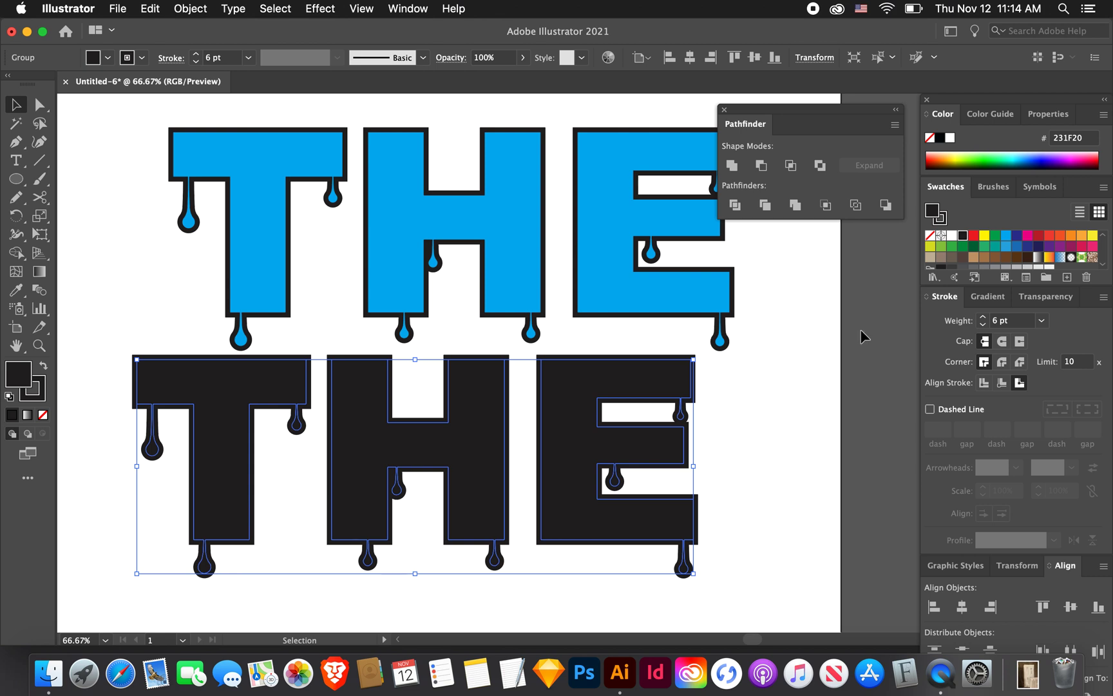
mouse_move(572, 462)
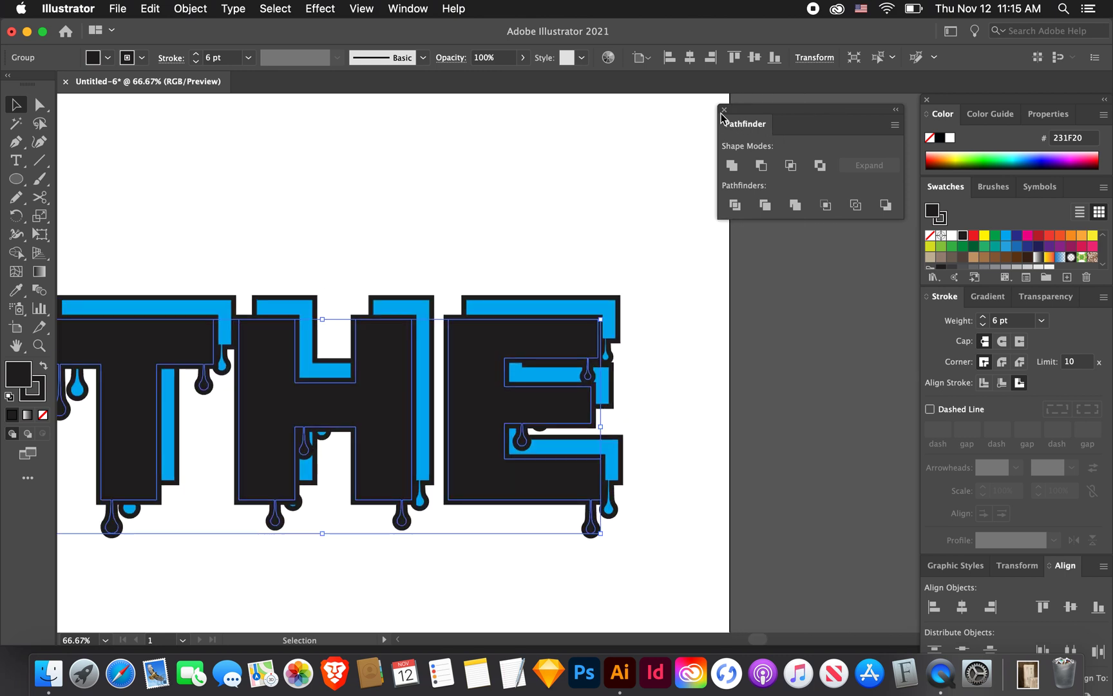
- Close the Pathfinder panel and draw a circle near the artboard's top-right corner
click(723, 109)
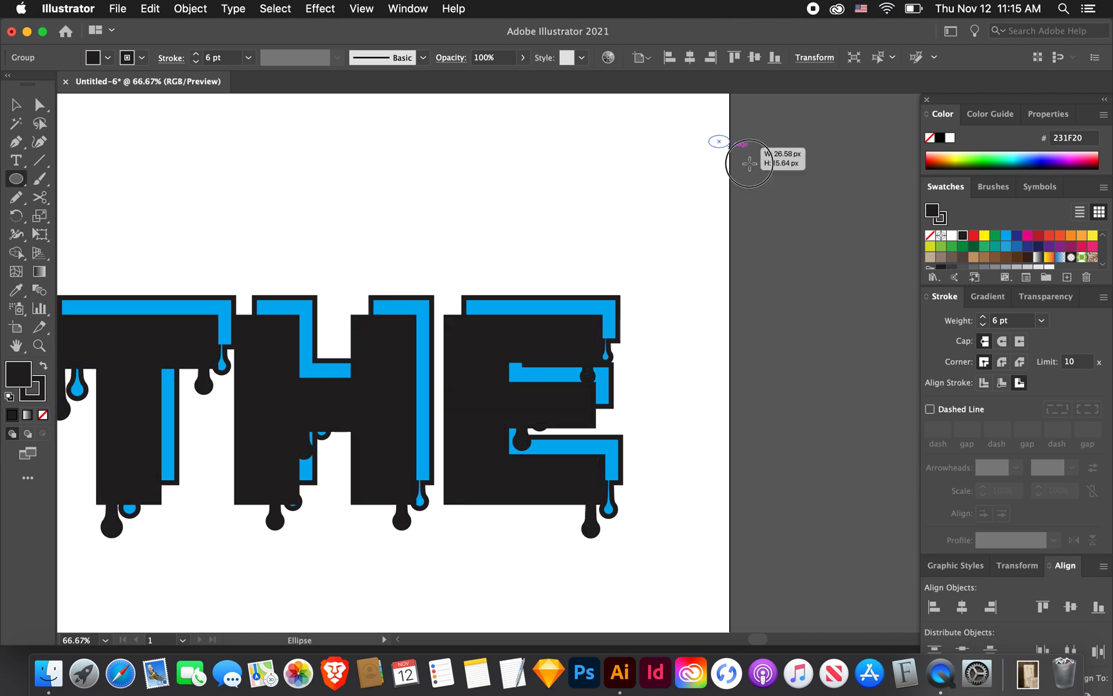
drag(719, 141, 807, 232)
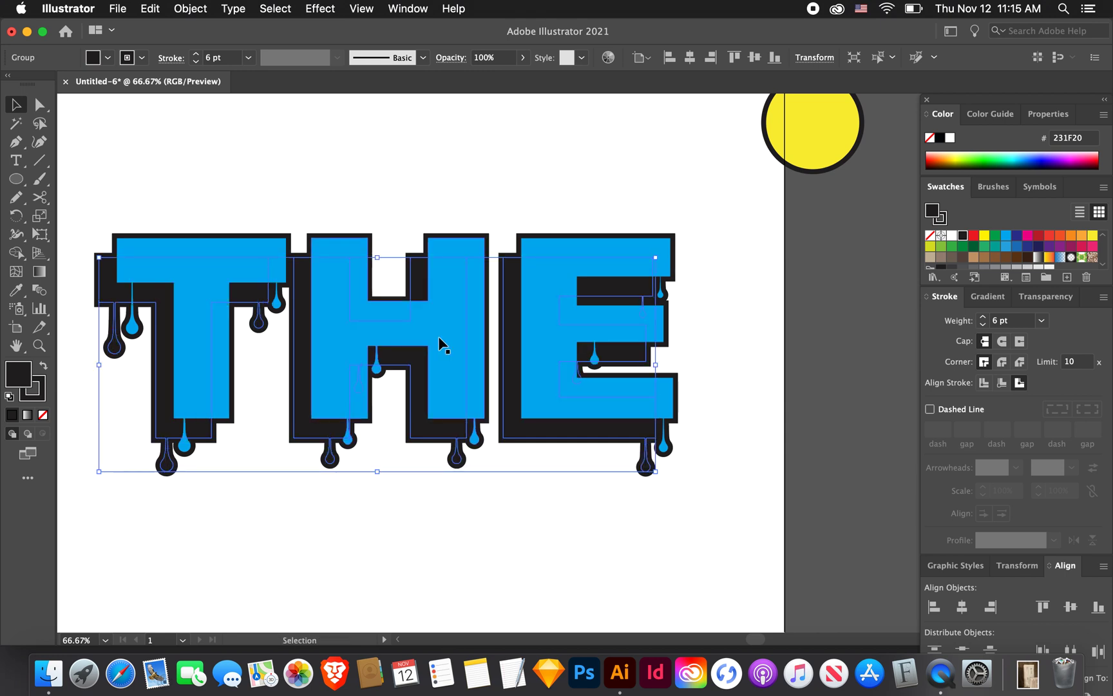
mouse_move(594, 187)
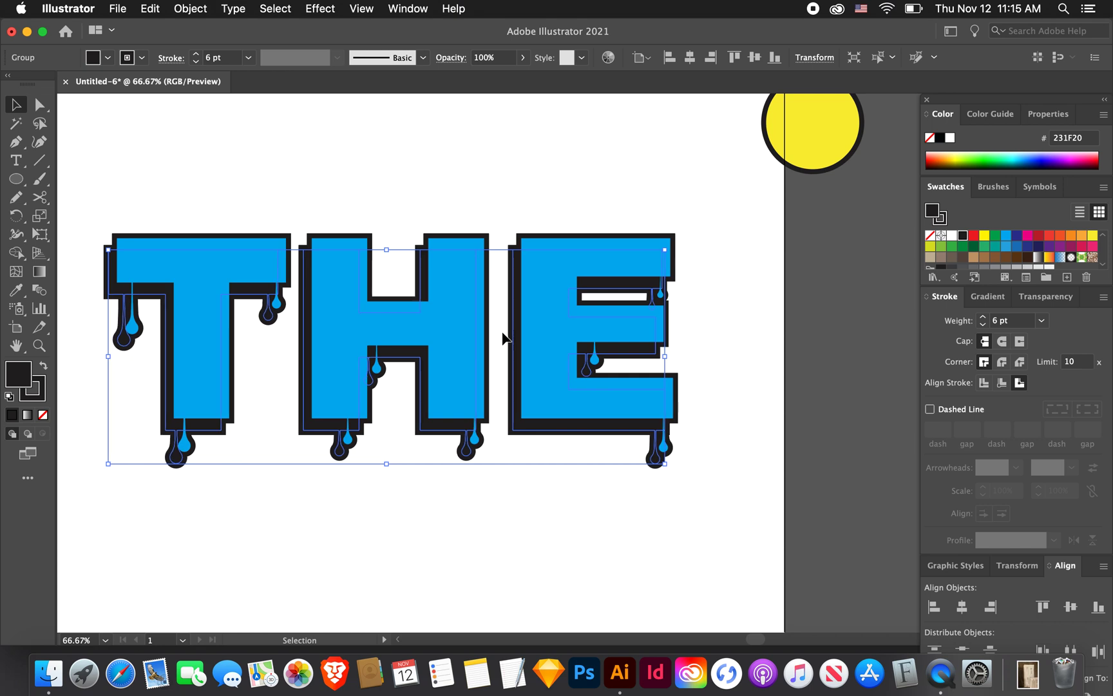
mouse_move(561, 564)
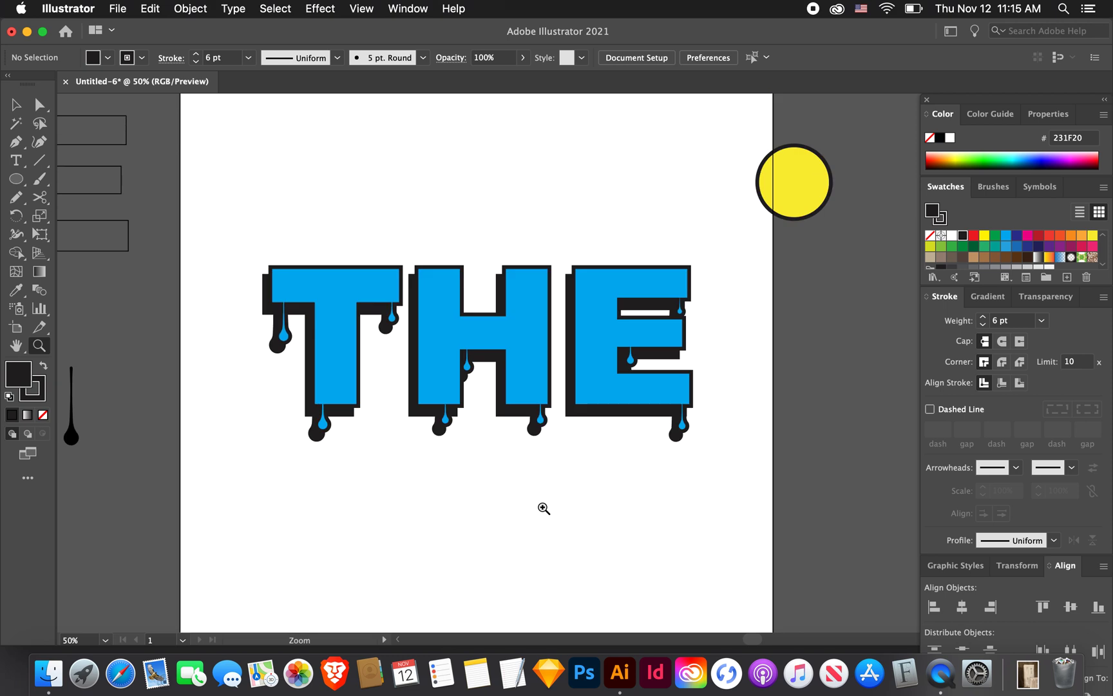
mouse_move(429, 388)
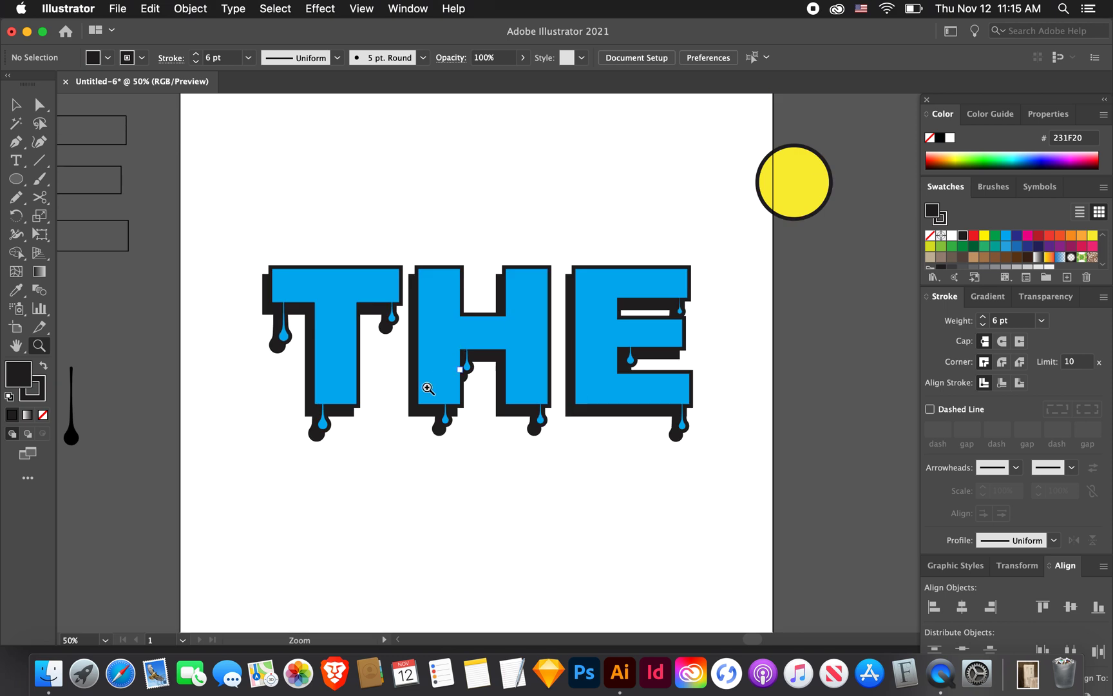
mouse_move(285, 272)
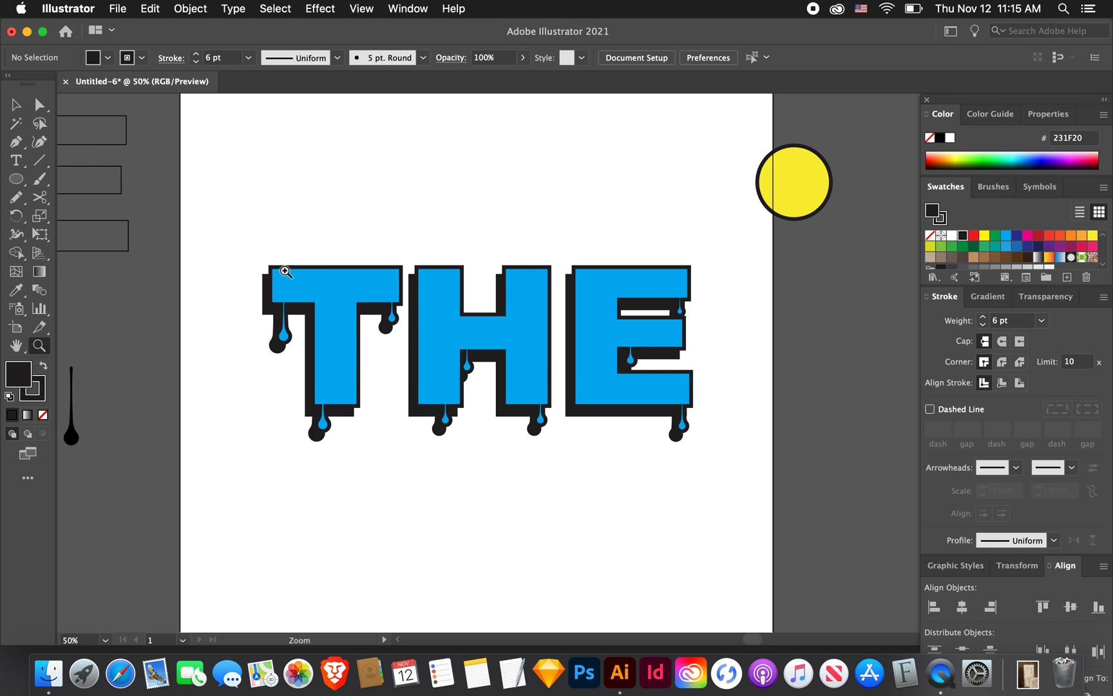
mouse_move(392, 313)
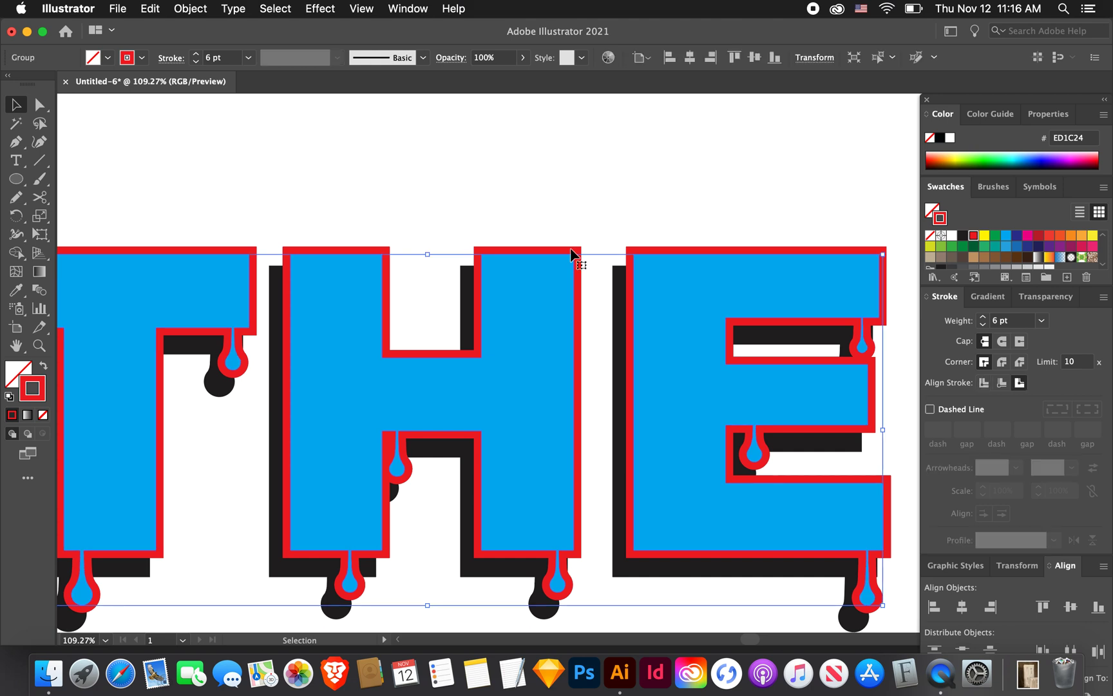
mouse_move(496, 258)
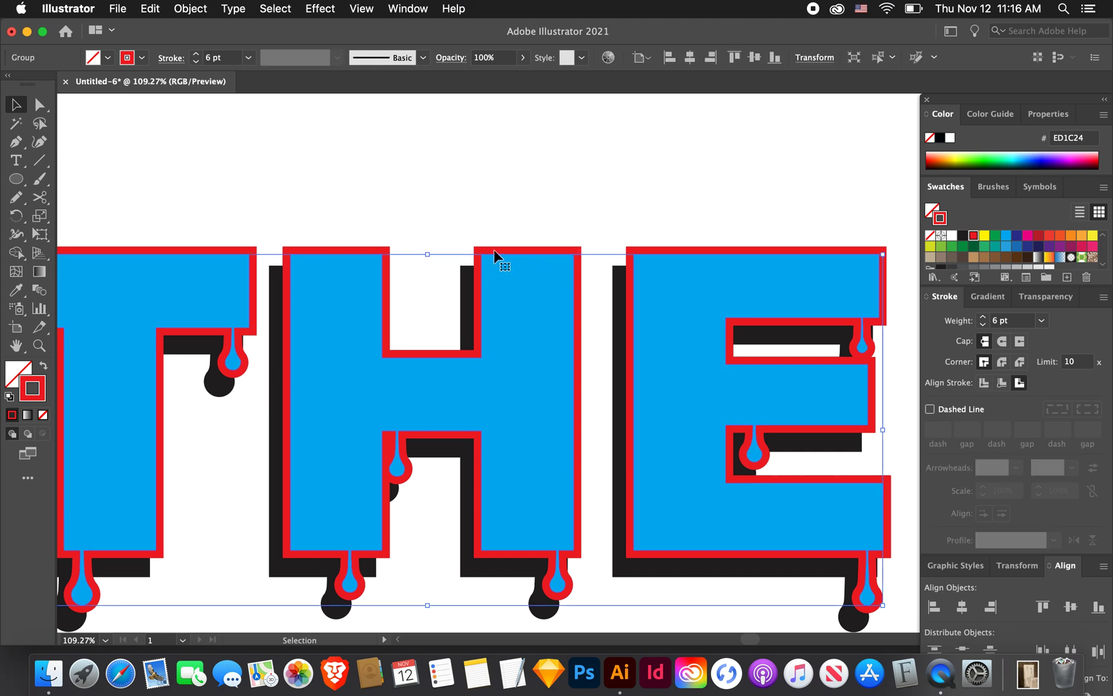
mouse_move(562, 269)
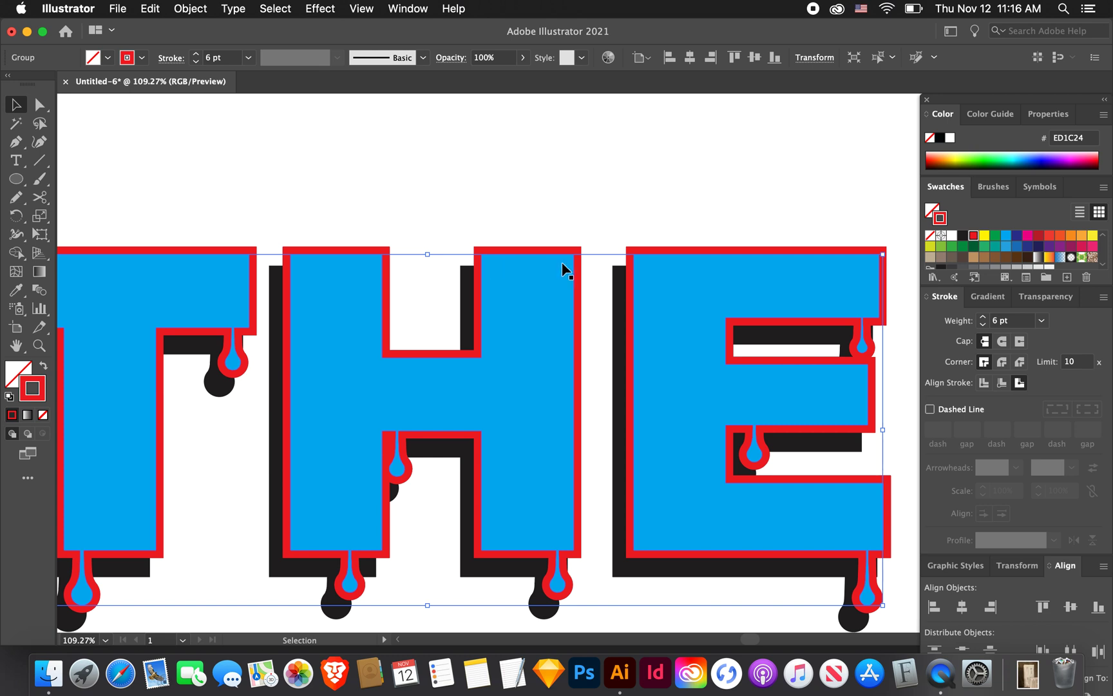
mouse_move(564, 362)
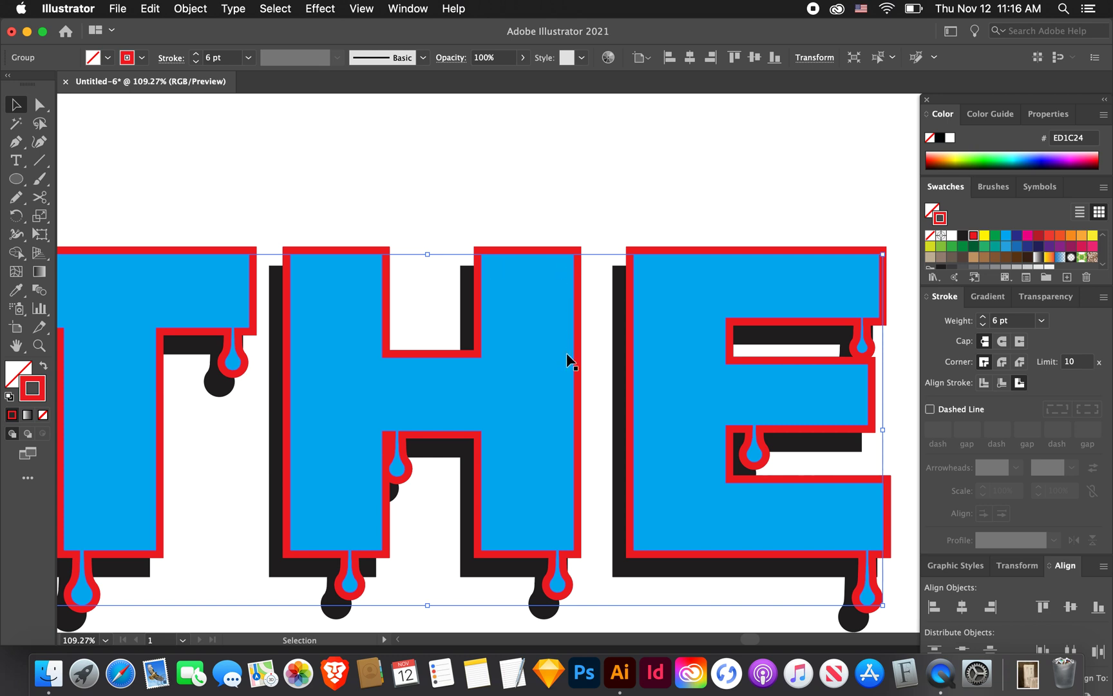
mouse_move(547, 280)
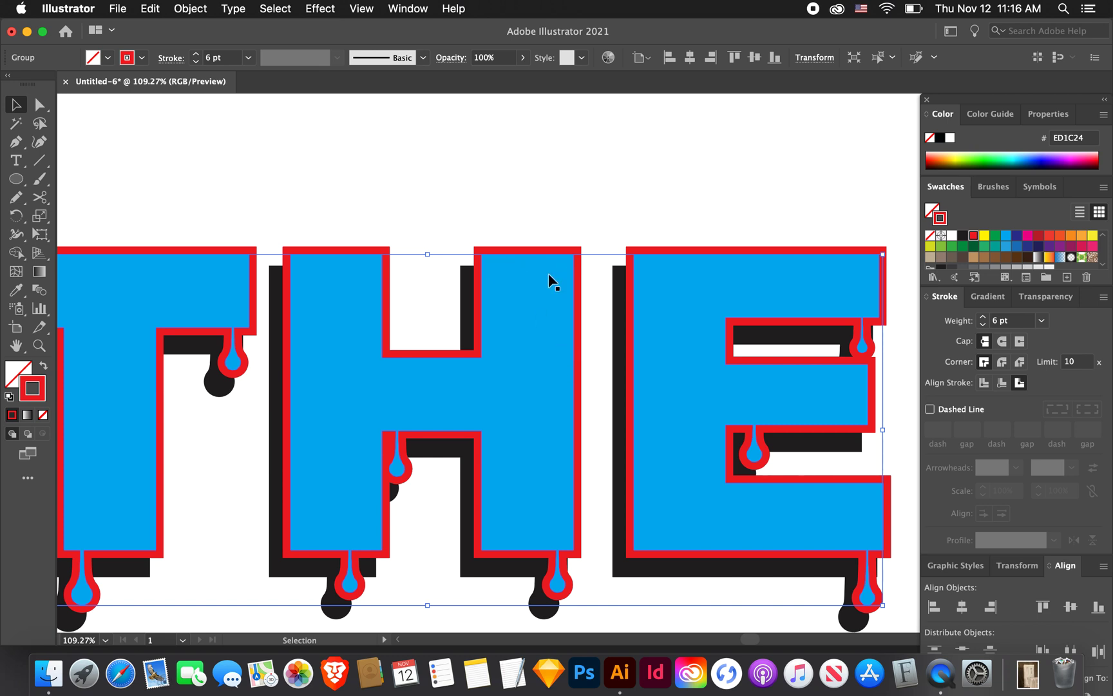
mouse_move(390, 211)
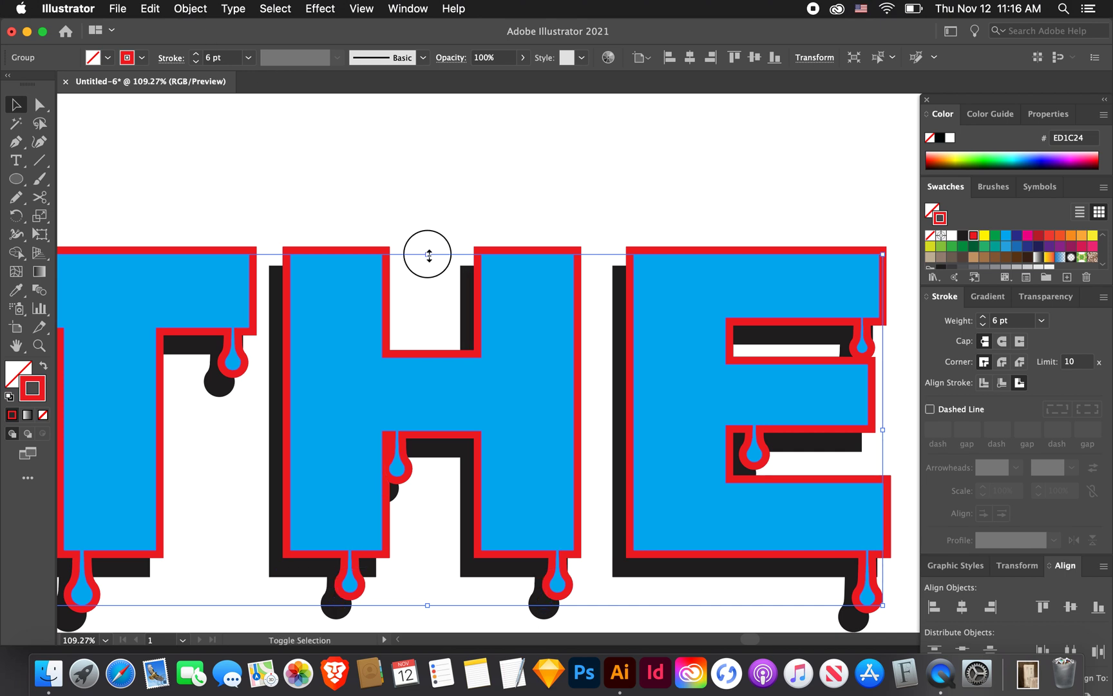
- Drag on the canvas over the red-outlined, unfilled THE copy
drag(426, 253, 429, 304)
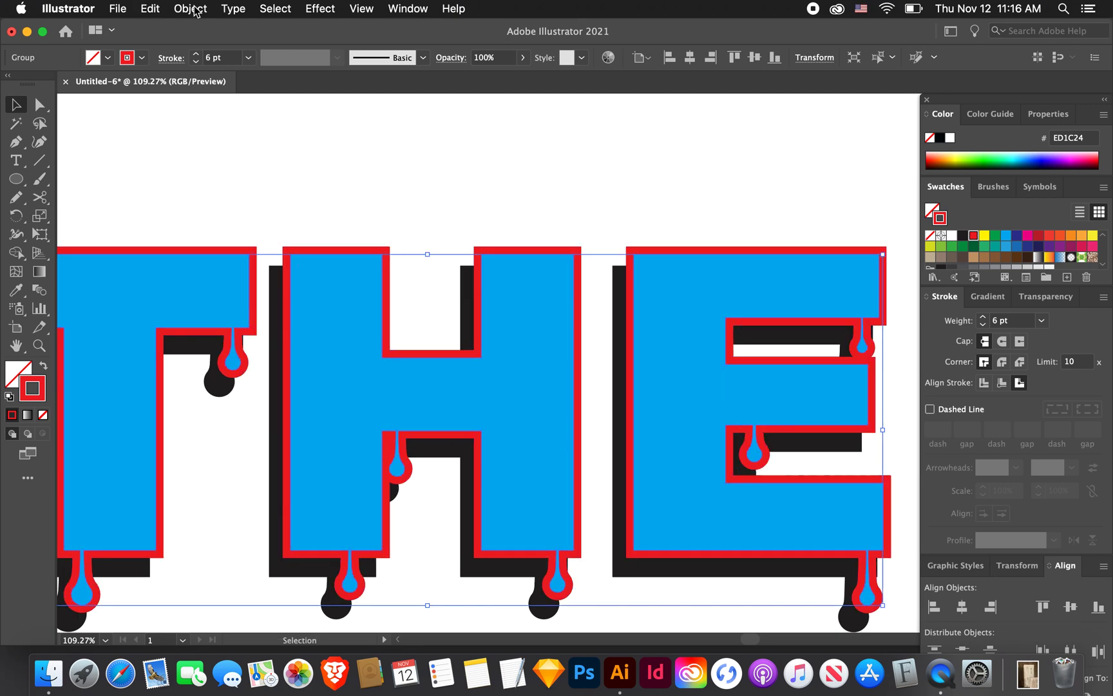
- Apply Offset Path, trying -20, -10 and -5 px before confirming -13 px
click(189, 9)
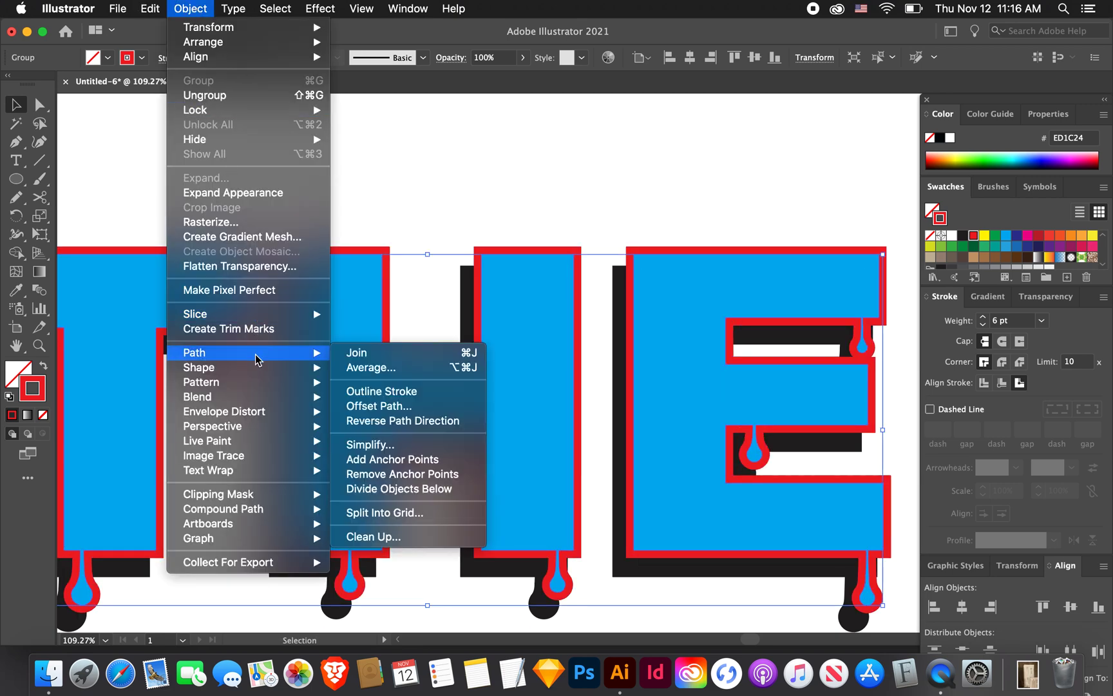
mouse_move(379, 406)
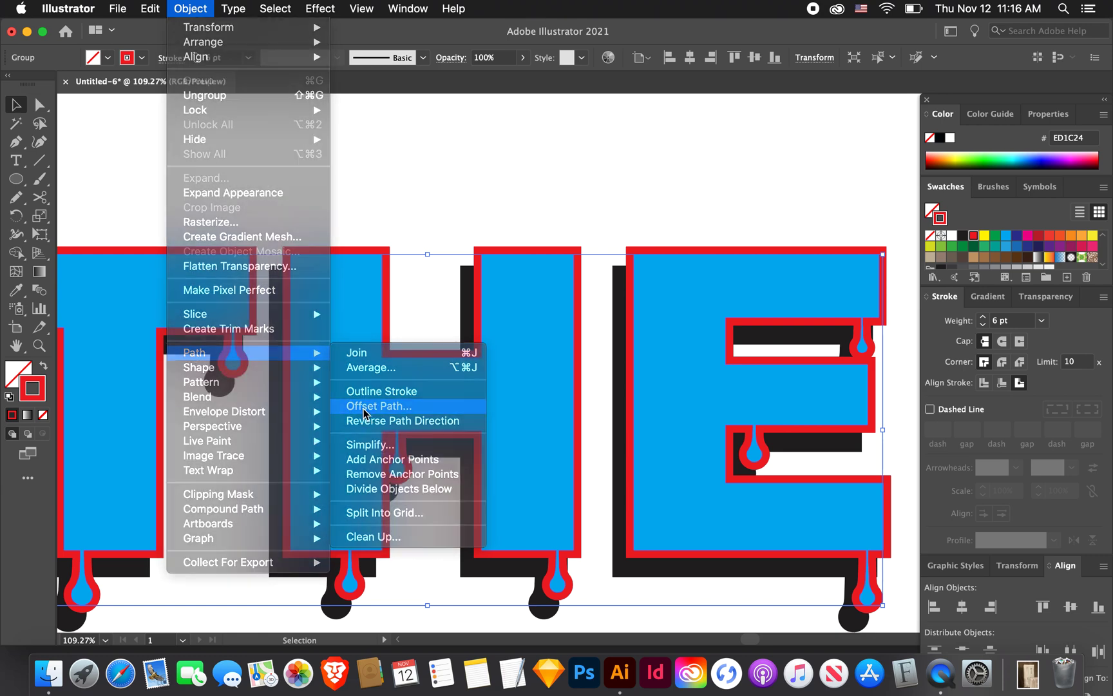
click(378, 405)
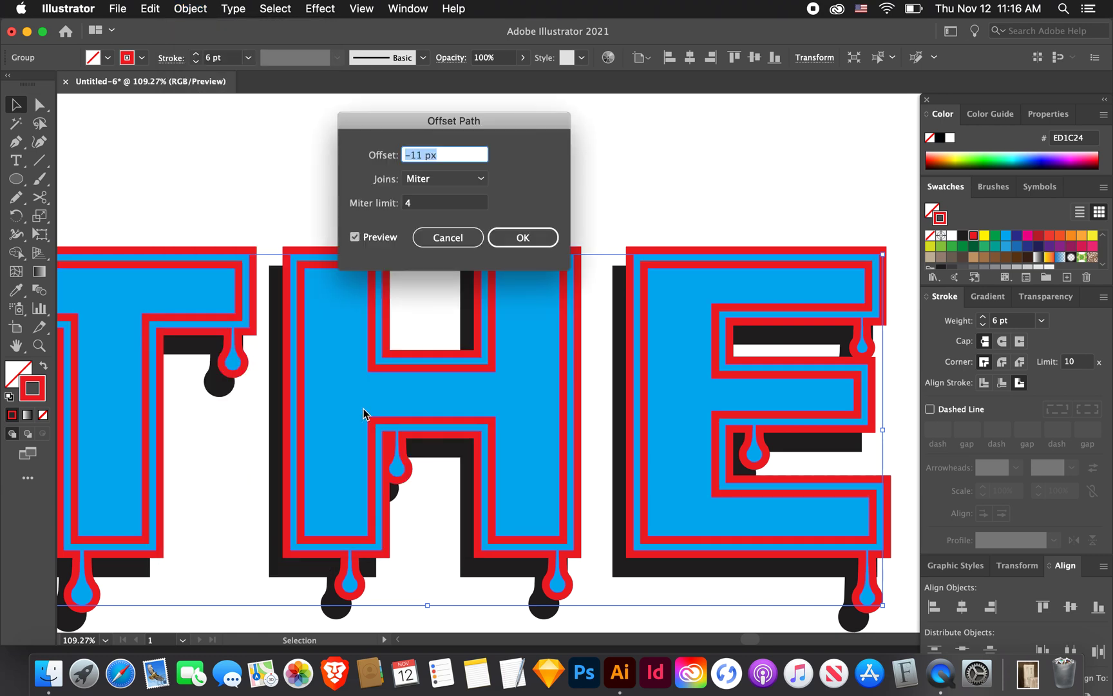
mouse_move(447, 150)
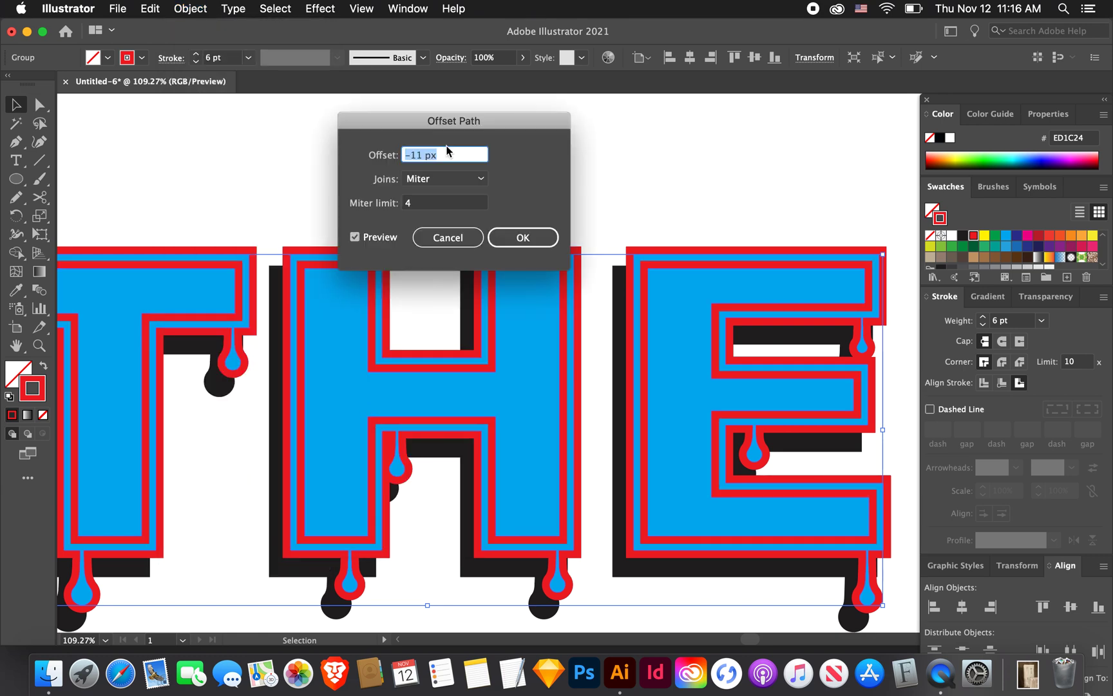
click(441, 155)
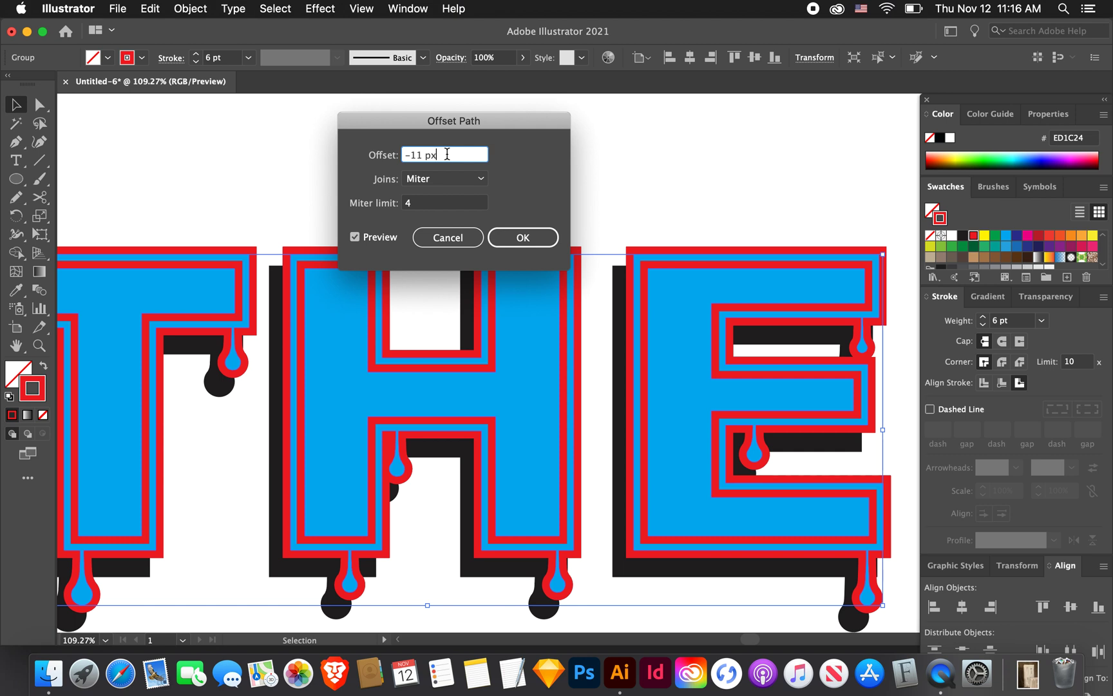
text(-20 px)
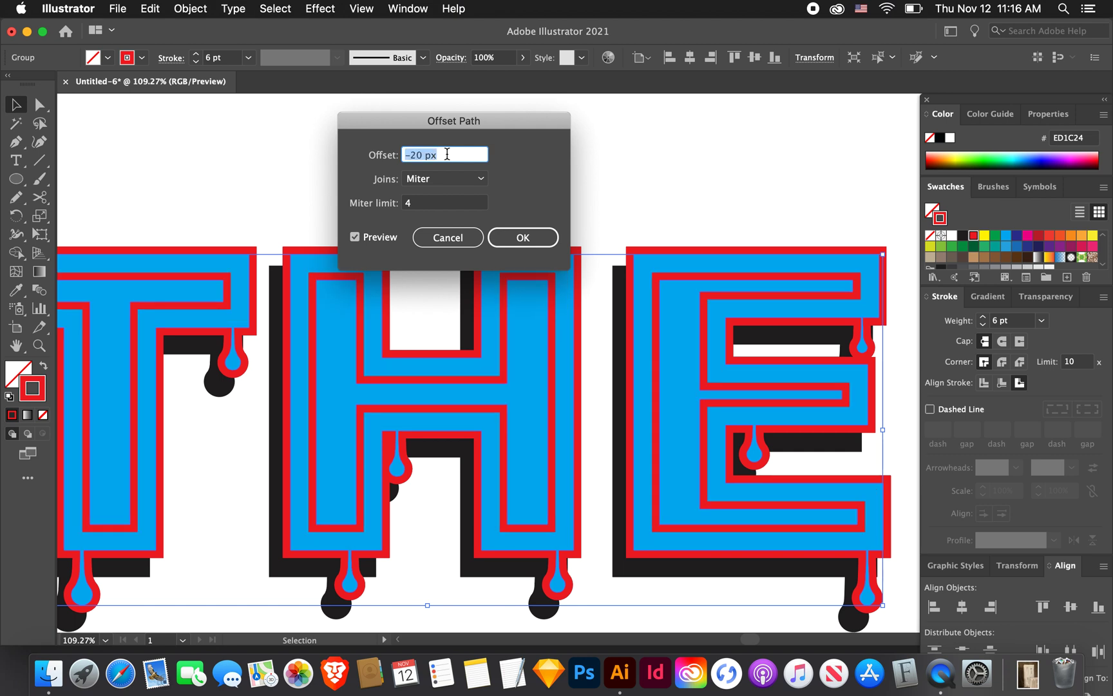
text(-10 px)
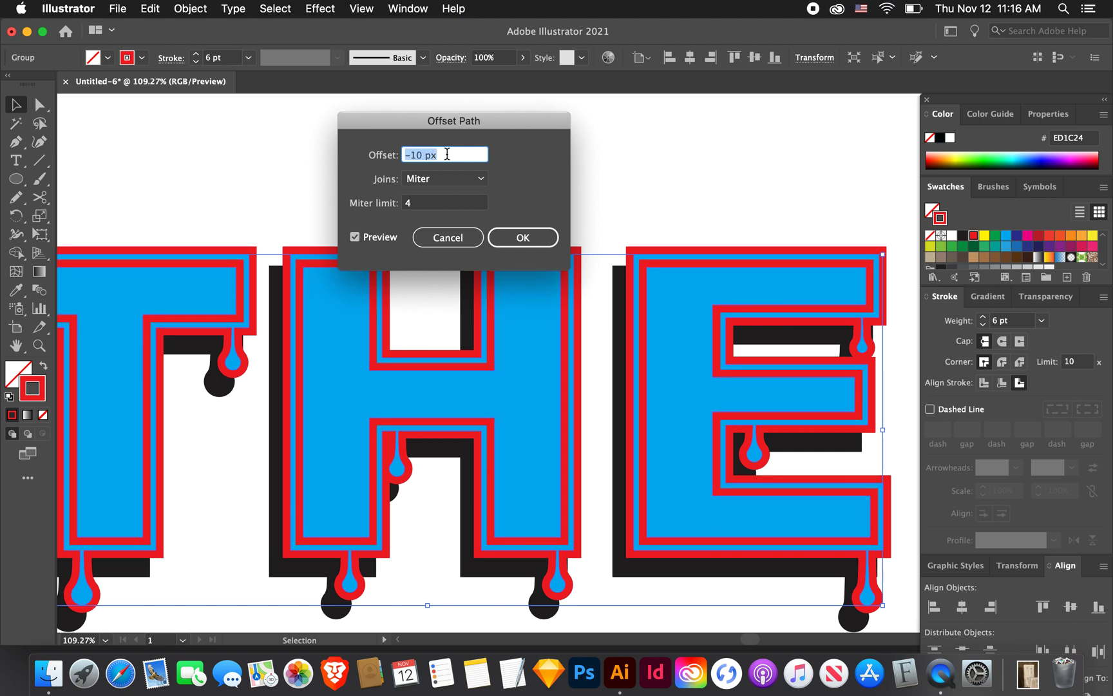
text(-5 px)
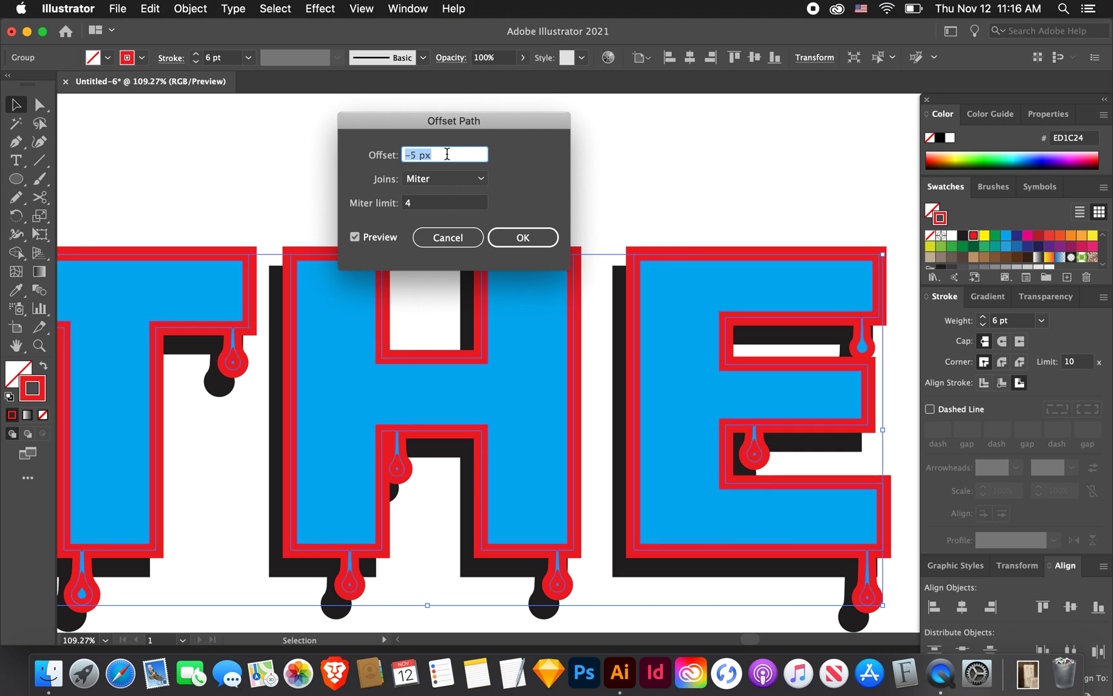
text(-13 px)
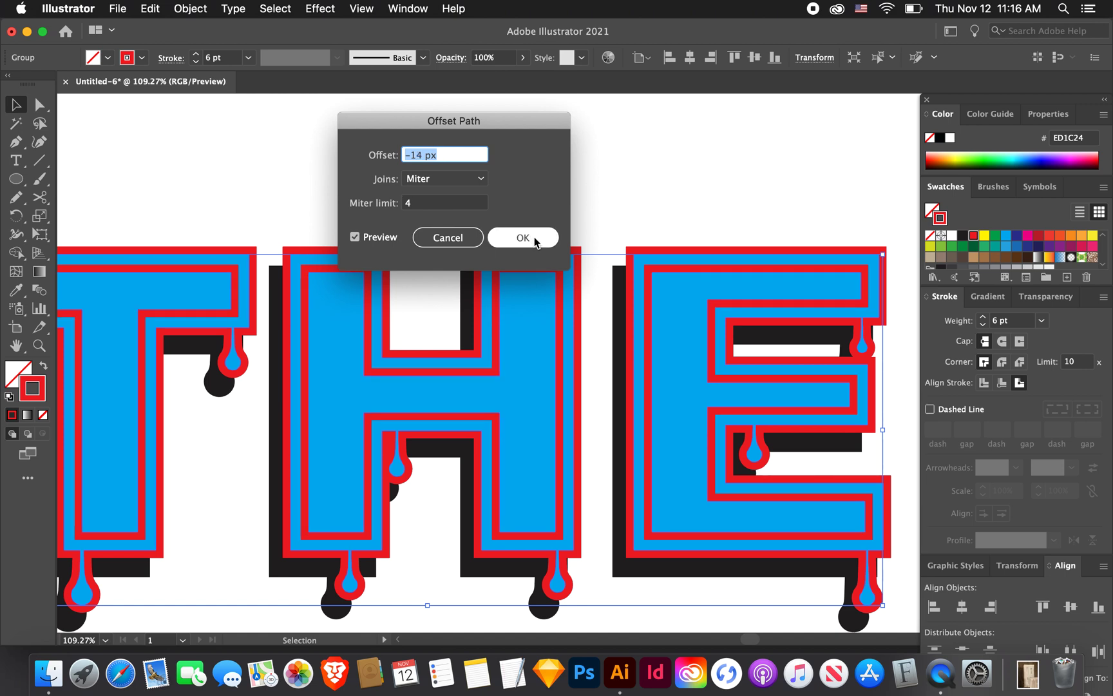
click(523, 238)
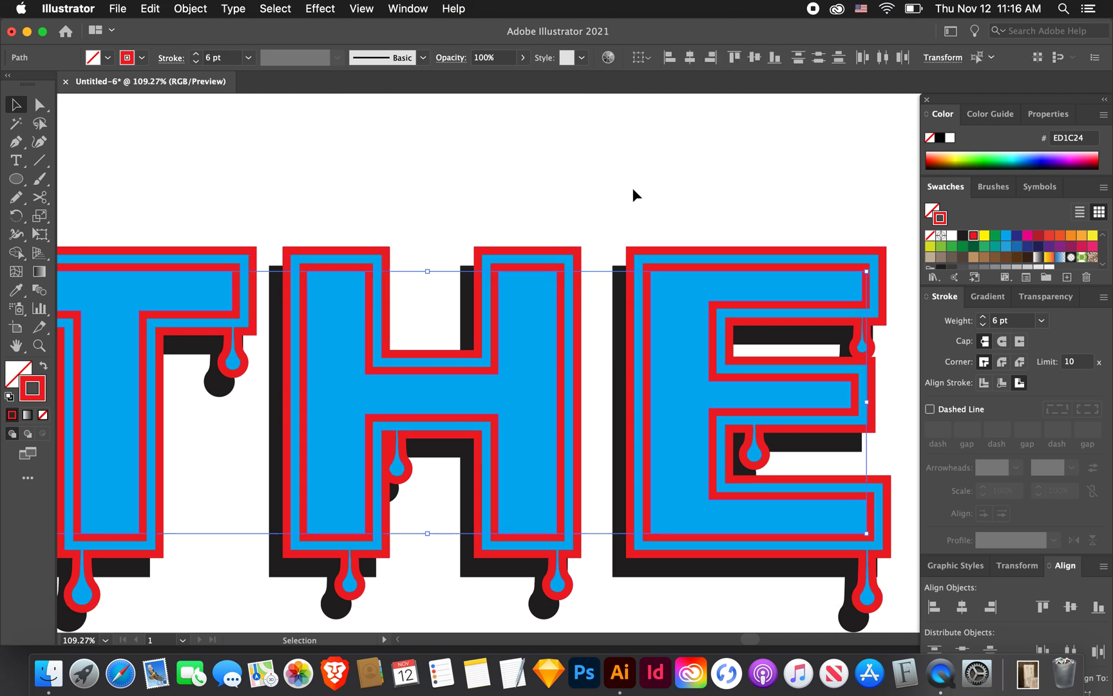
mouse_move(634, 190)
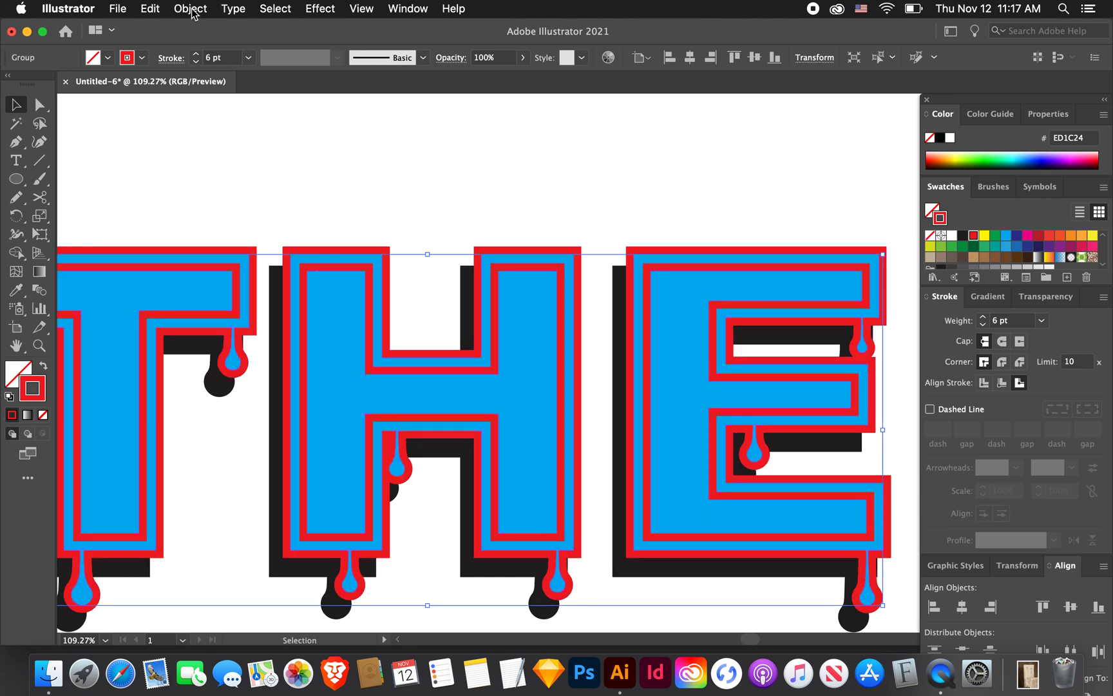
- Use the Object menu on the letters, give the inset path a white stroke, and deselect
click(189, 9)
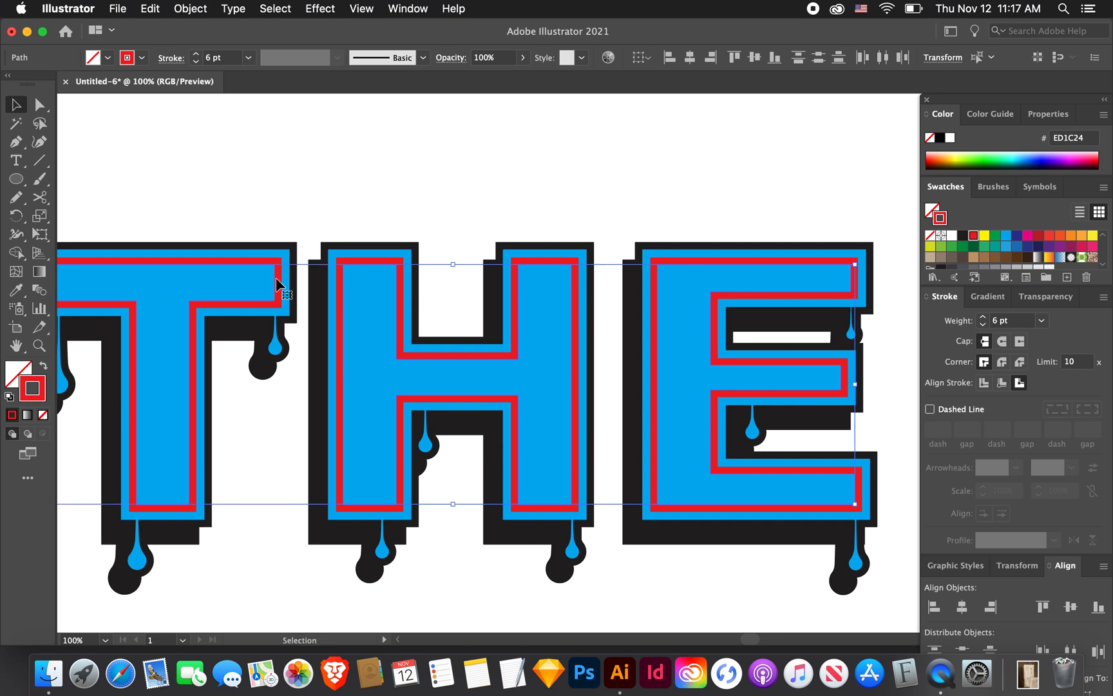
click(952, 236)
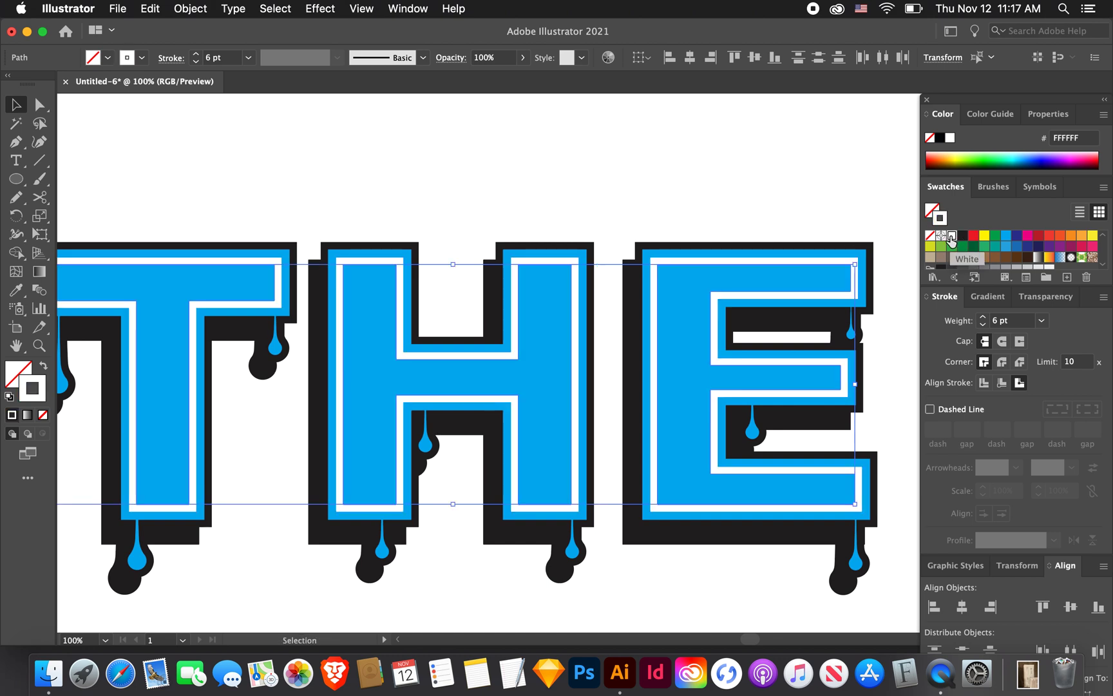
click(682, 187)
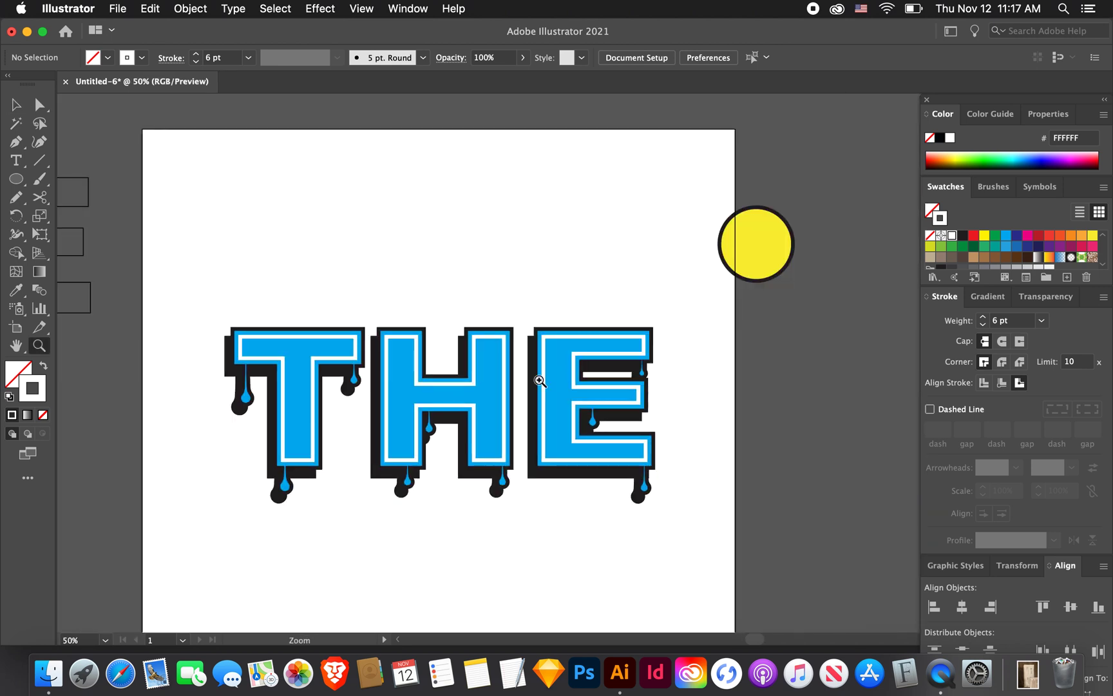
mouse_move(500, 408)
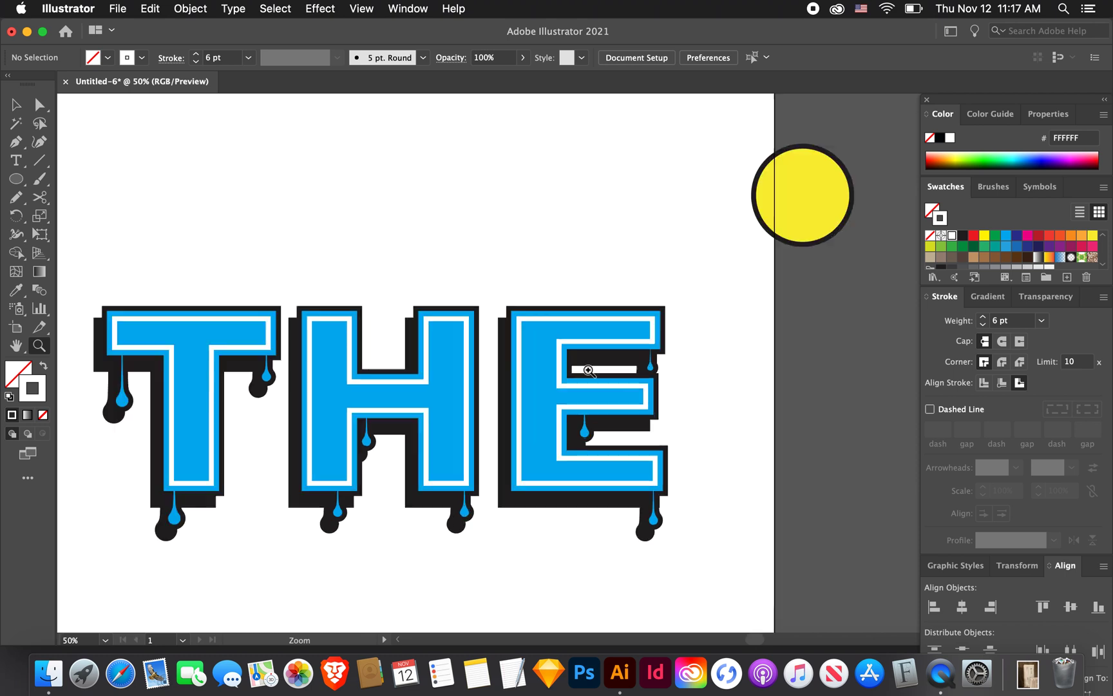
click(590, 369)
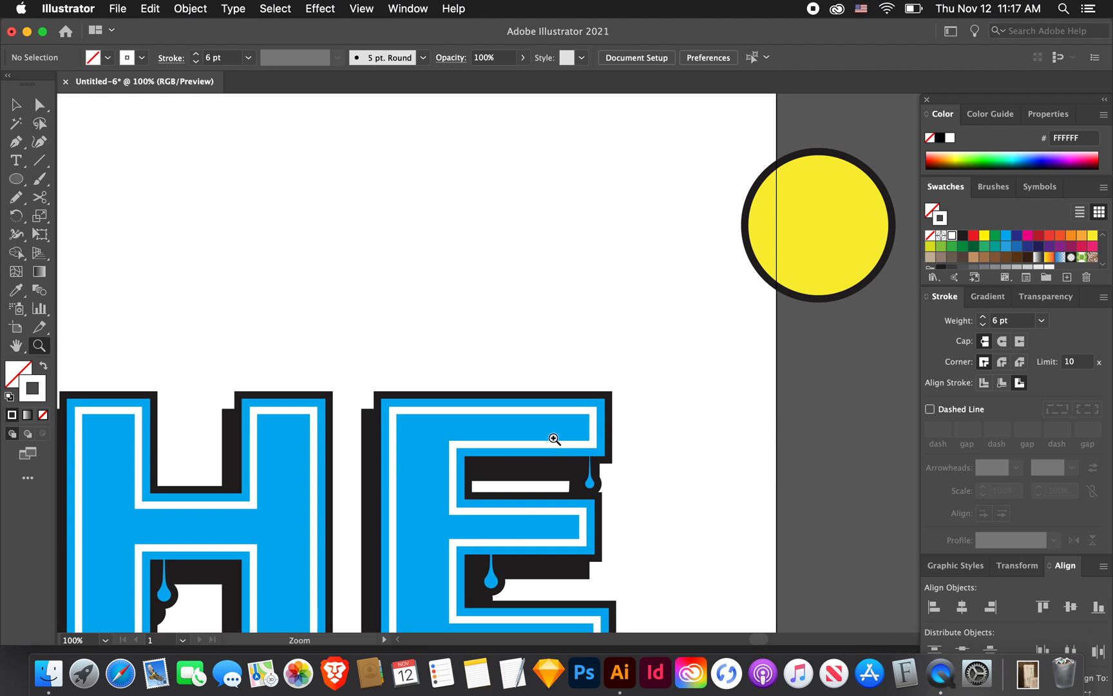
mouse_move(520, 459)
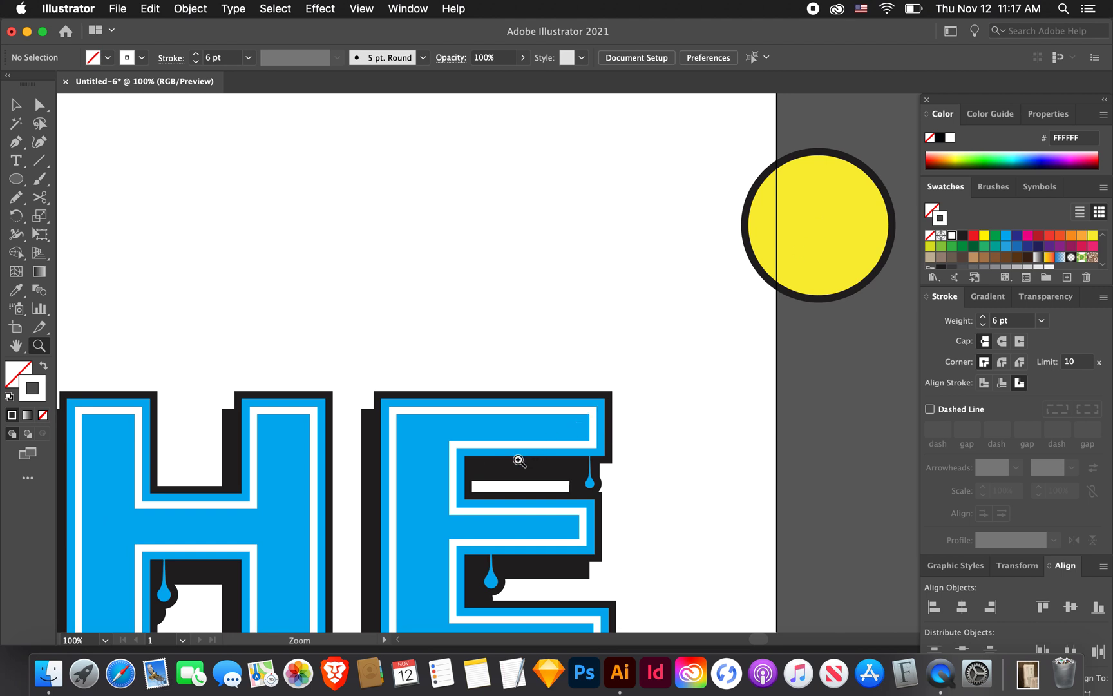
click(518, 460)
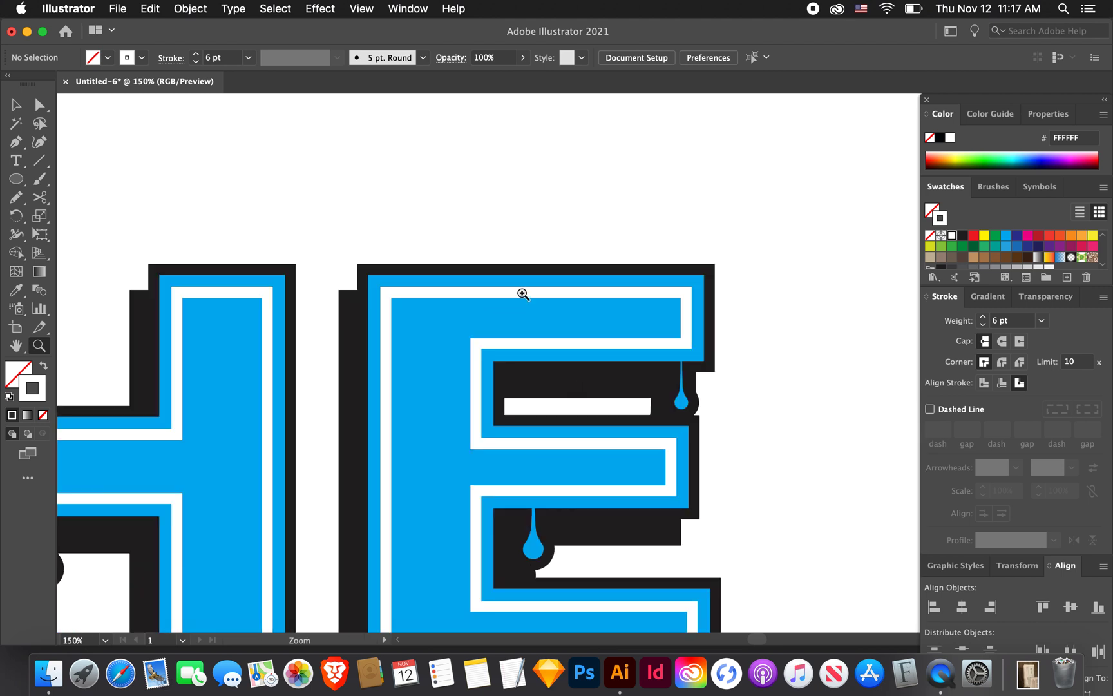
mouse_move(569, 333)
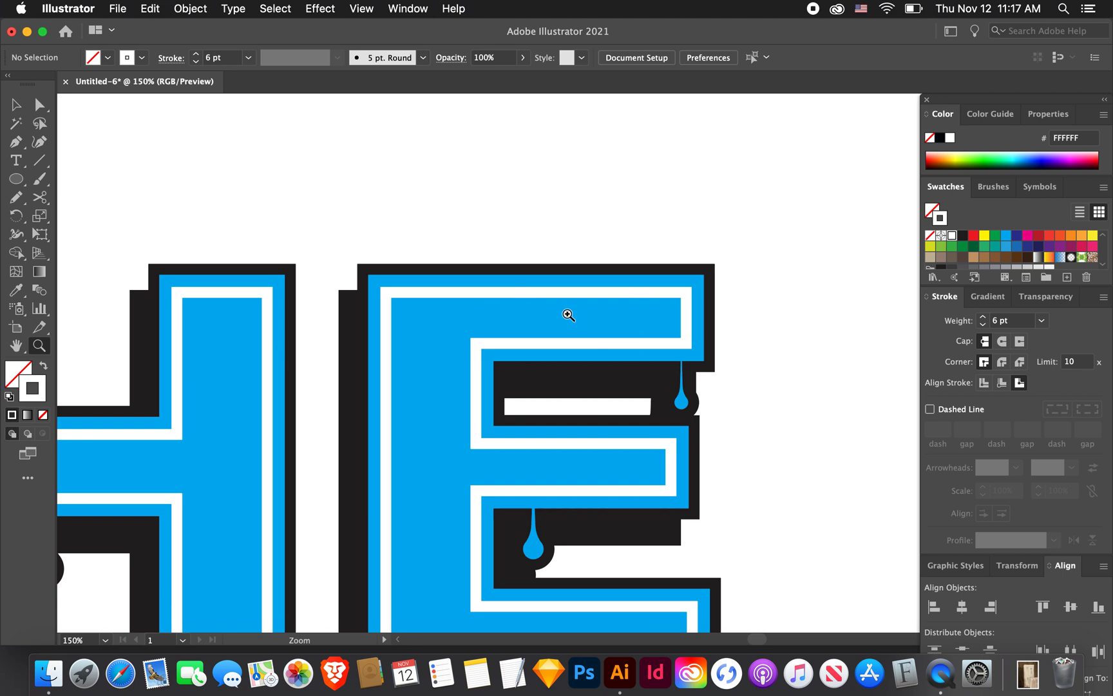
- Centre the white highlight stroke on its path with rounded corners, then zoom on the E
click(537, 313)
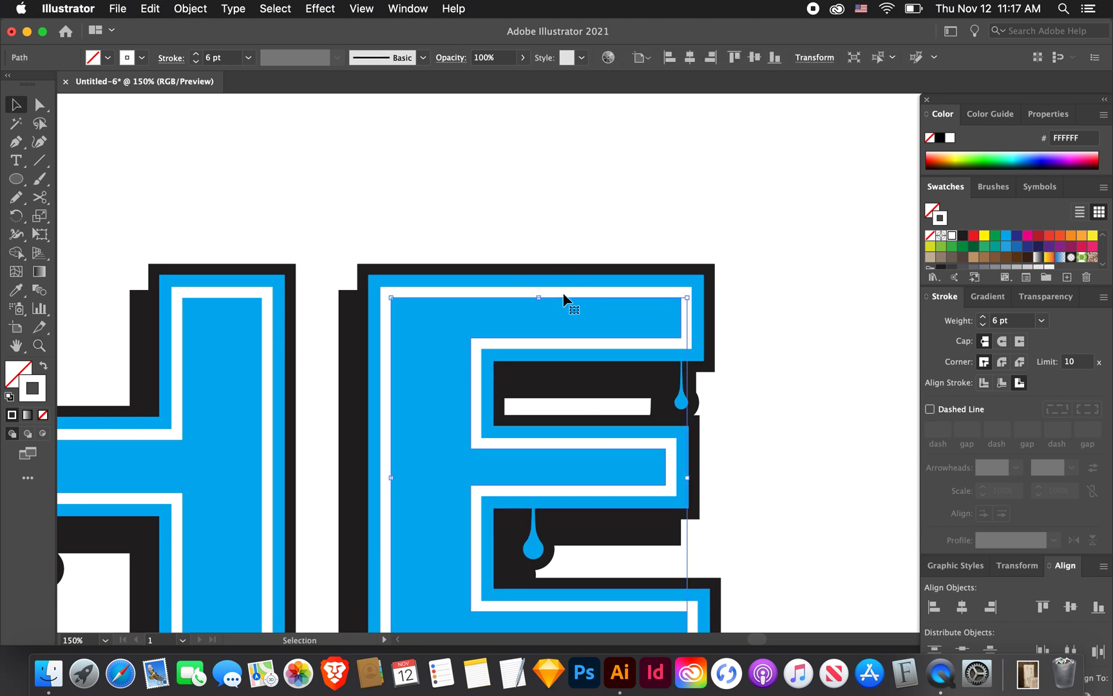
mouse_move(985, 383)
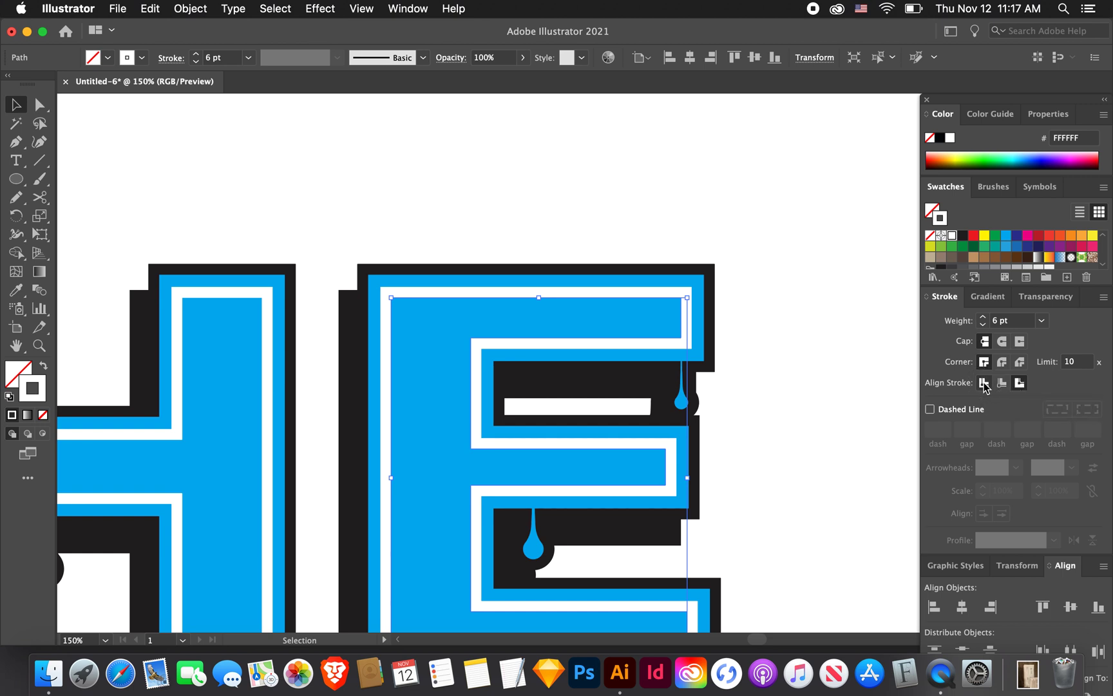
click(984, 382)
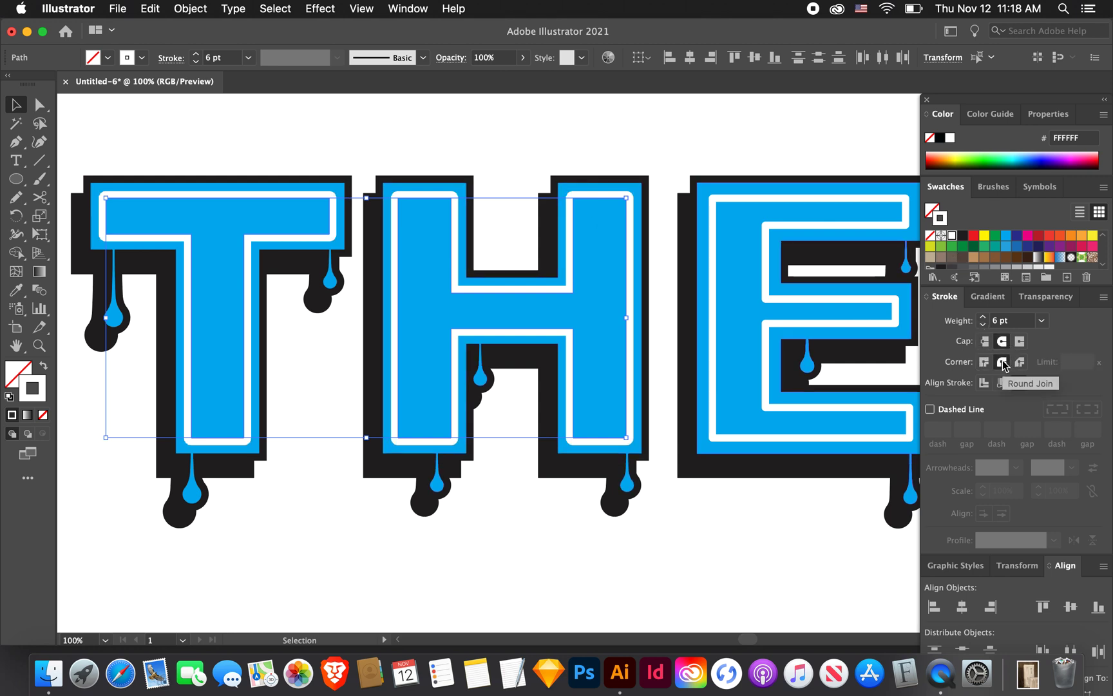
click(1002, 362)
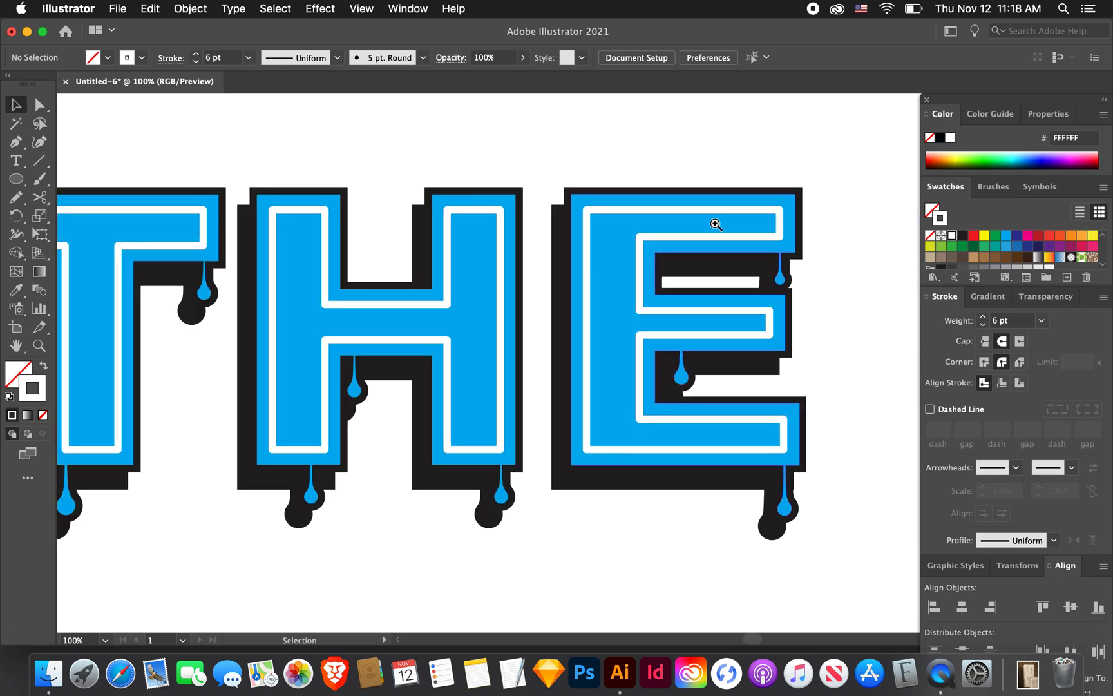
click(716, 225)
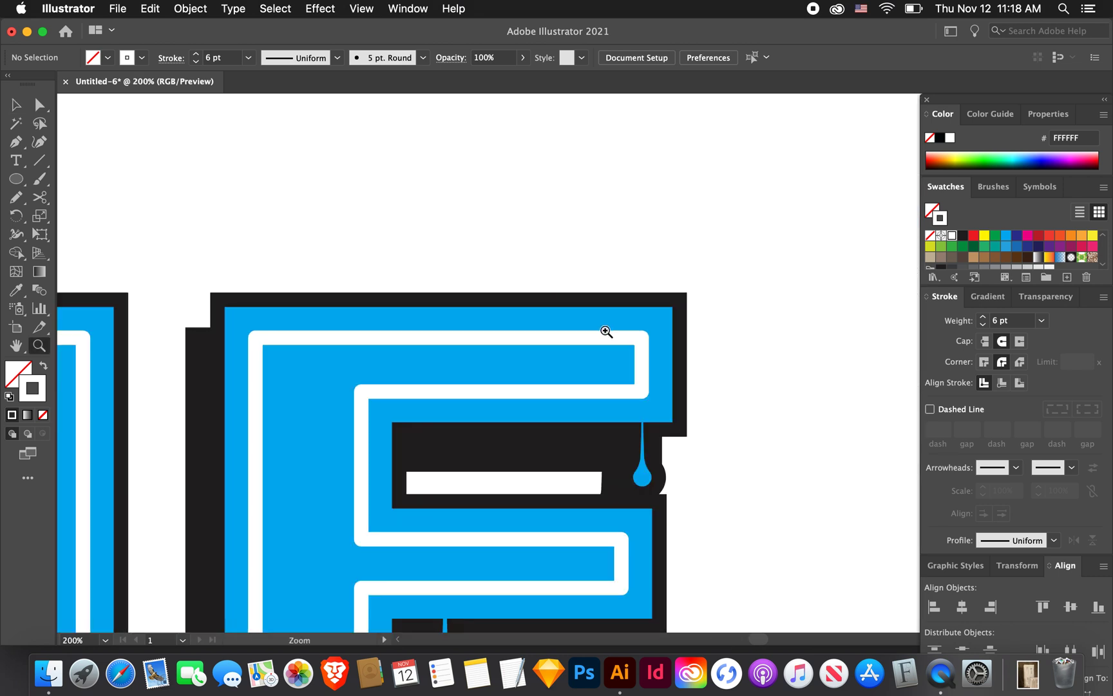
- Select the E's white highlight line and cut it at several points with Scissors
click(13, 103)
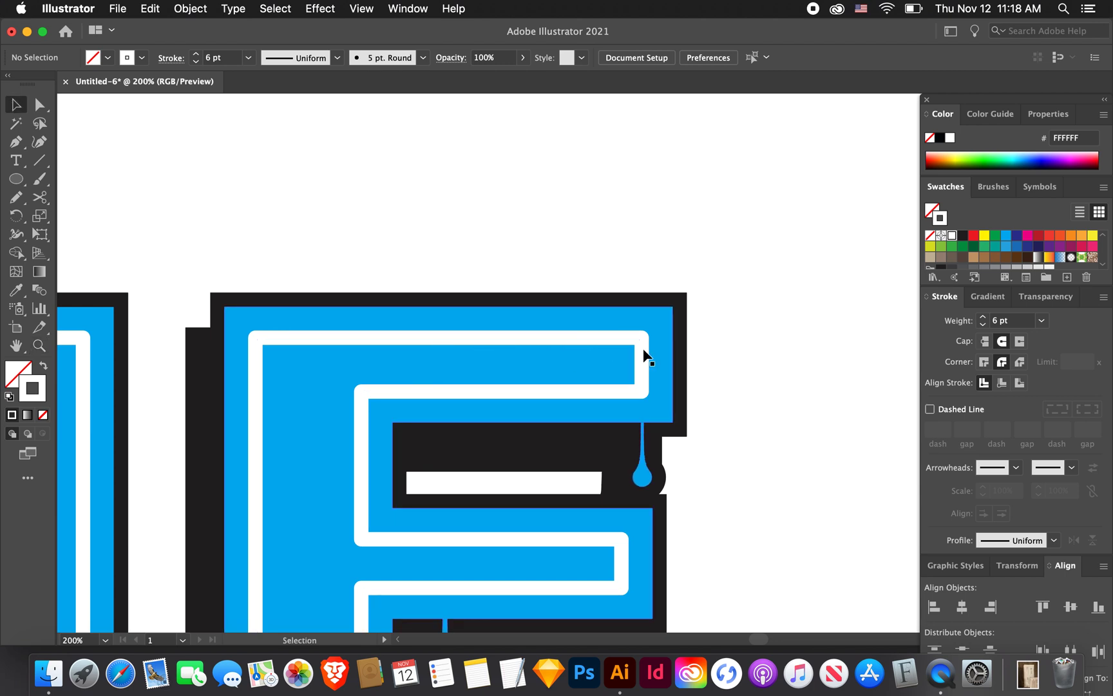
click(643, 377)
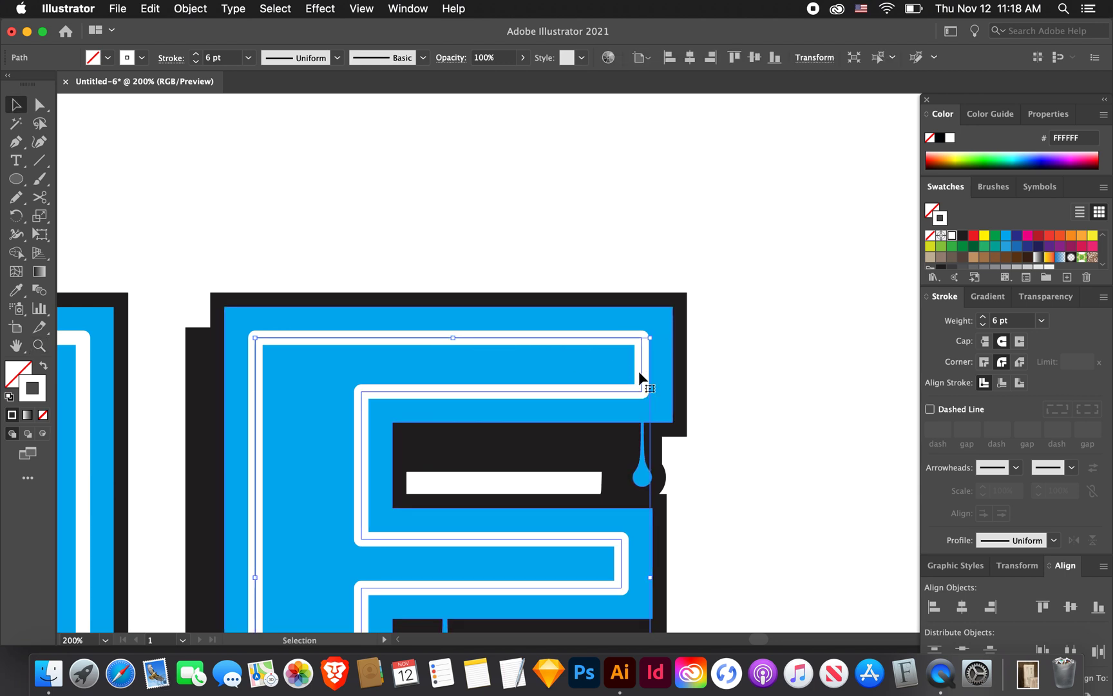
click(40, 196)
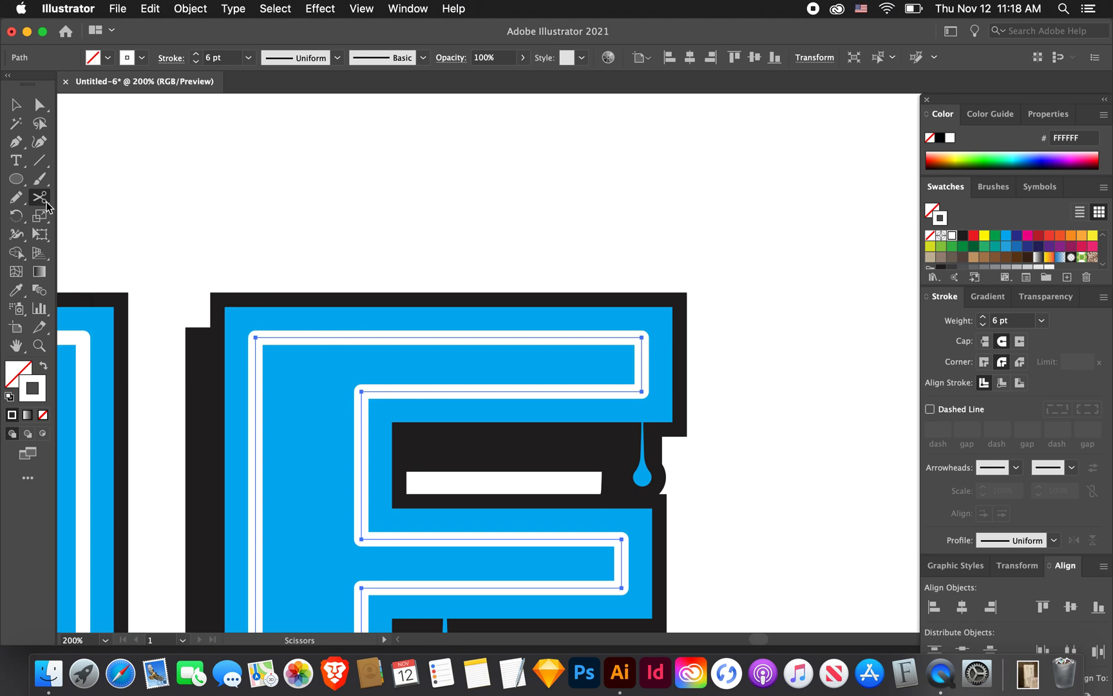
click(40, 197)
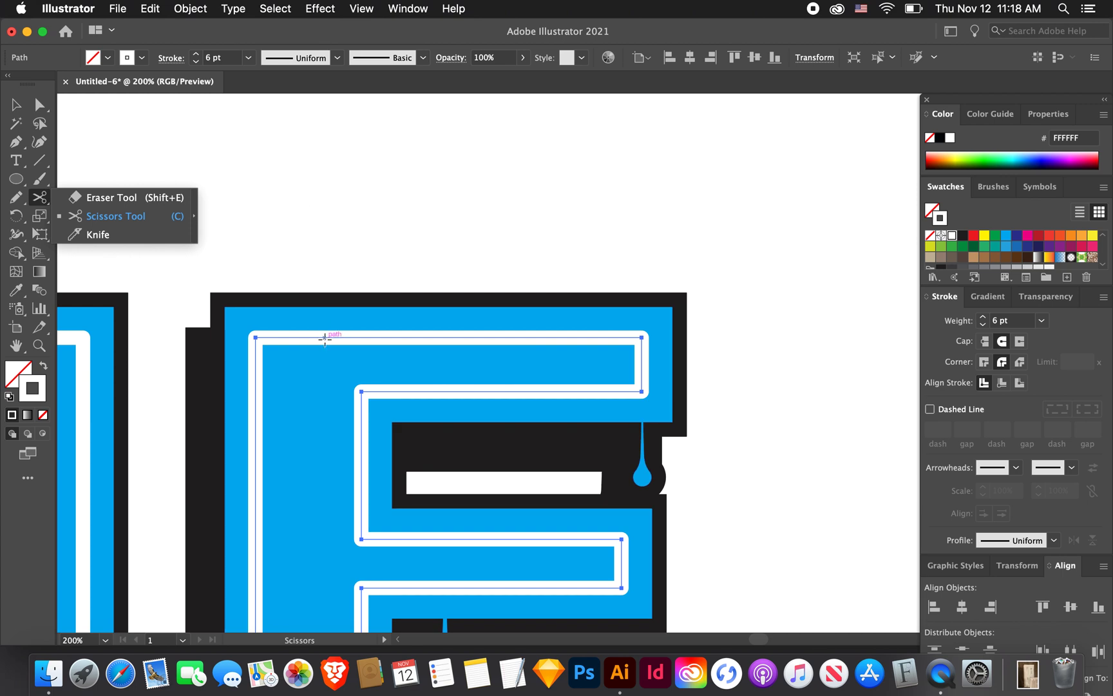
mouse_move(255, 338)
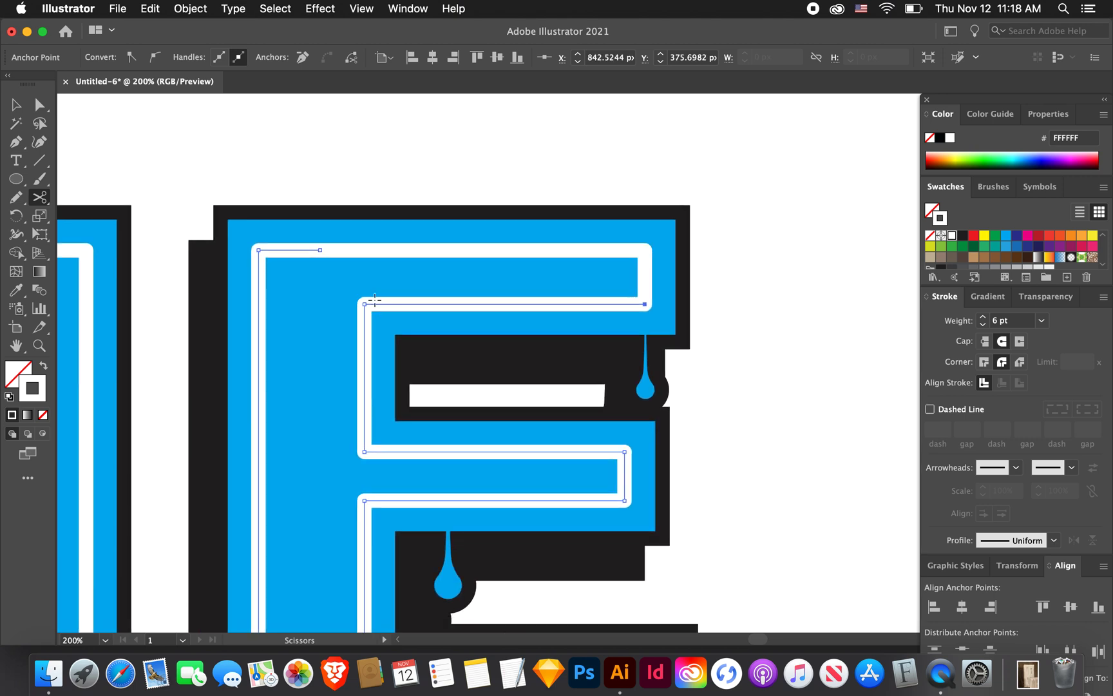
mouse_move(364, 304)
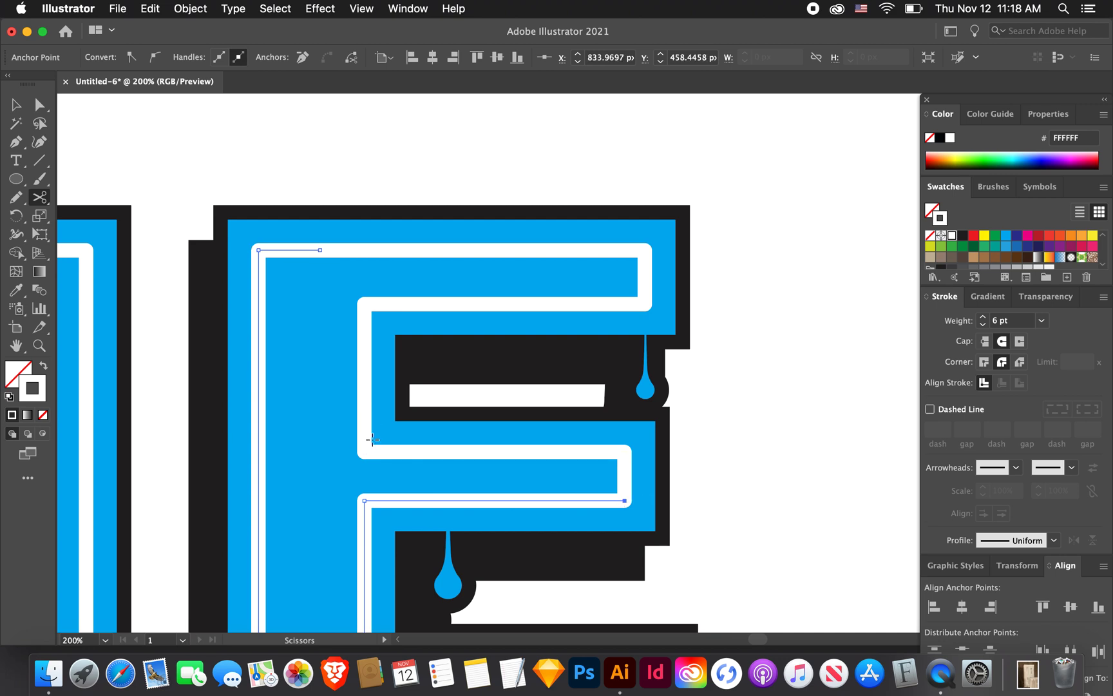
scroll(down, 3)
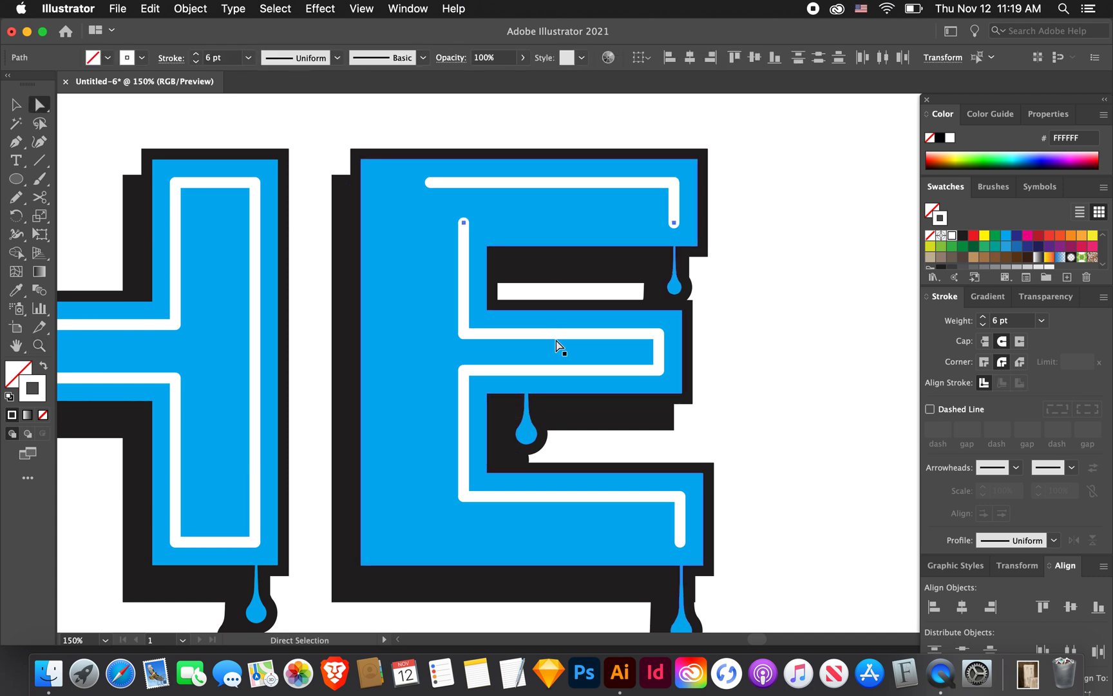
- Delete the corner point of the E's middle highlight piece and reshape its end
click(558, 345)
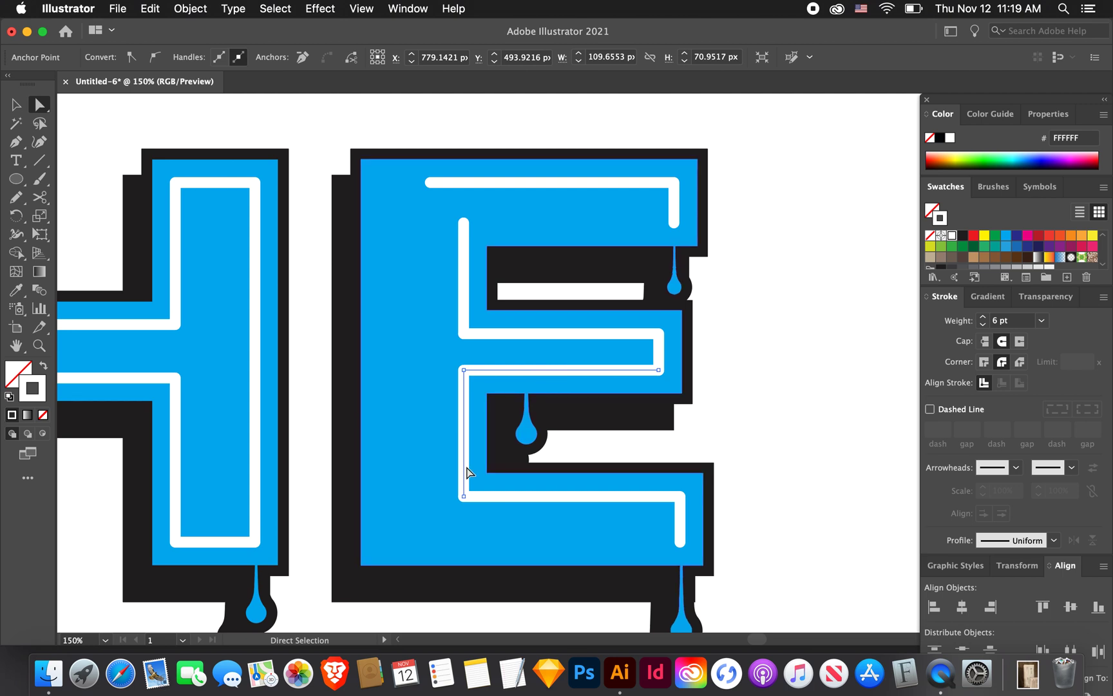
mouse_move(653, 376)
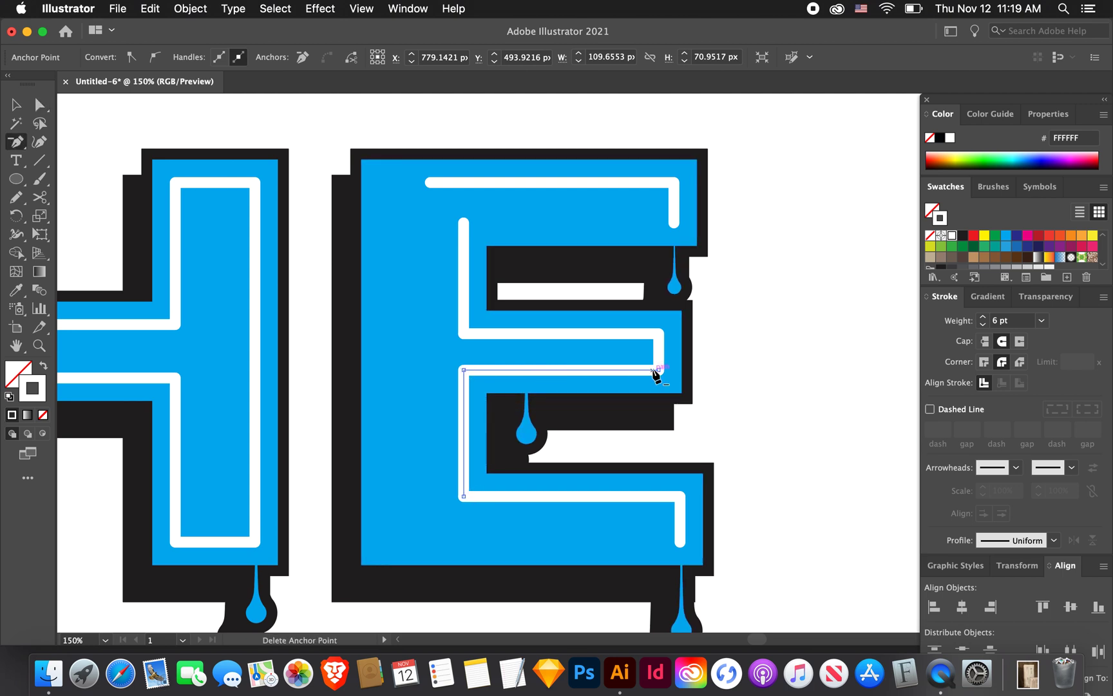
click(16, 141)
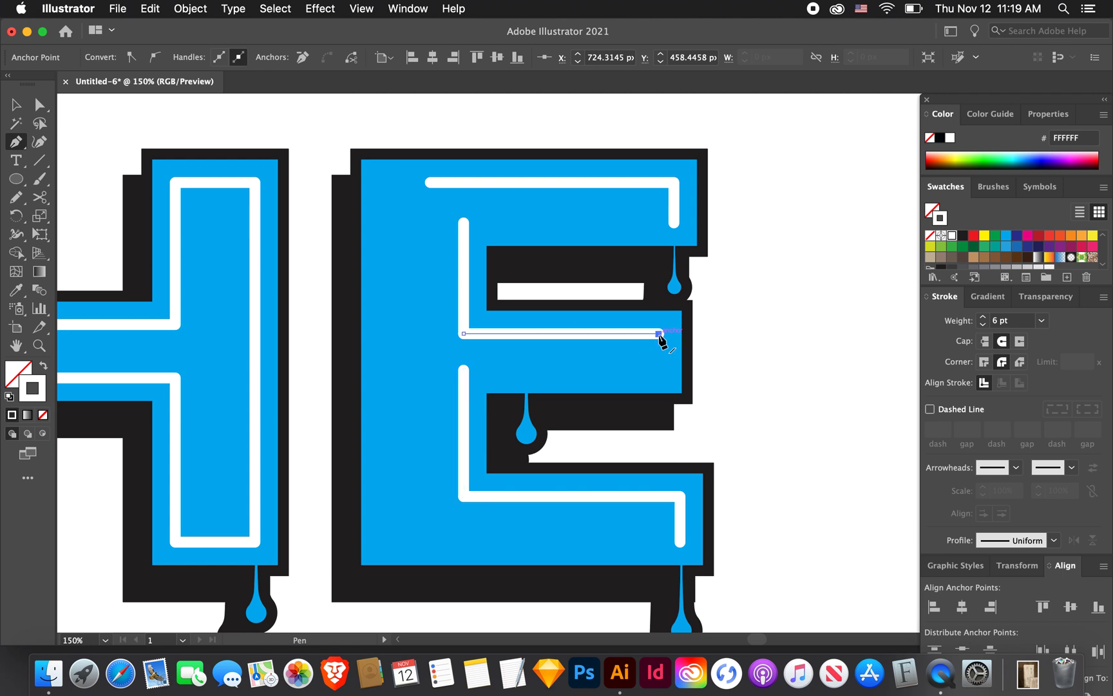
drag(658, 333, 660, 380)
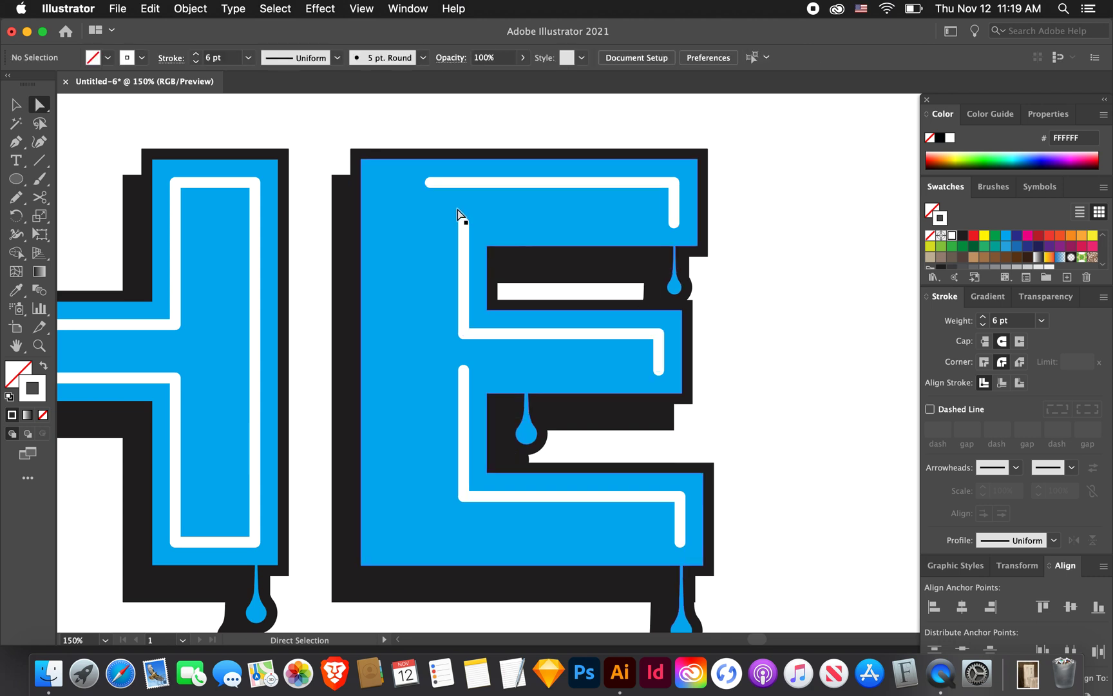
mouse_move(460, 375)
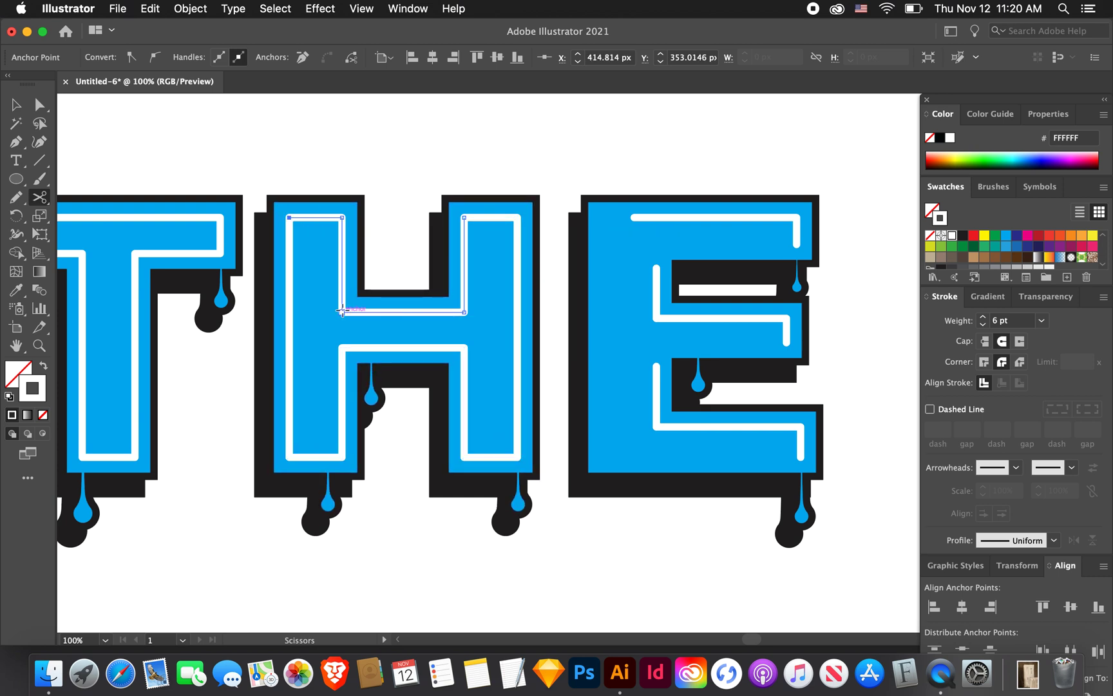
- Zoom in on the H and extend its white highlight down the stem and along the crossbar
click(13, 103)
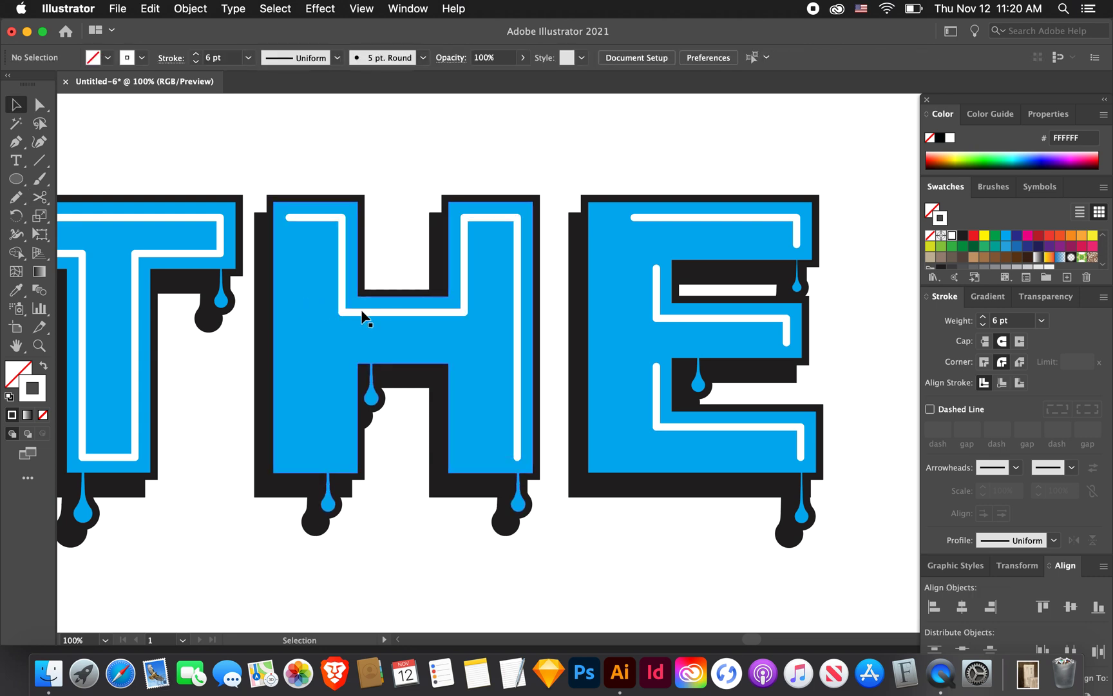
click(370, 316)
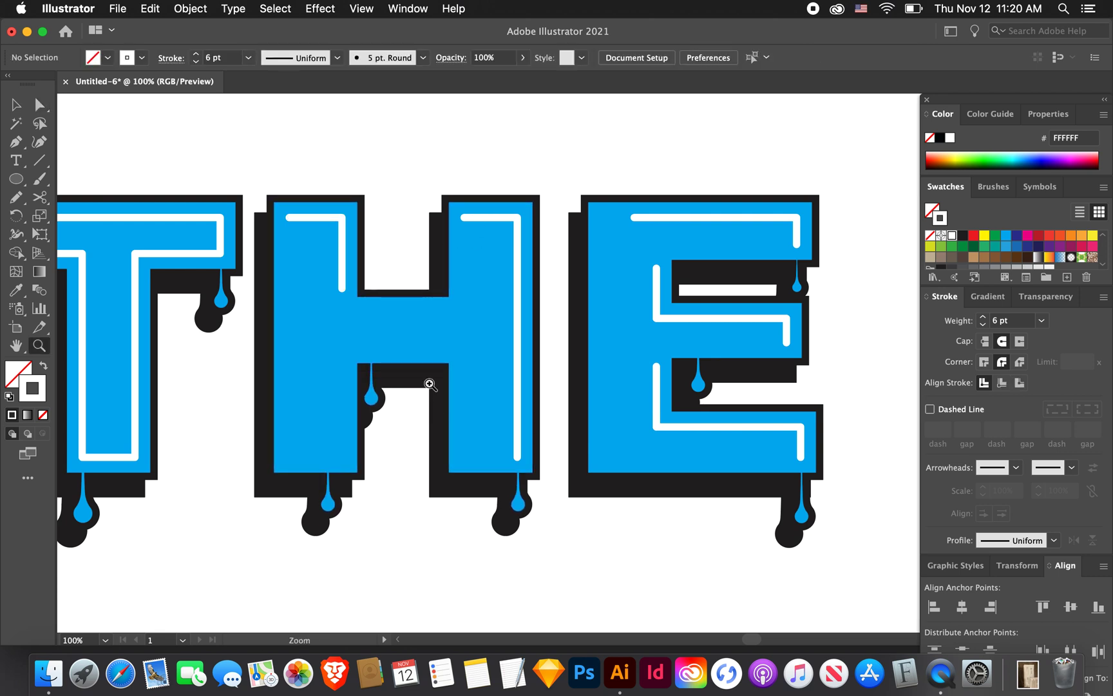
click(429, 382)
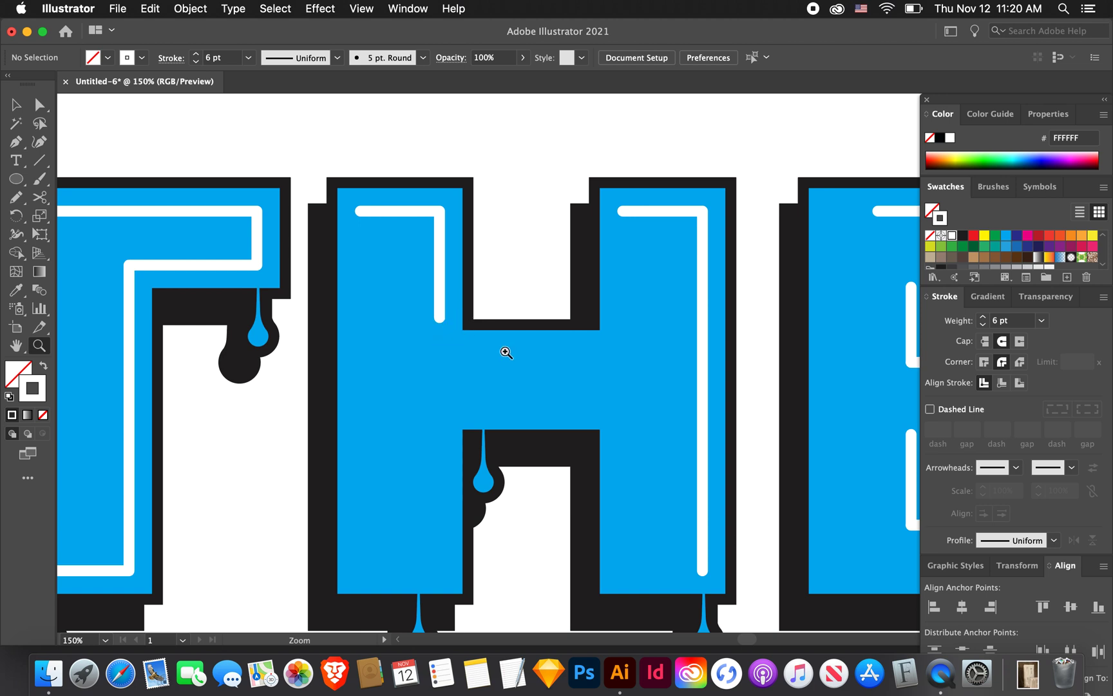
mouse_move(549, 294)
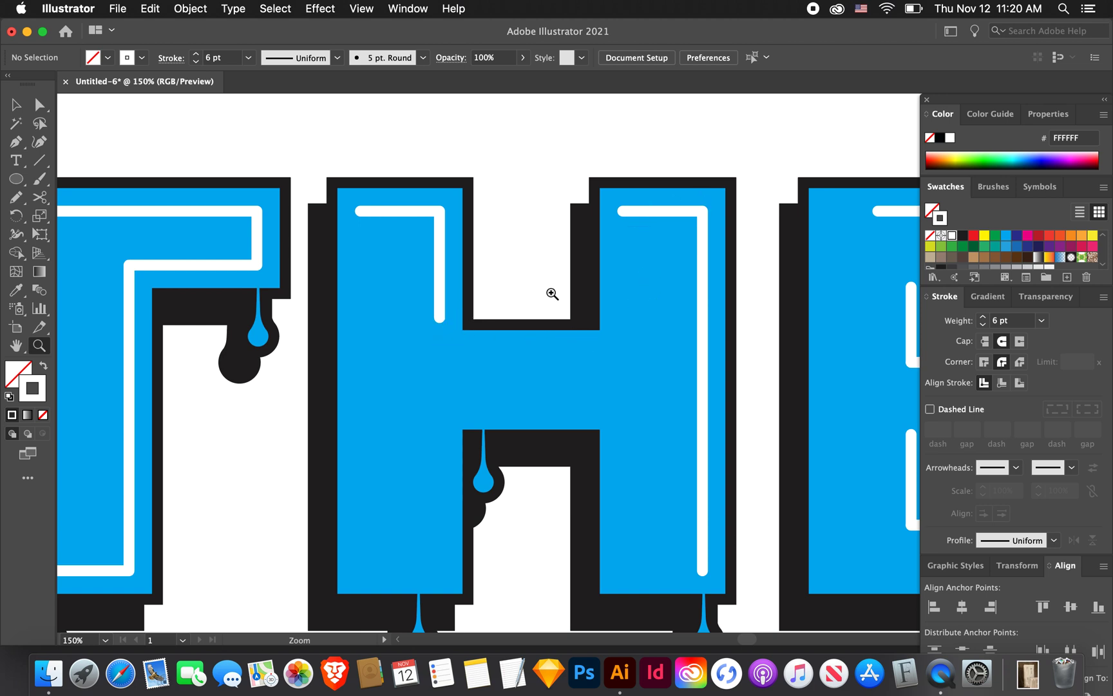
click(15, 142)
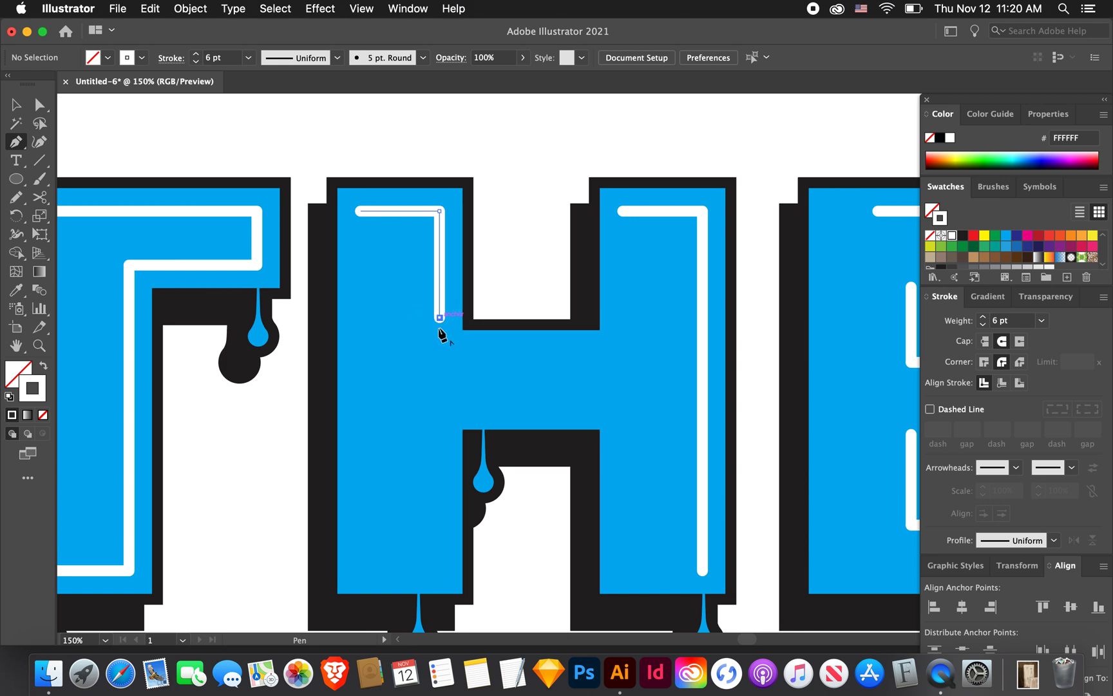
click(437, 313)
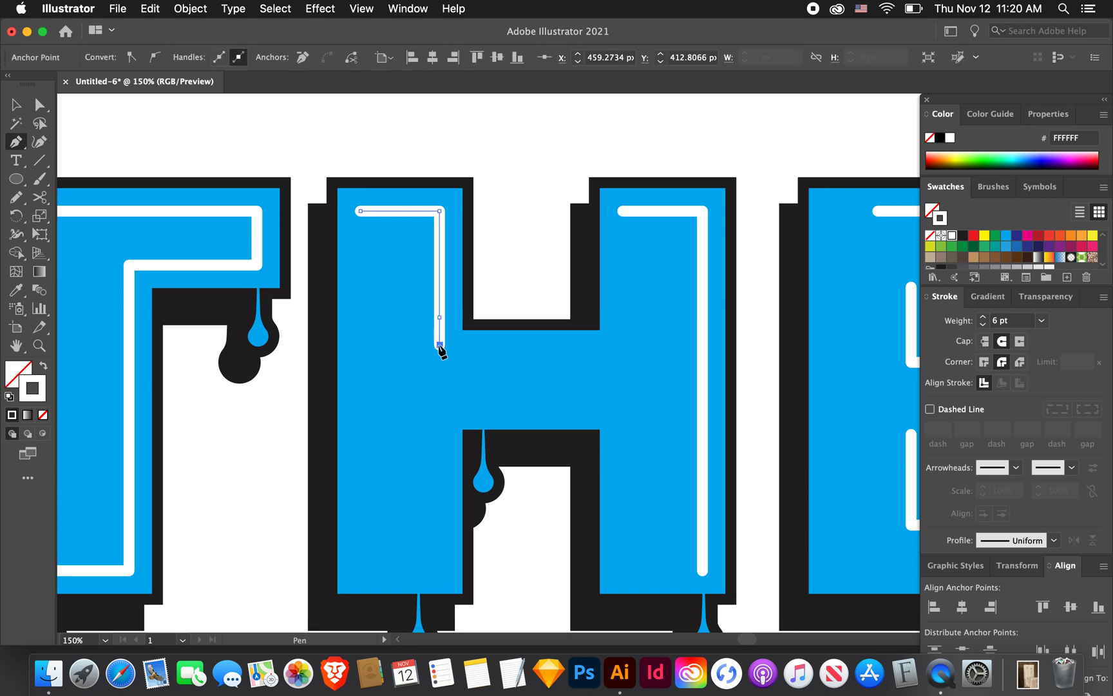
drag(439, 345, 580, 345)
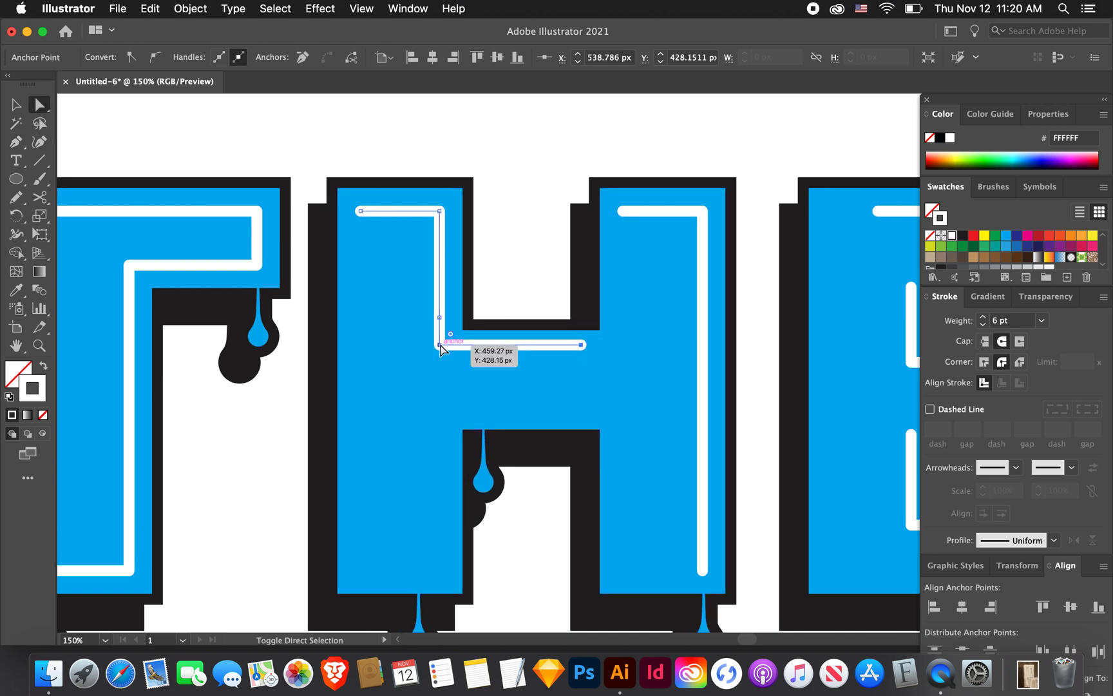
drag(448, 335, 448, 353)
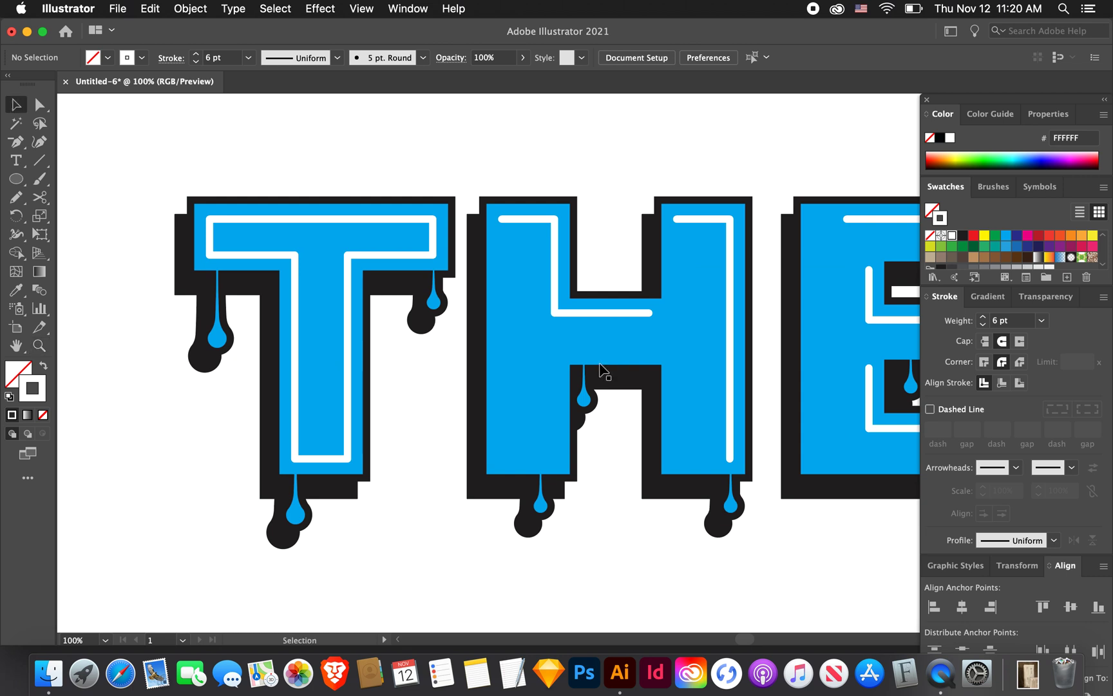
mouse_move(719, 399)
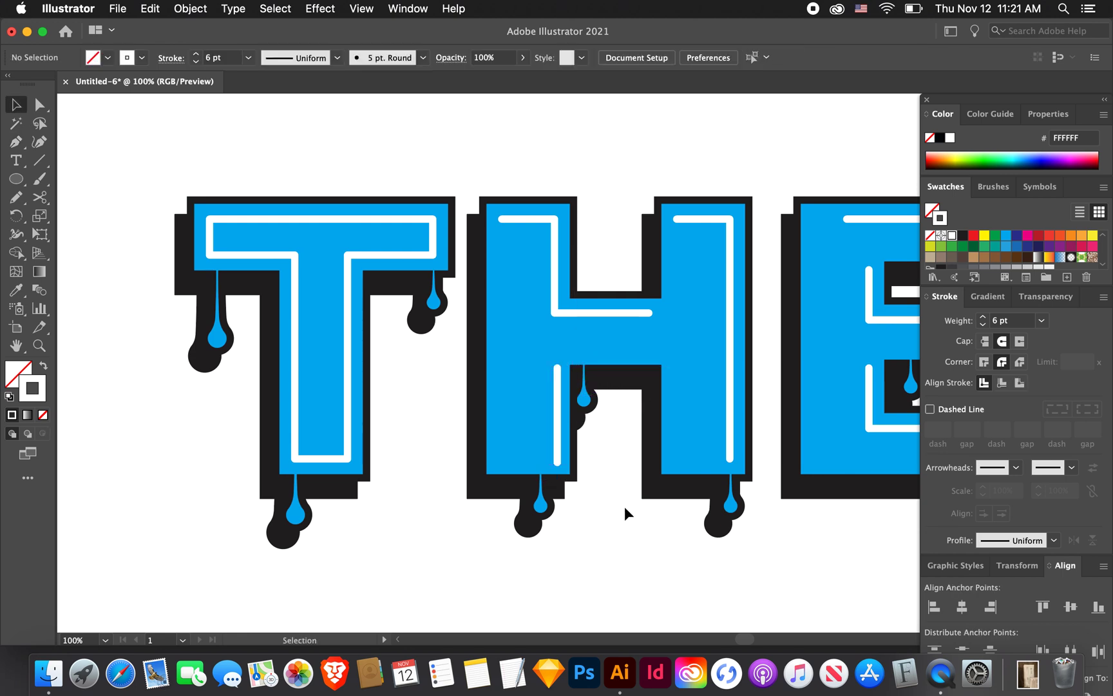
mouse_move(623, 480)
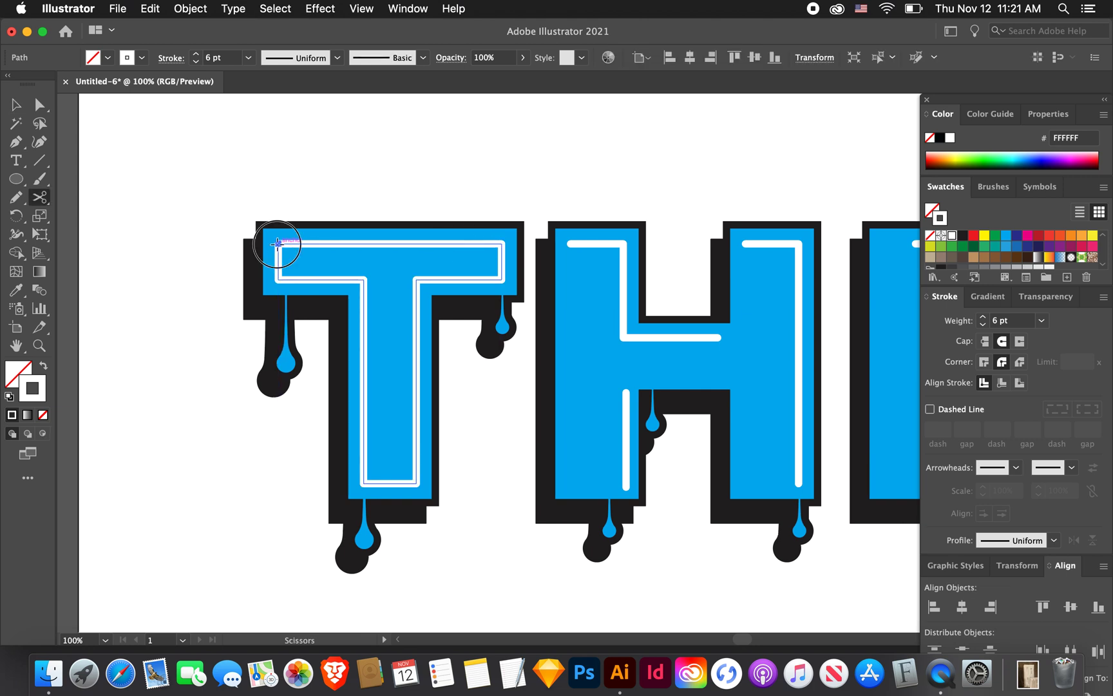
- Cut the T's highlight at its top-left corner and another point, then select the unwanted piece
click(503, 280)
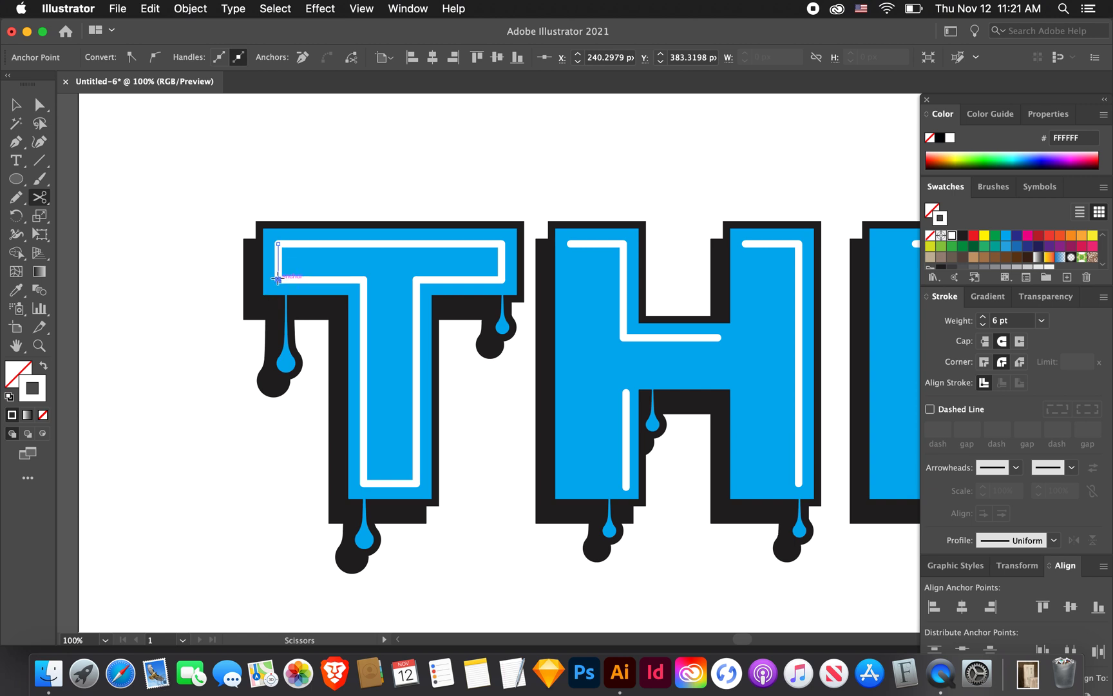
click(15, 104)
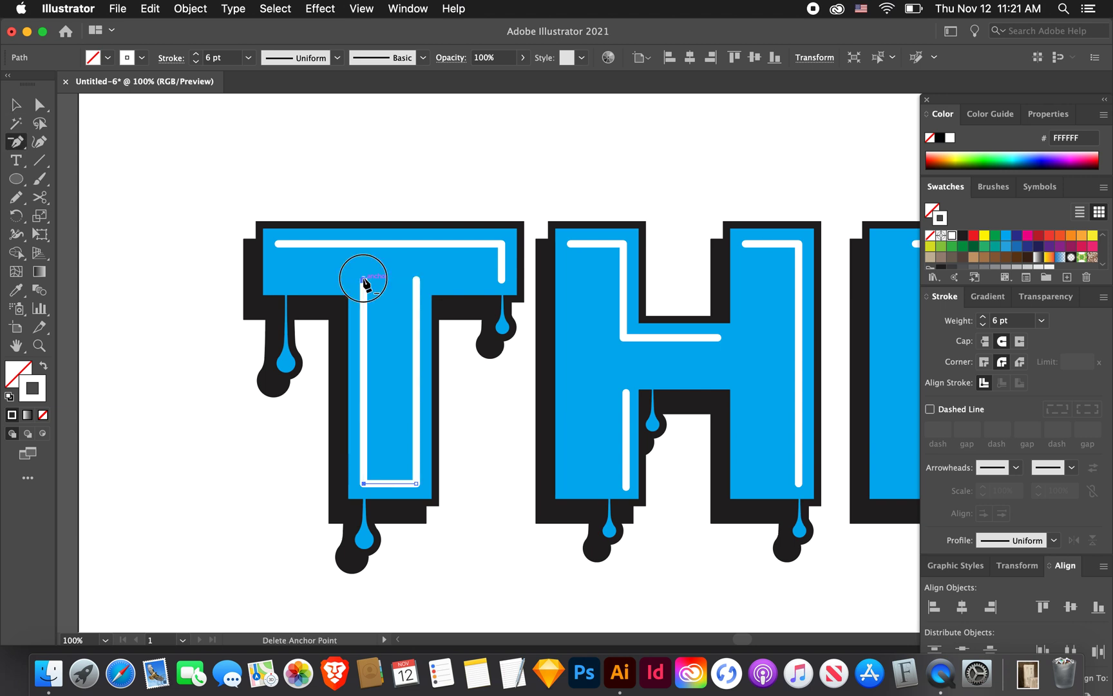
click(364, 281)
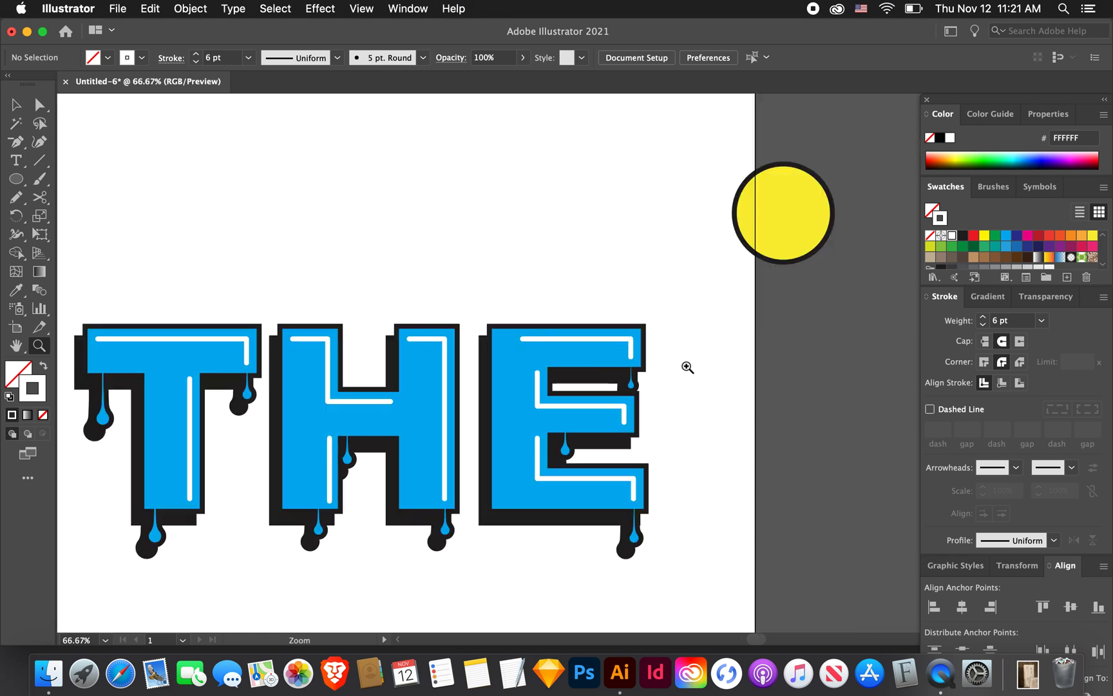
- Cut the E's highlight on its left side and middle arm, dismissing the endpoint warning
click(685, 367)
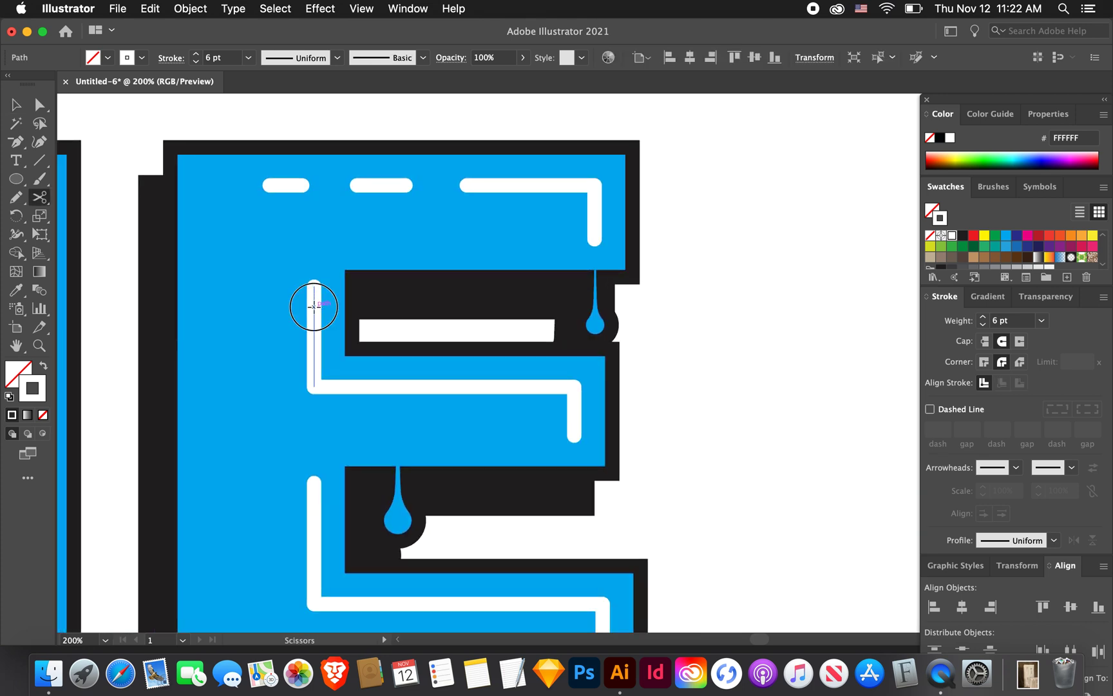
click(313, 307)
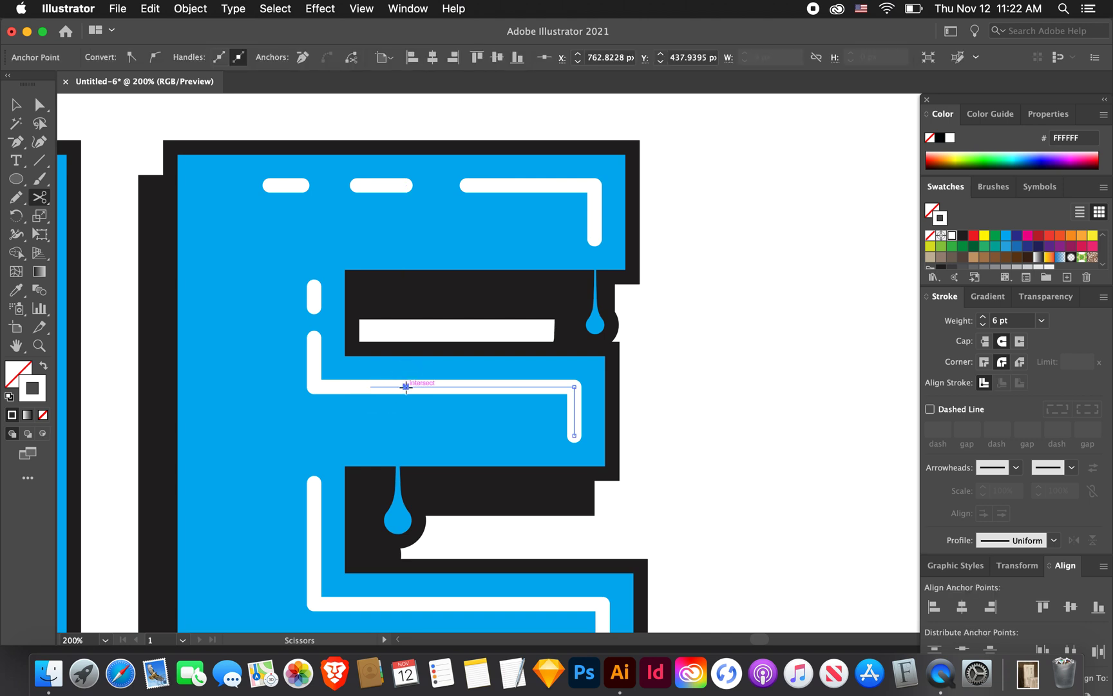
click(403, 388)
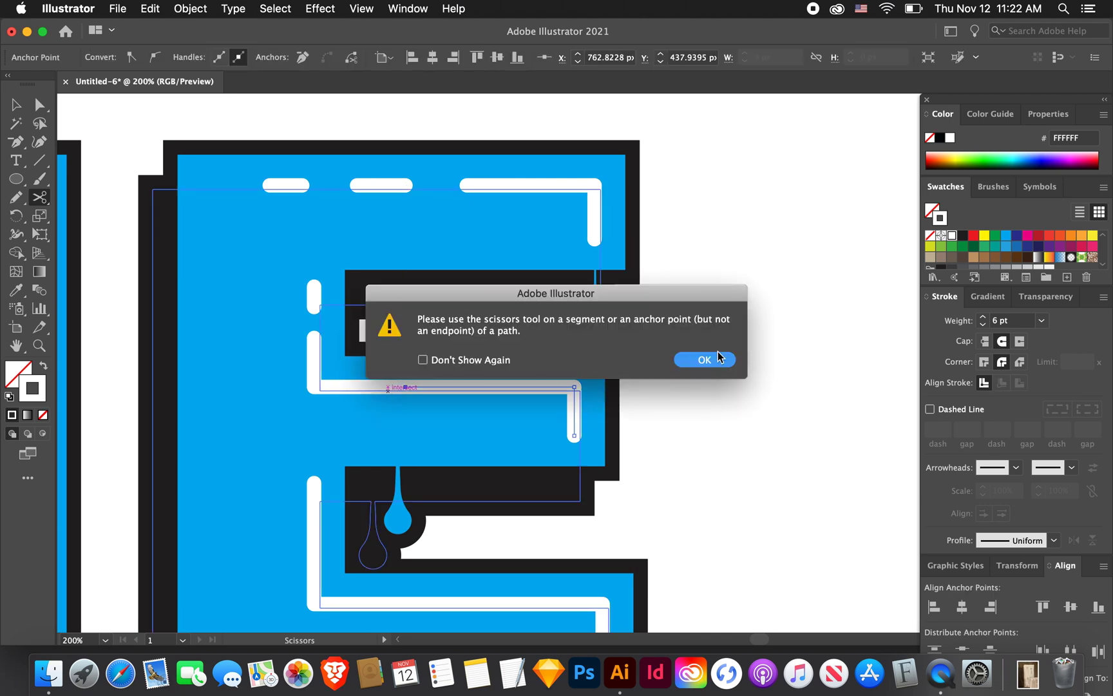
click(704, 359)
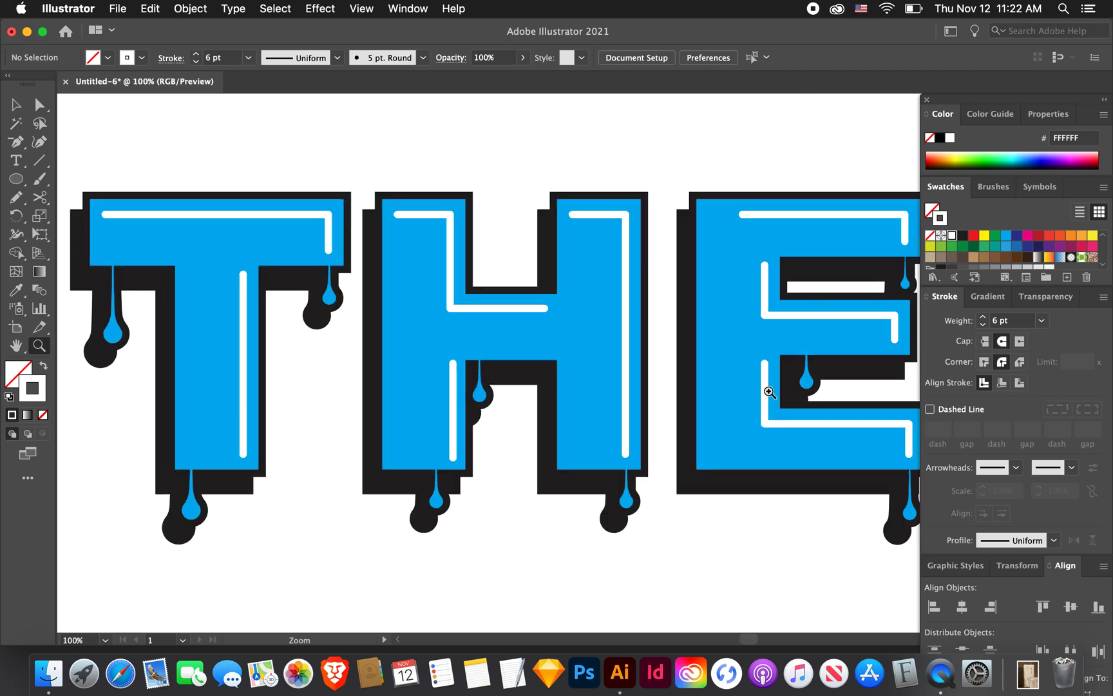
- Zoom in and draw a closed dark purple lowlight shape in the E's lower-left corner
click(770, 391)
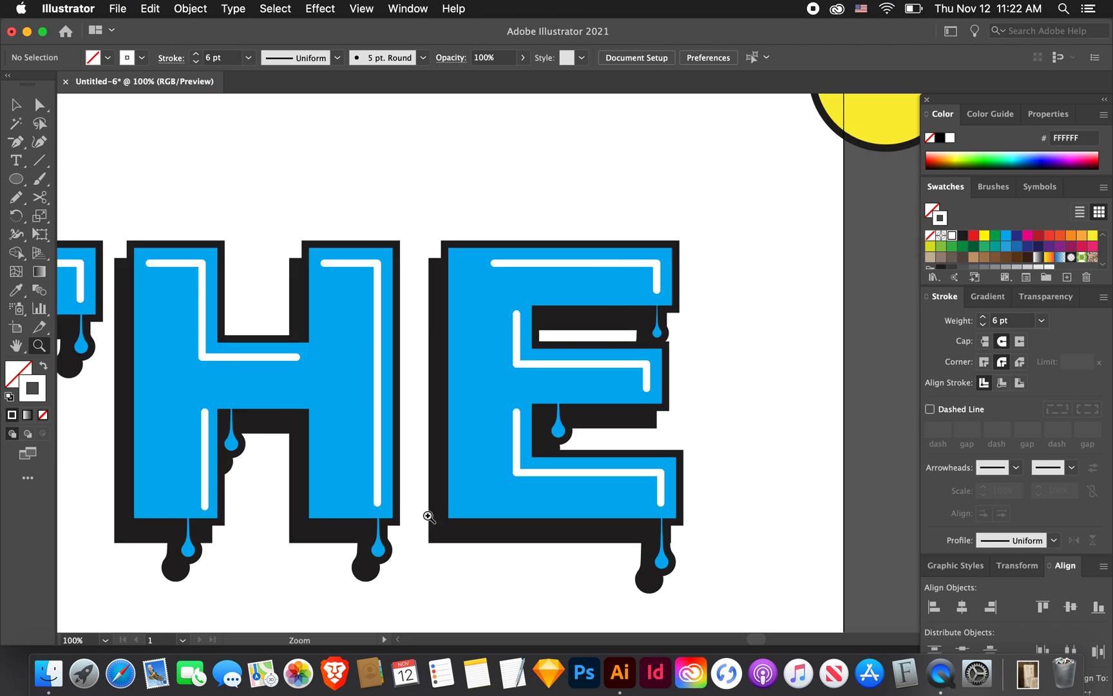
click(14, 141)
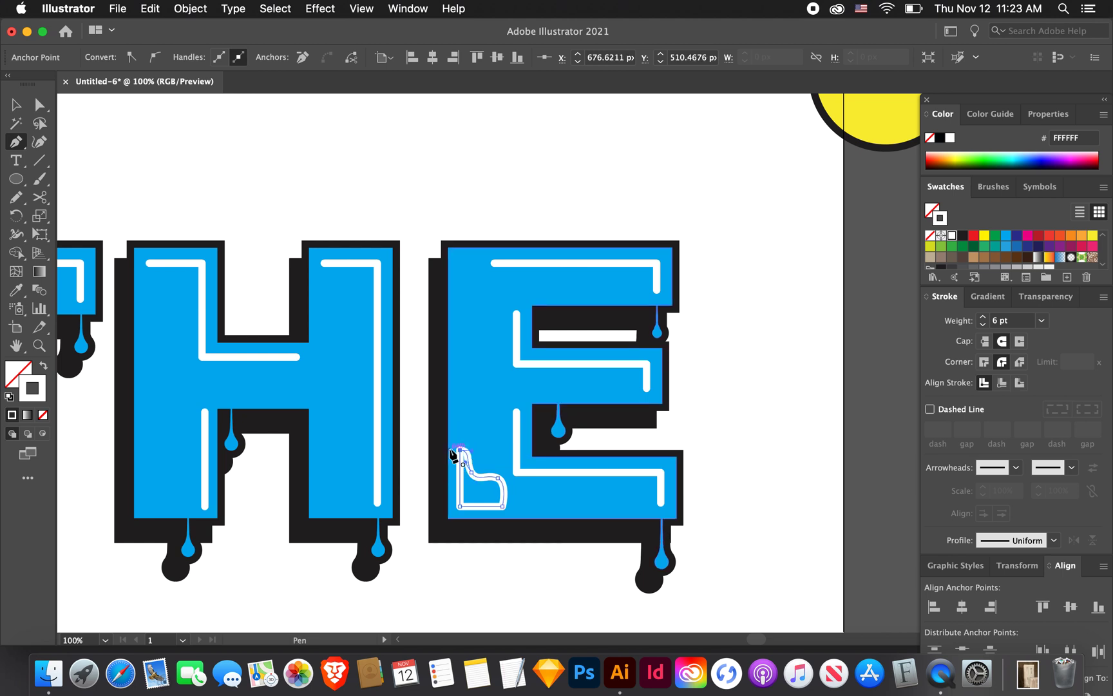
click(40, 368)
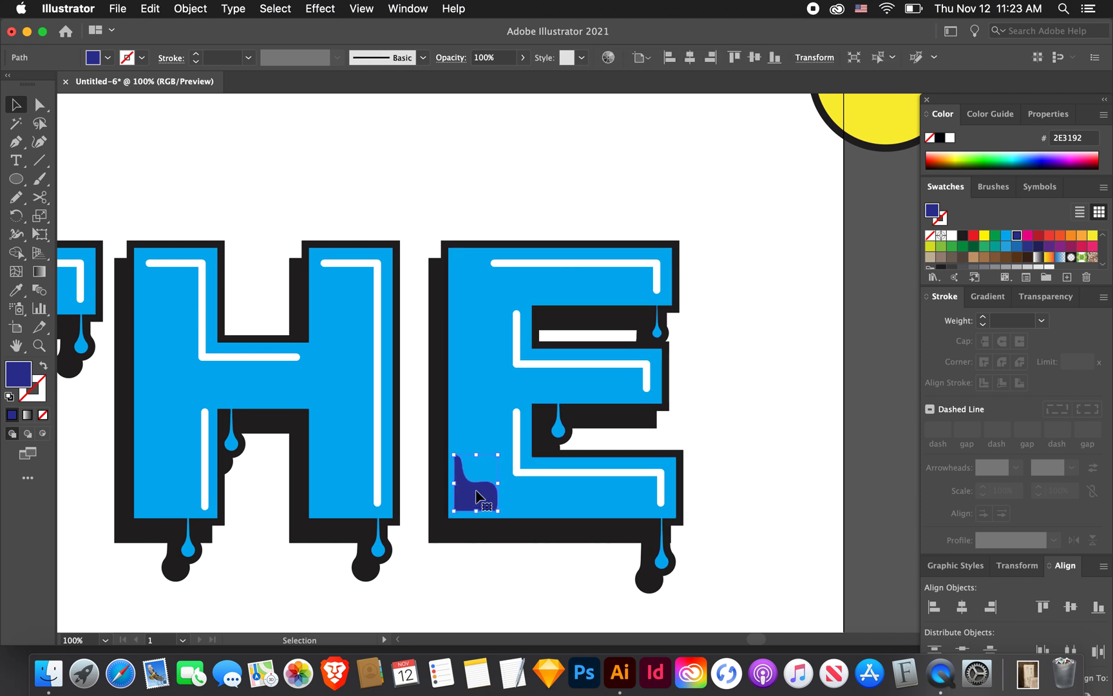
- Duplicate the lowlight into both H stems, the T stem and the T's top-left corner
click(466, 524)
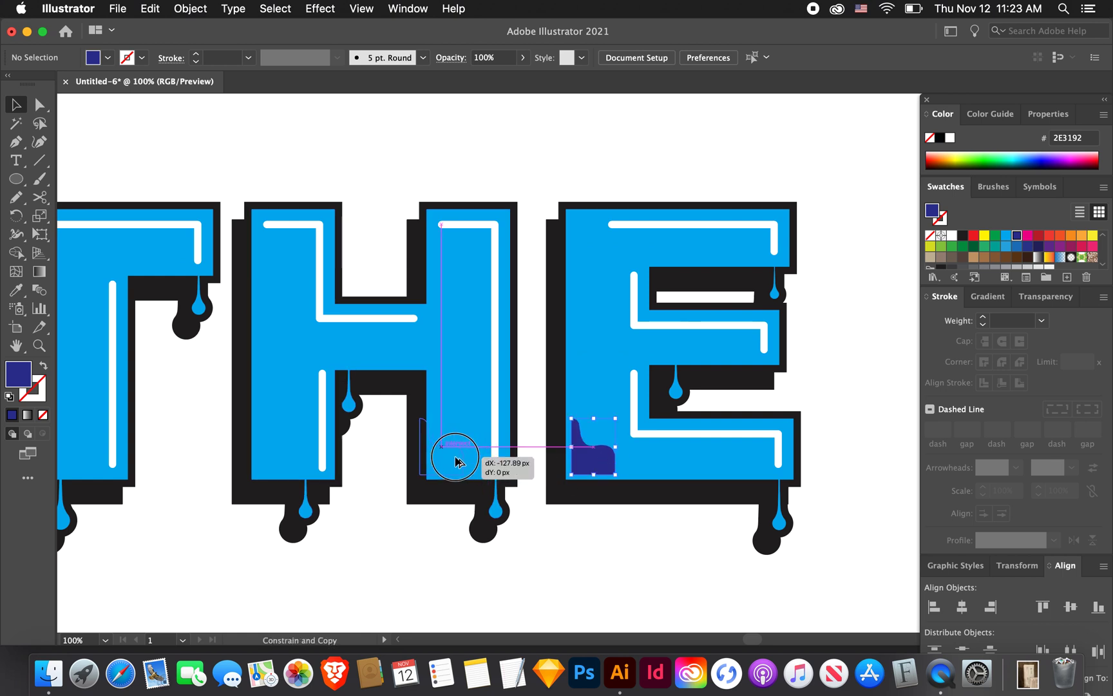
drag(593, 447, 455, 447)
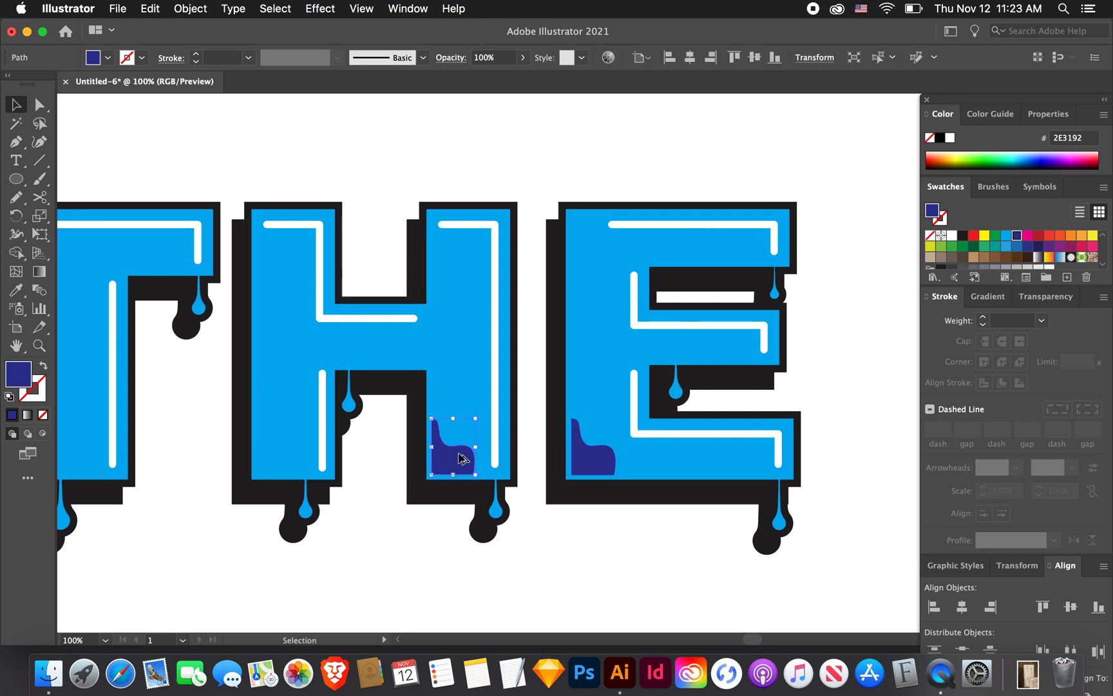
drag(461, 447, 287, 454)
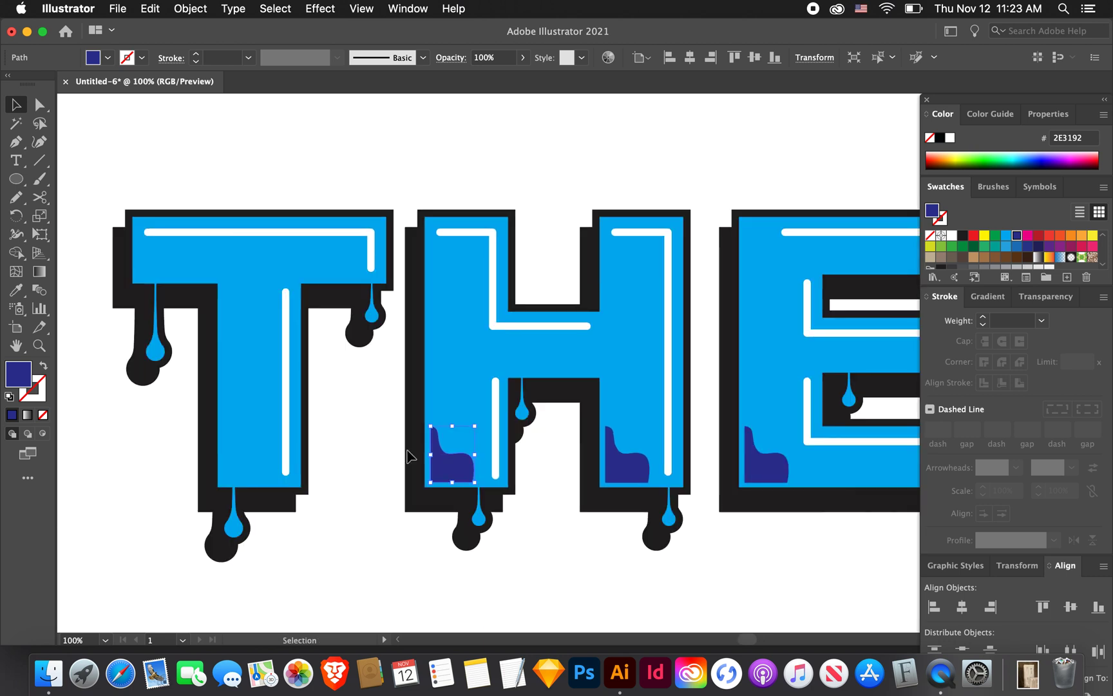
drag(453, 453, 249, 458)
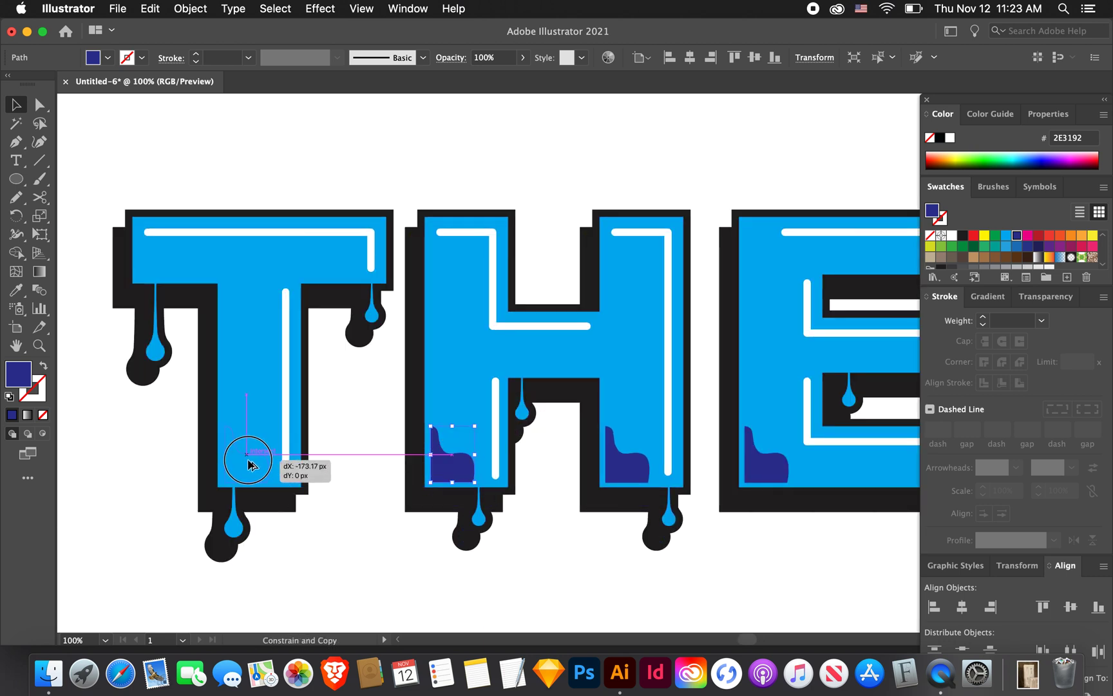
drag(454, 454, 248, 461)
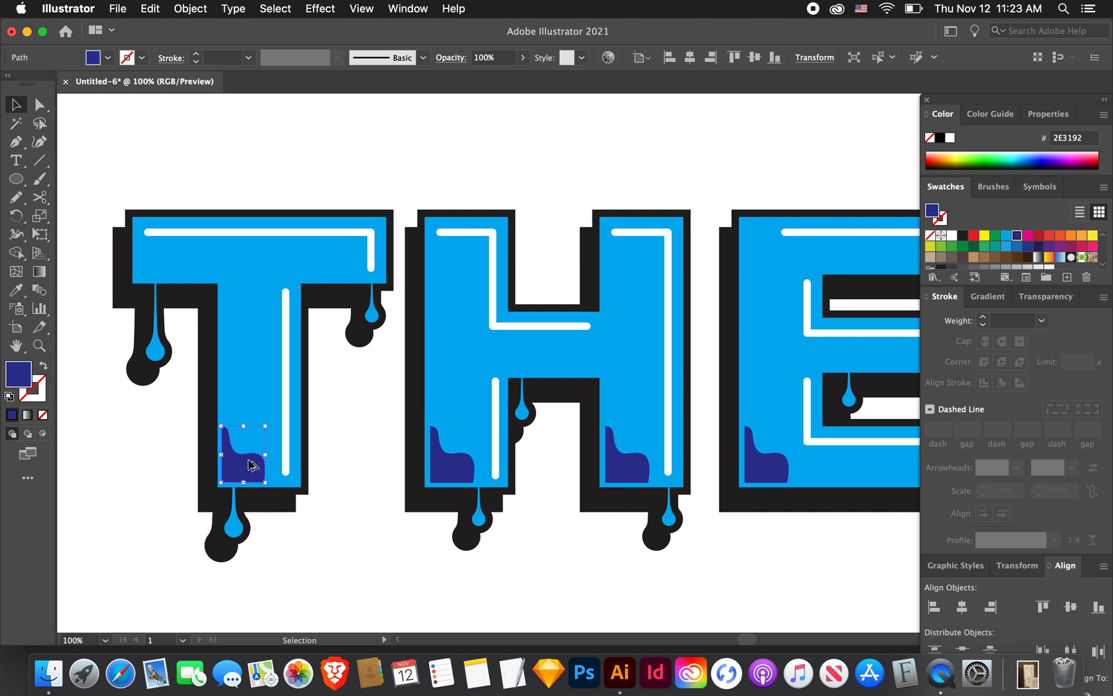
drag(249, 461, 167, 259)
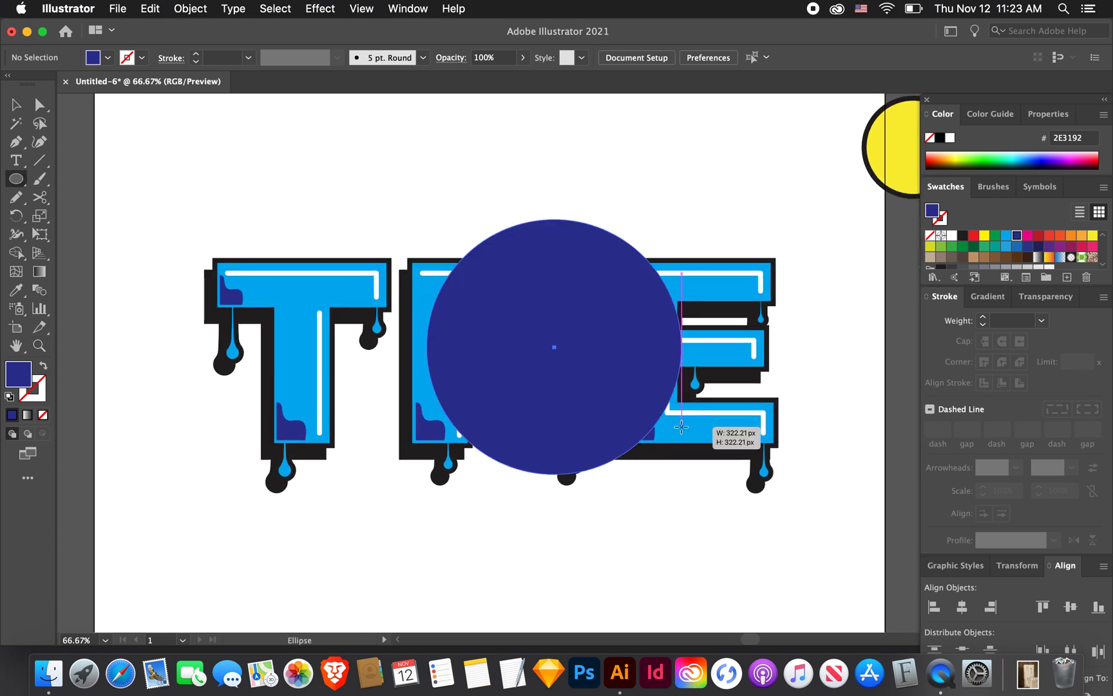
- Fill the circle yellow and copy it lower left, behind the letters, and above
click(984, 235)
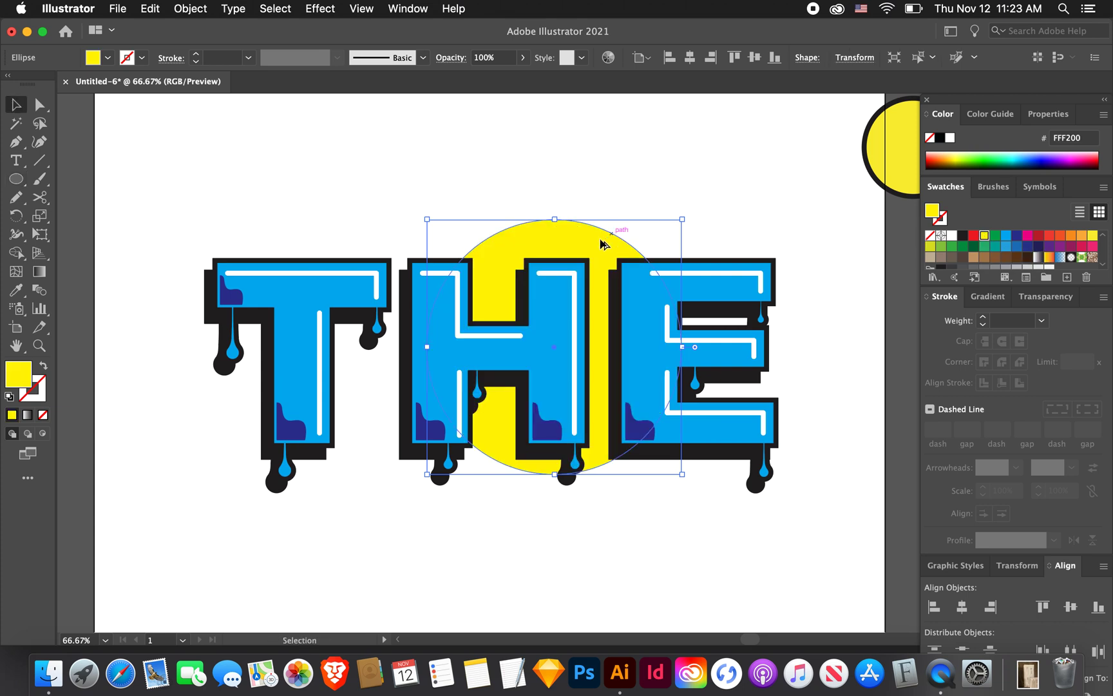
drag(553, 346, 416, 335)
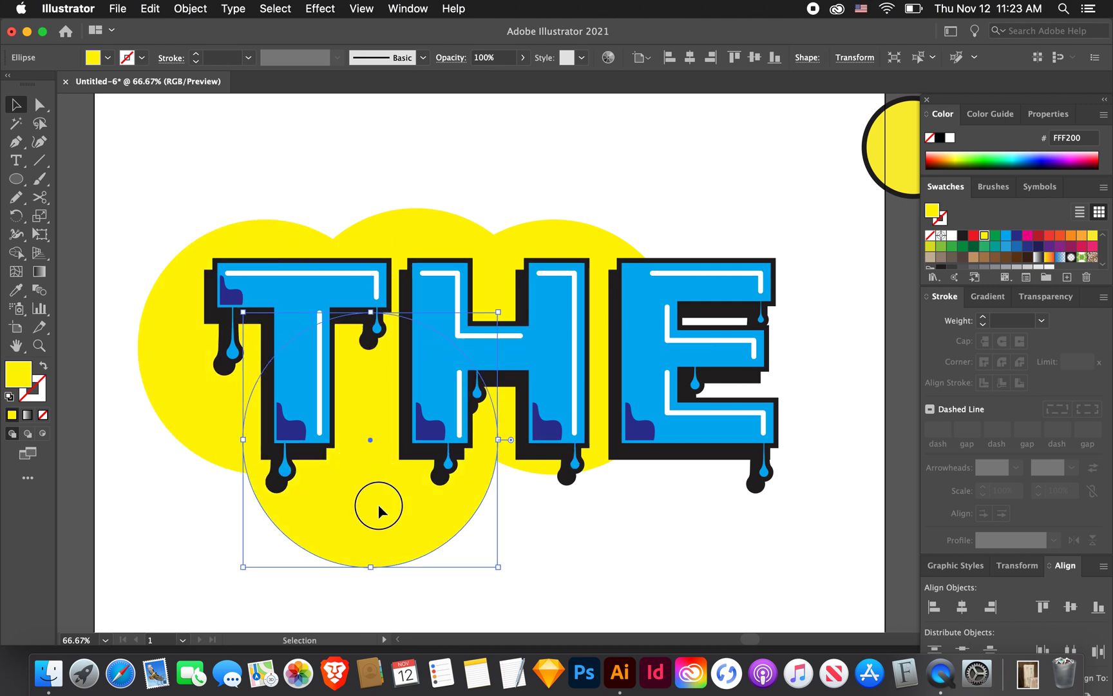
drag(369, 439, 688, 329)
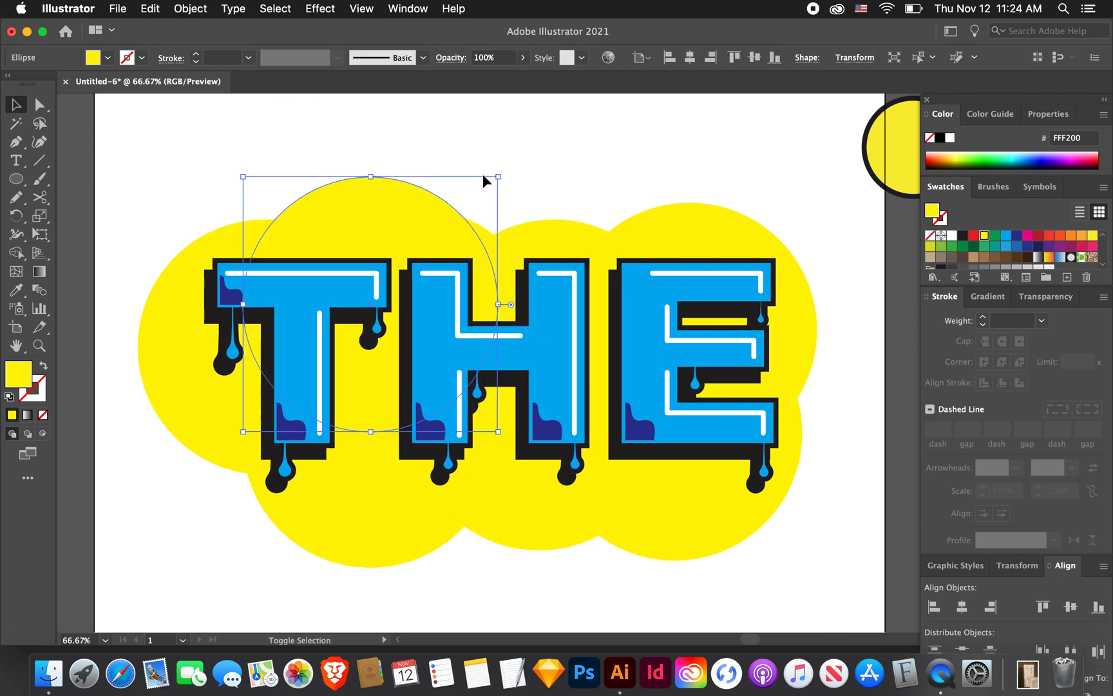
drag(498, 175, 456, 192)
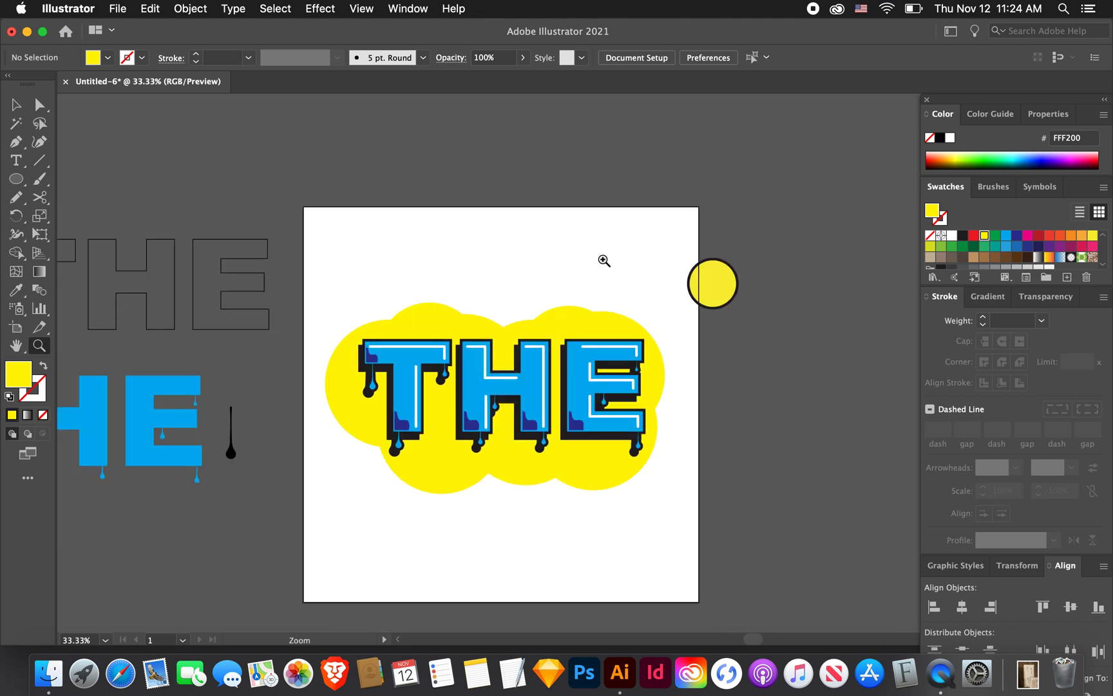
mouse_move(557, 84)
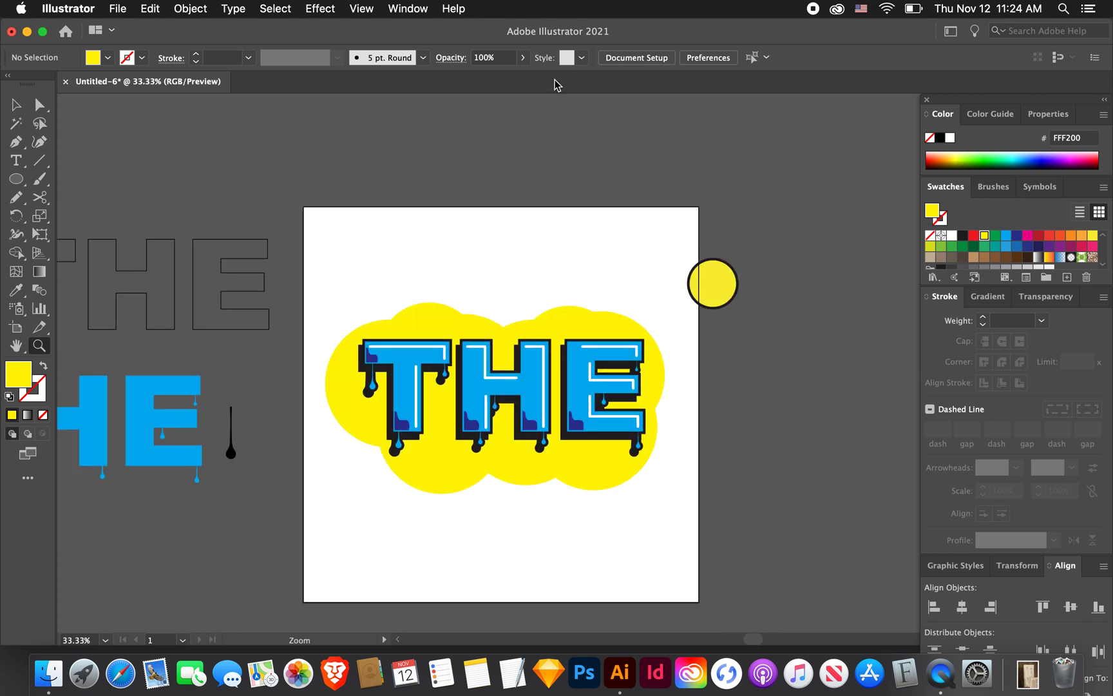